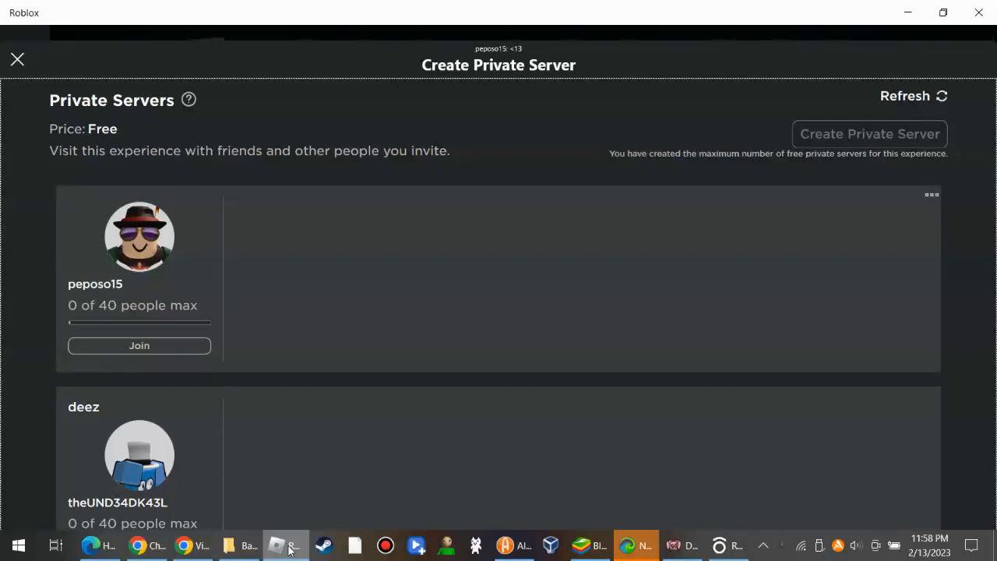
{"action": "mouse_move", "coordinate": [296, 433]}
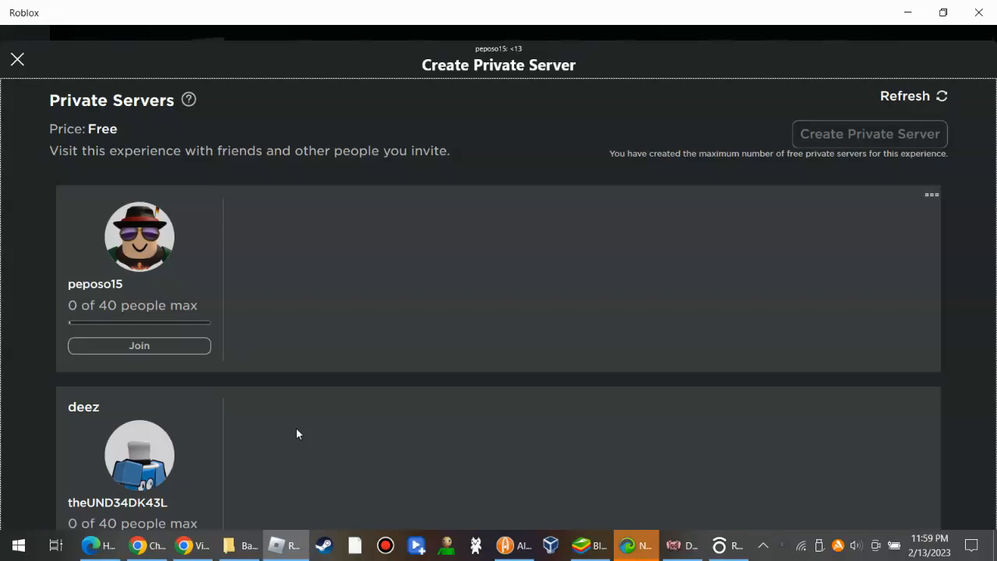
{"action": "mouse_move", "coordinate": [59, 353]}
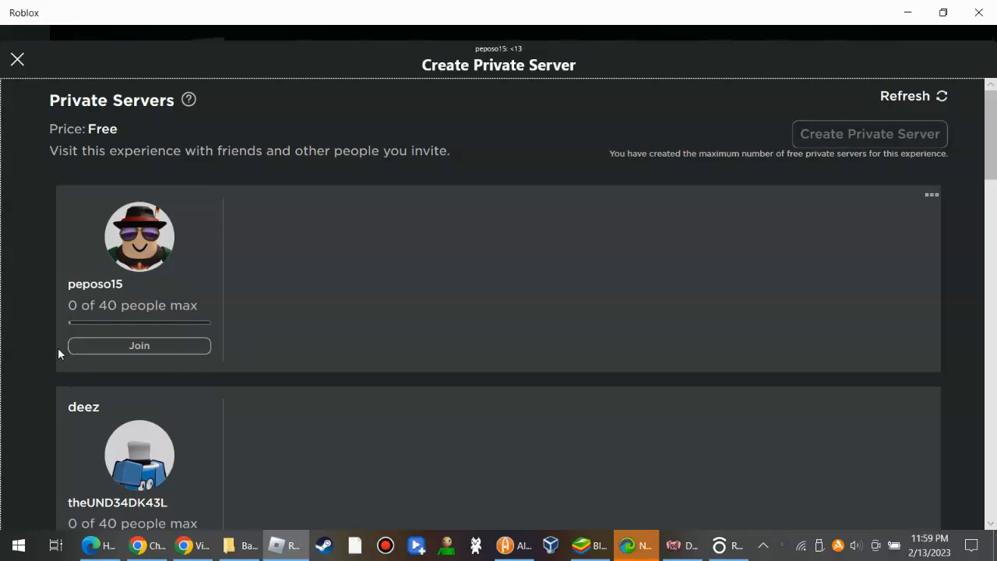
{"action": "mouse_move", "coordinate": [190, 343]}
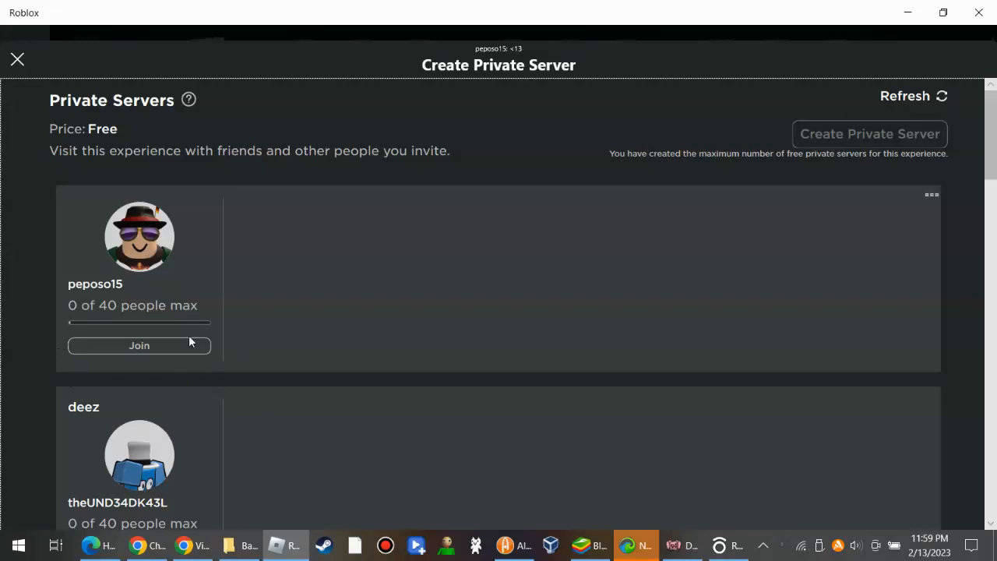
{"action": "mouse_move", "coordinate": [181, 359]}
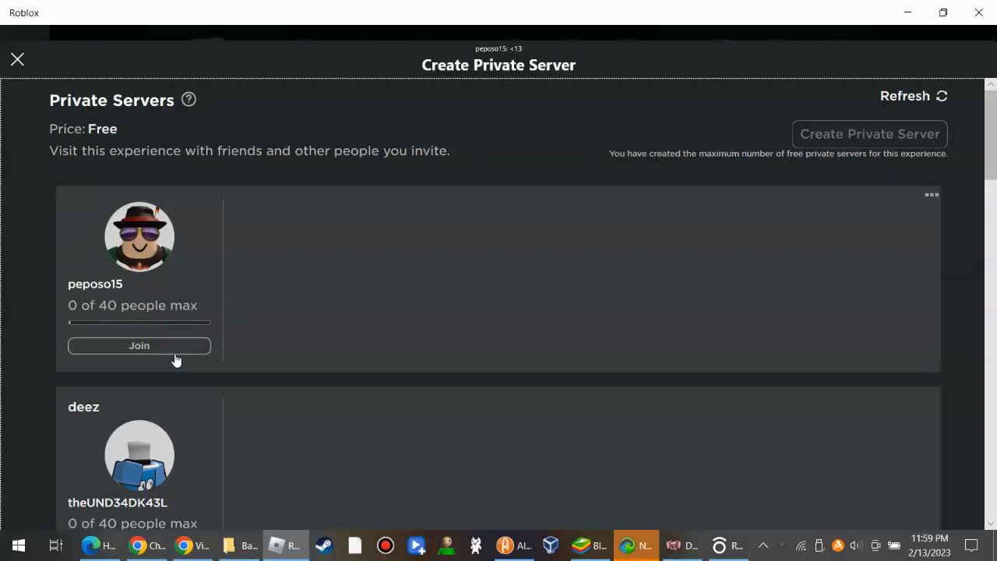
{"action": "mouse_move", "coordinate": [200, 337]}
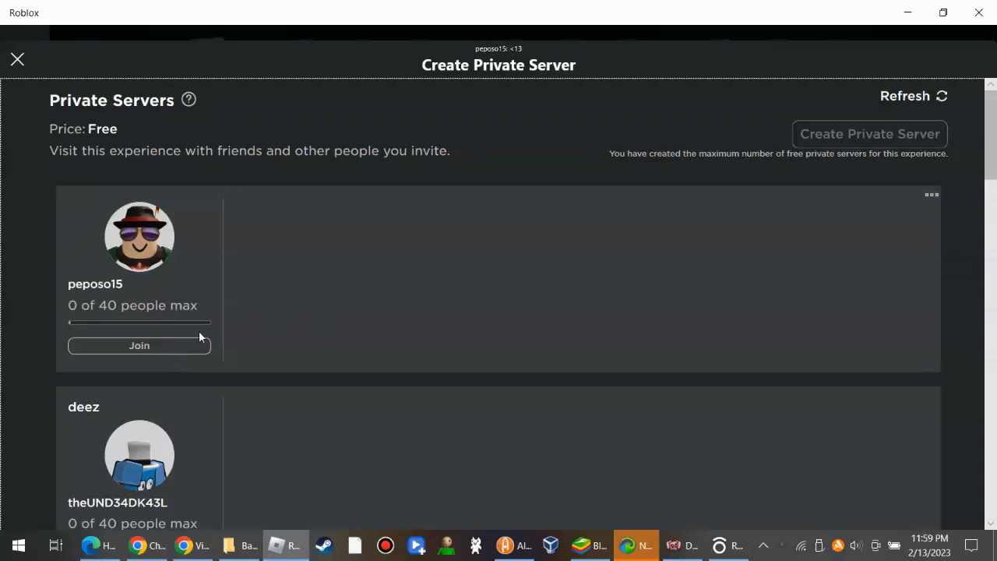
{"action": "mouse_move", "coordinate": [7, 164]}
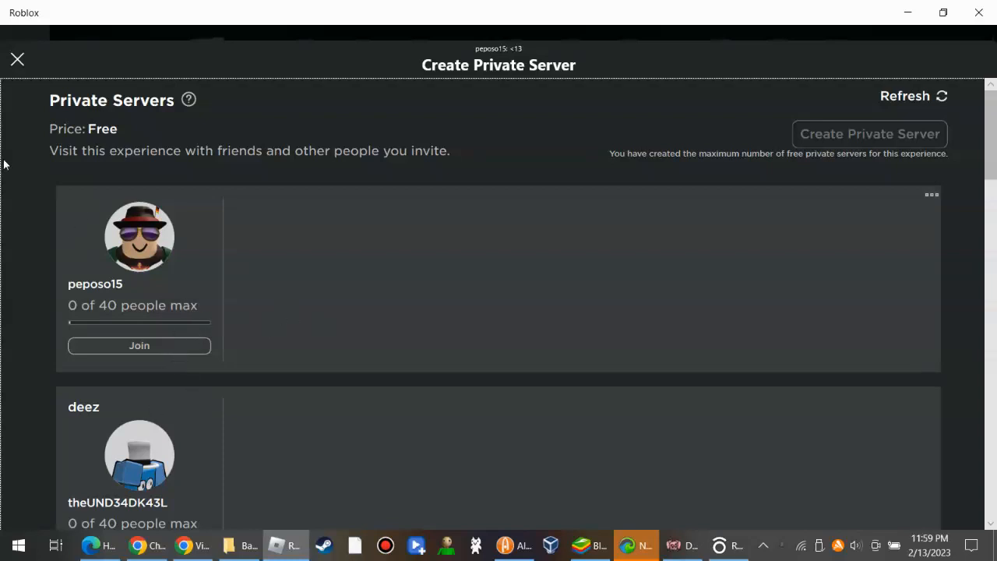
{"action": "mouse_move", "coordinate": [115, 330]}
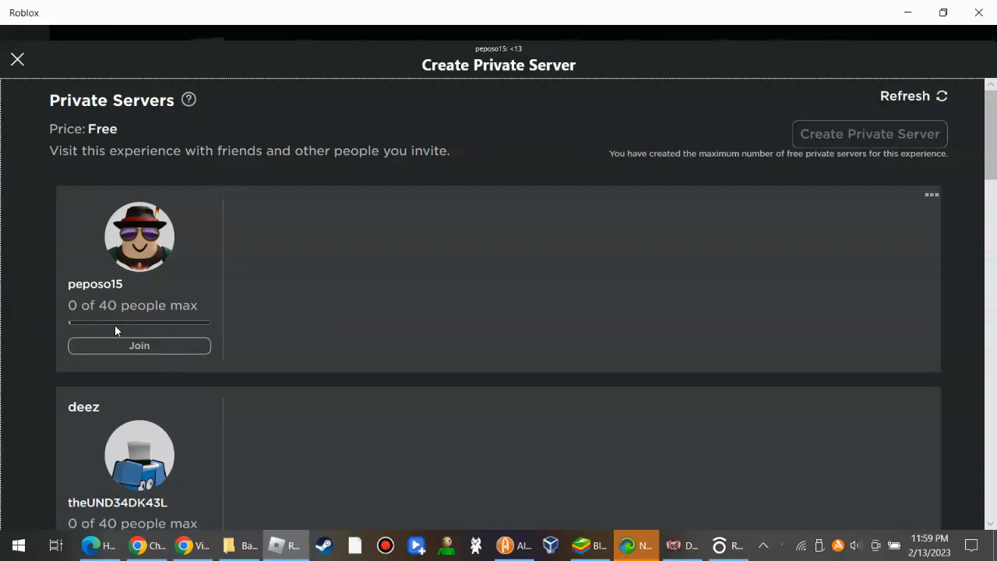
{"action": "mouse_move", "coordinate": [72, 280]}
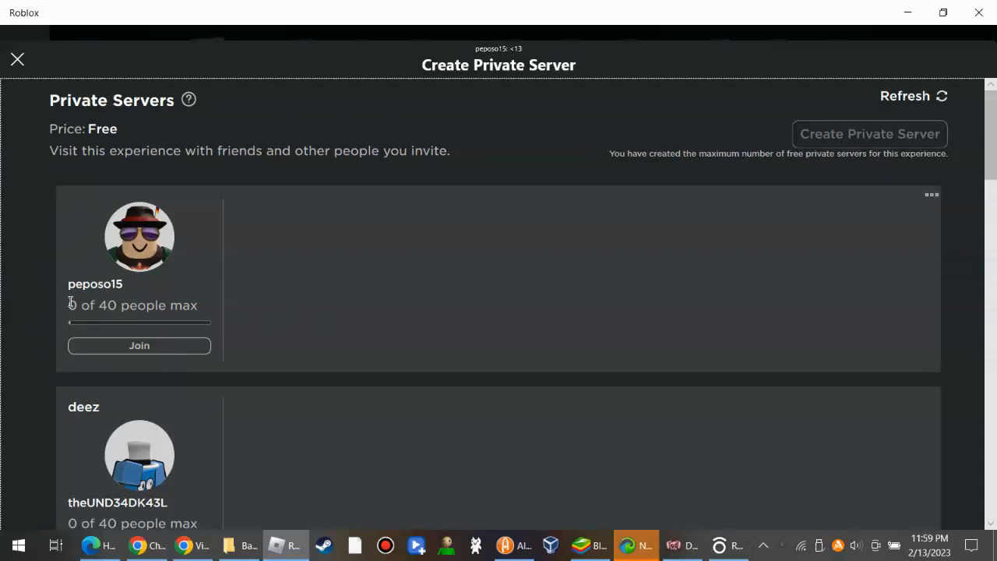
{"action": "mouse_move", "coordinate": [159, 520]}
{"action": "type", "text": "y"}
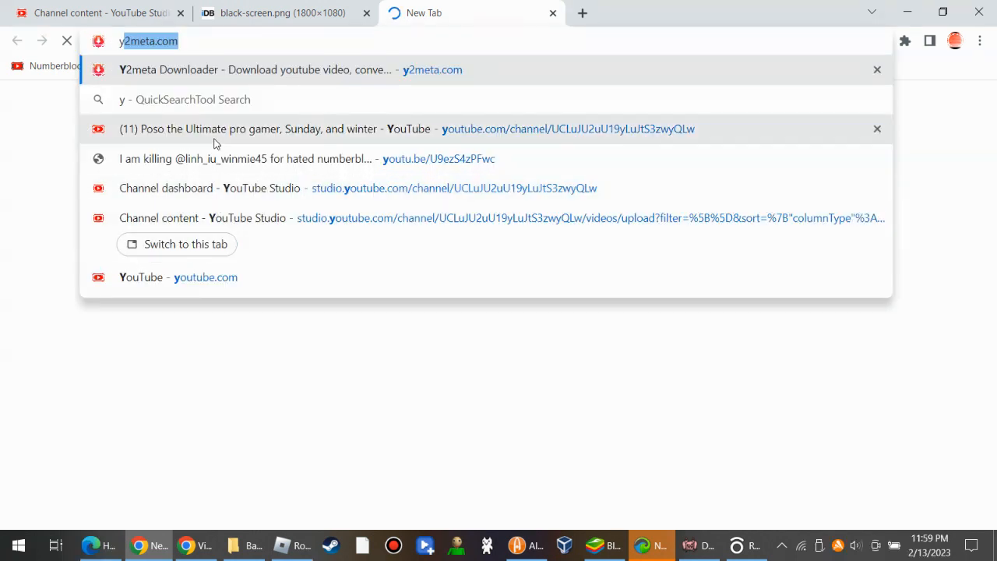
Step: Open YouTube Studio's Channel content page listing the published videos
{"action": "left_click", "coordinate": [205, 277]}
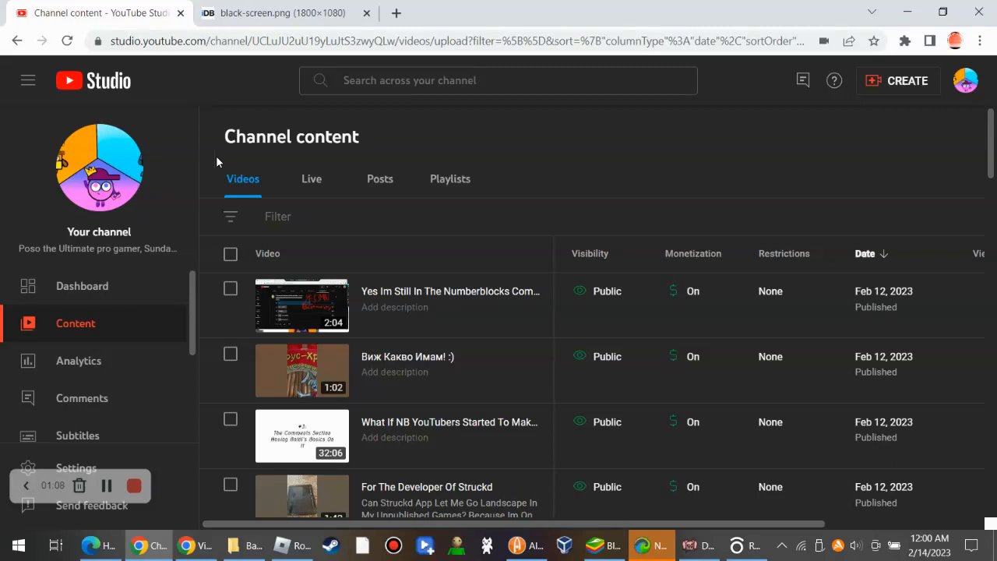
{"action": "mouse_move", "coordinate": [465, 397]}
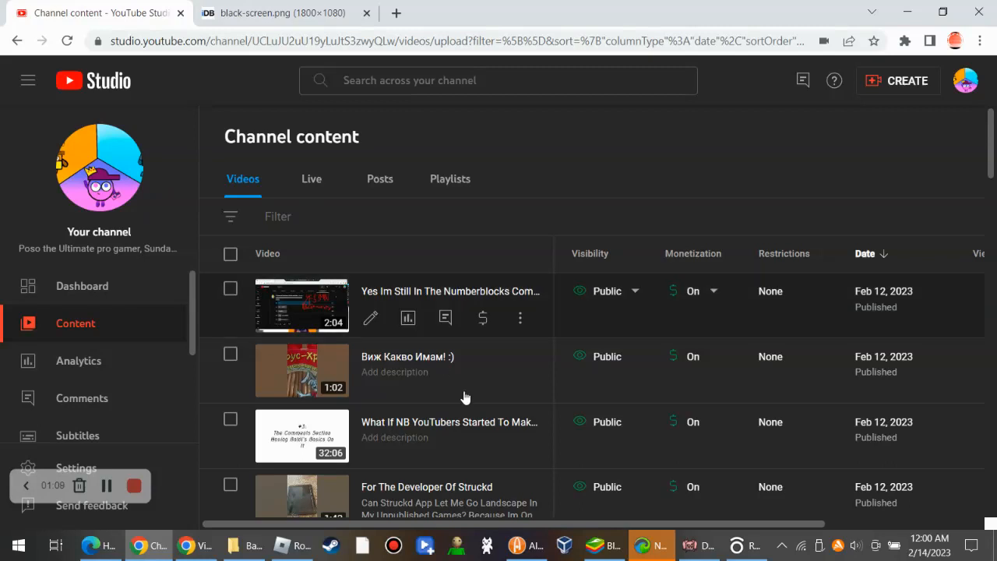
{"action": "mouse_move", "coordinate": [231, 530]}
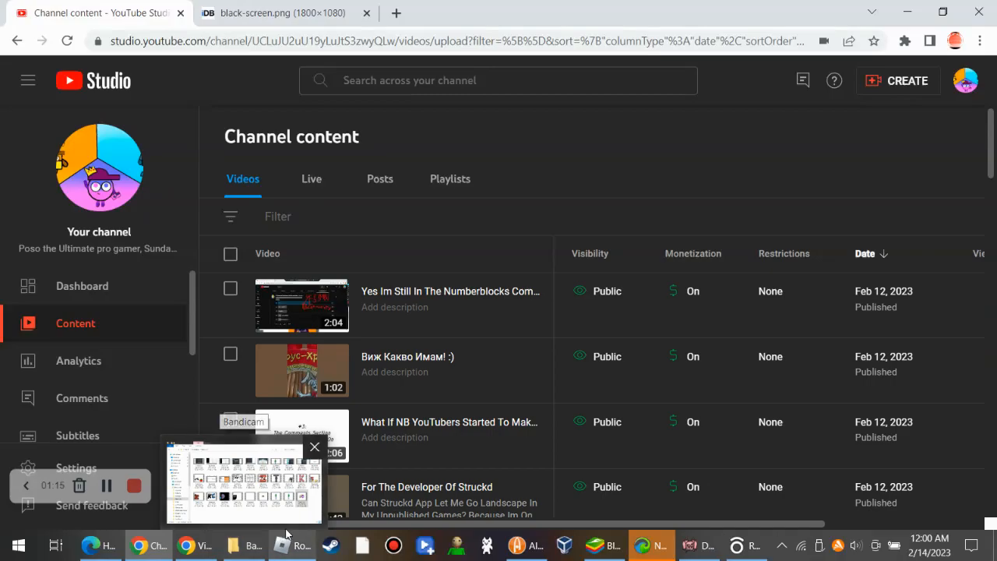
Step: Return to the Roblox window and join the experience from the private servers page
{"action": "left_click", "coordinate": [293, 546]}
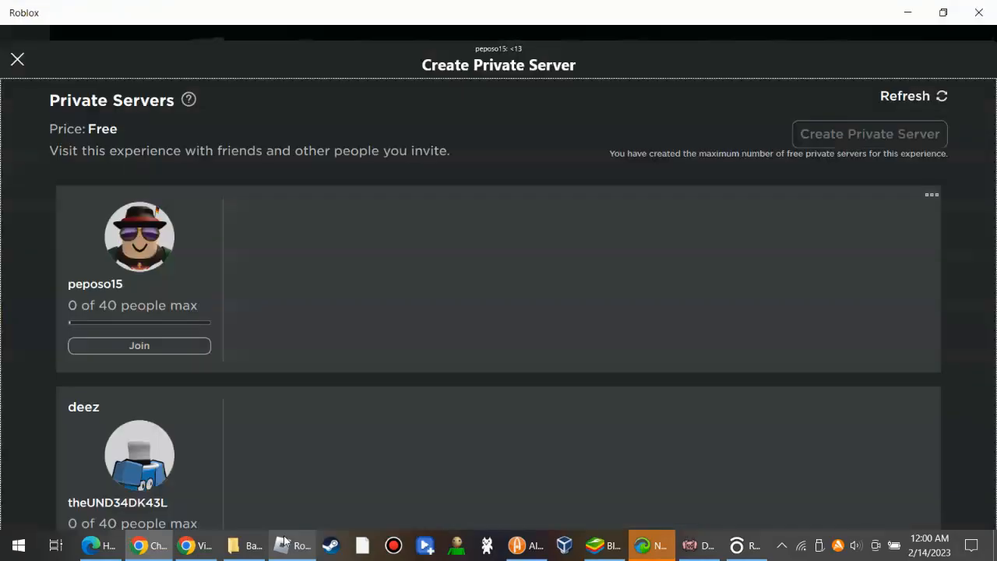
{"action": "mouse_move", "coordinate": [182, 354]}
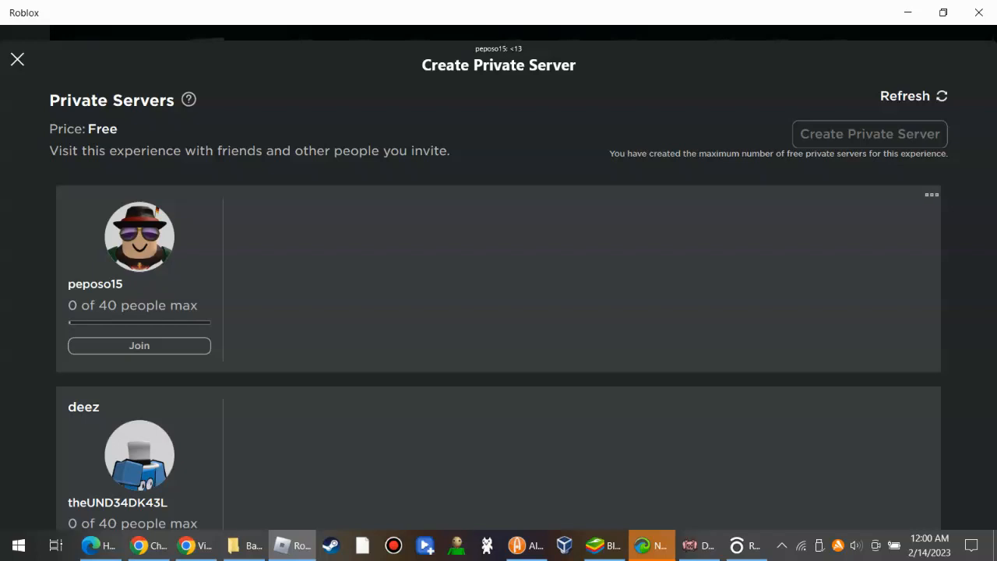
{"action": "left_click", "coordinate": [139, 346]}
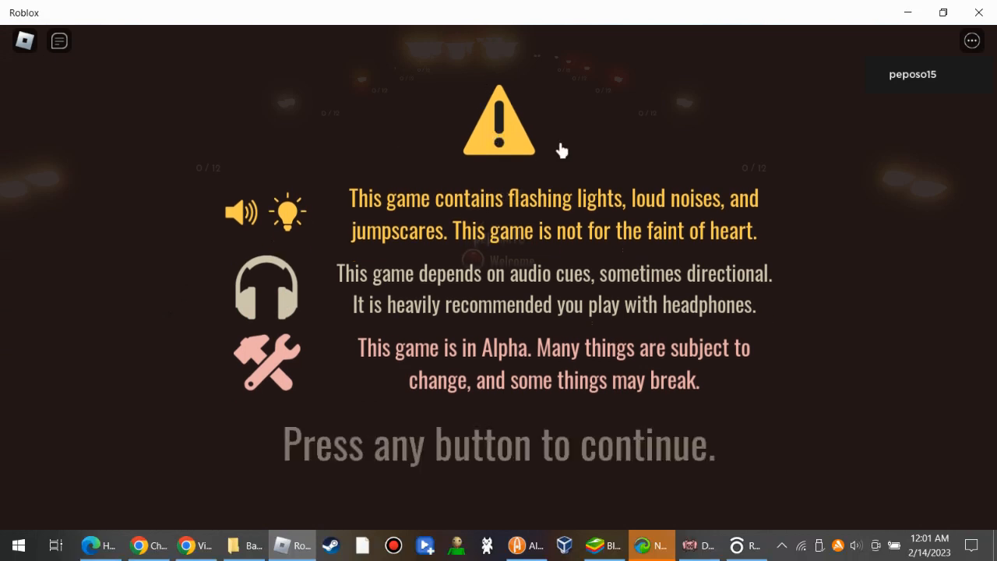
{"action": "mouse_move", "coordinate": [489, 227]}
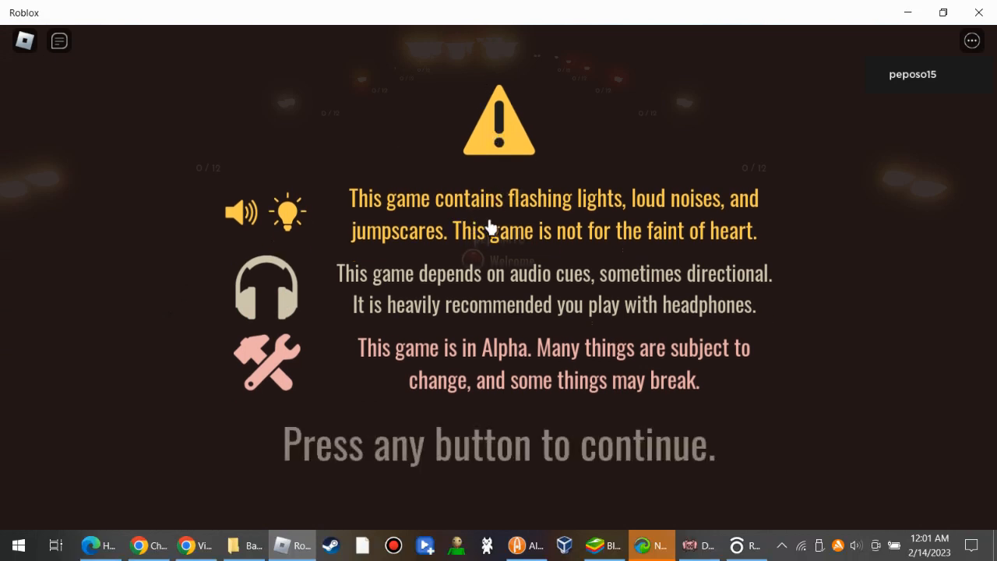
{"action": "mouse_move", "coordinate": [393, 293]}
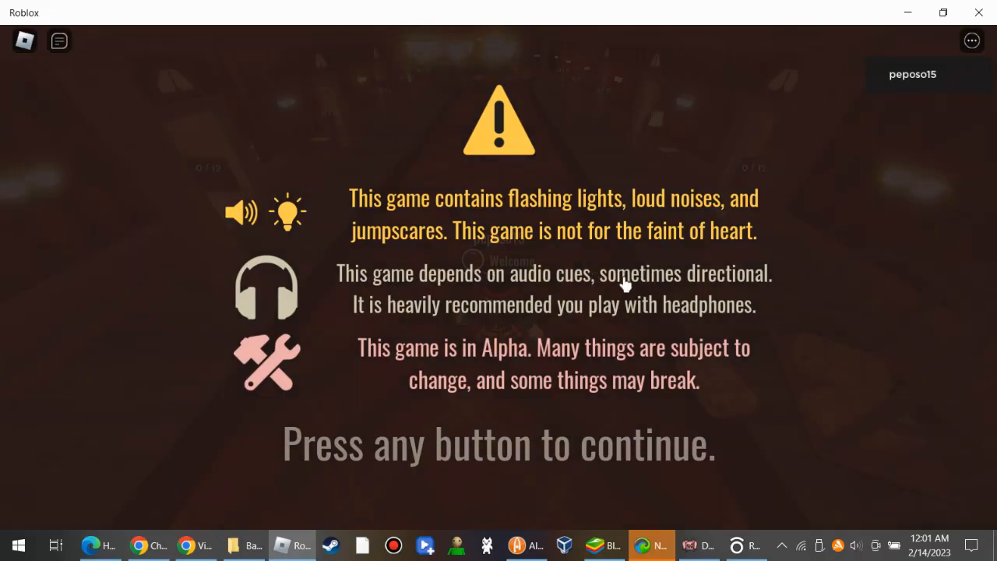
{"action": "mouse_move", "coordinate": [558, 315]}
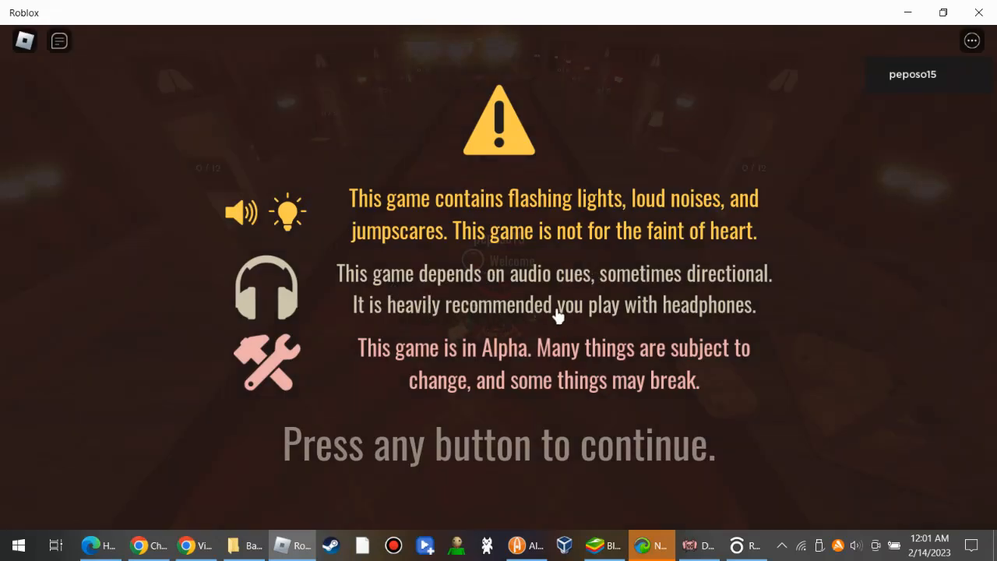
{"action": "mouse_move", "coordinate": [823, 172]}
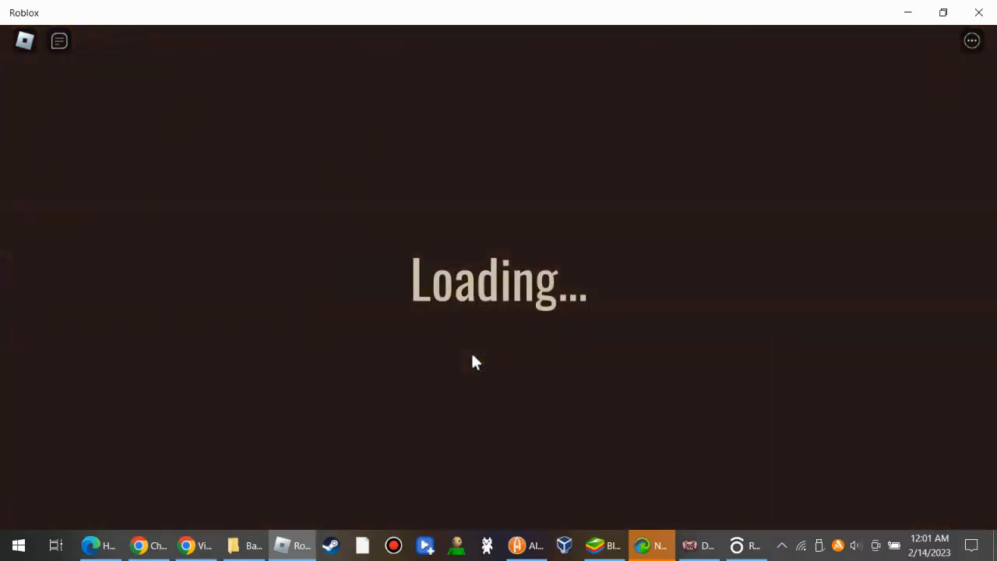
{"action": "mouse_move", "coordinate": [386, 437]}
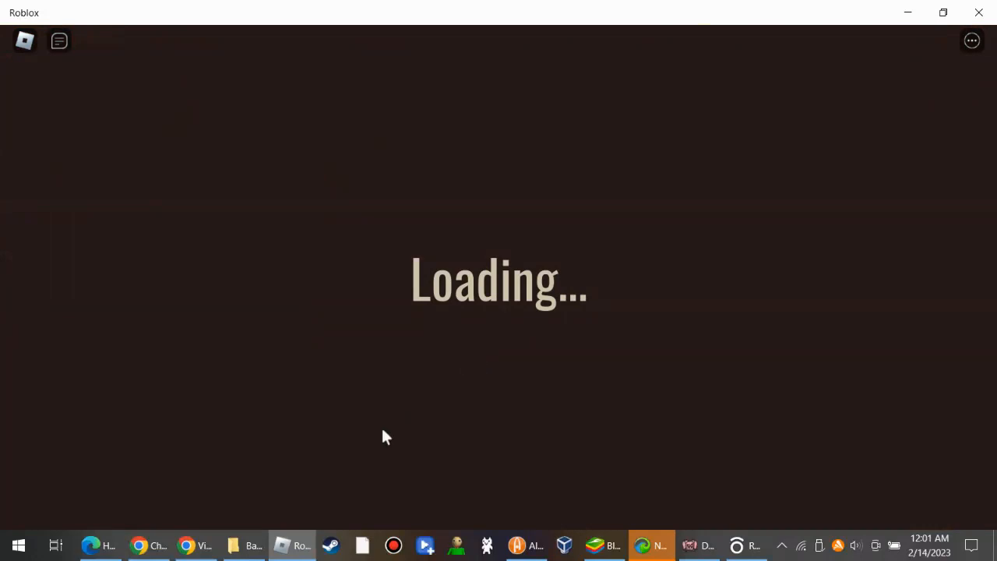
{"action": "mouse_move", "coordinate": [396, 419]}
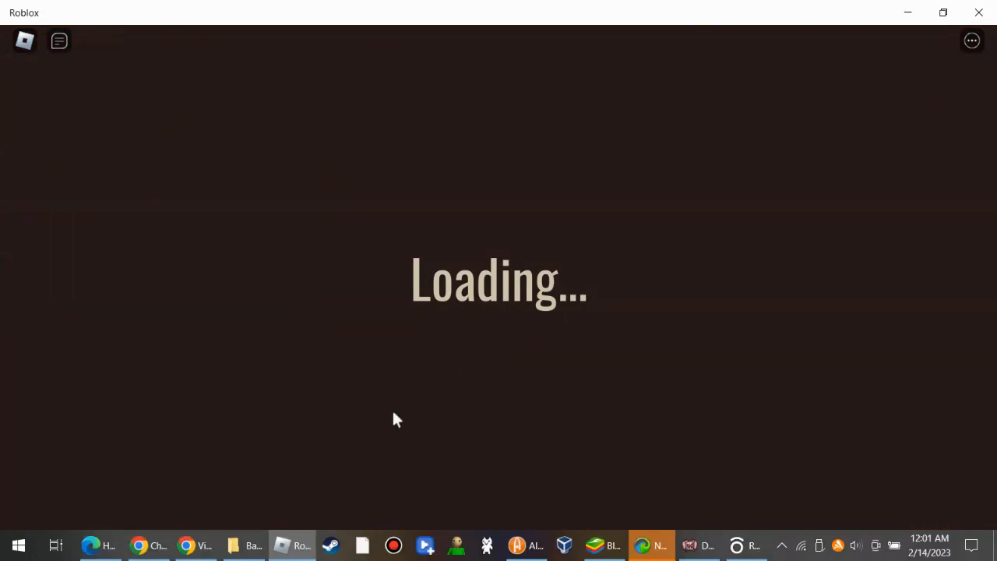
{"action": "mouse_move", "coordinate": [209, 346]}
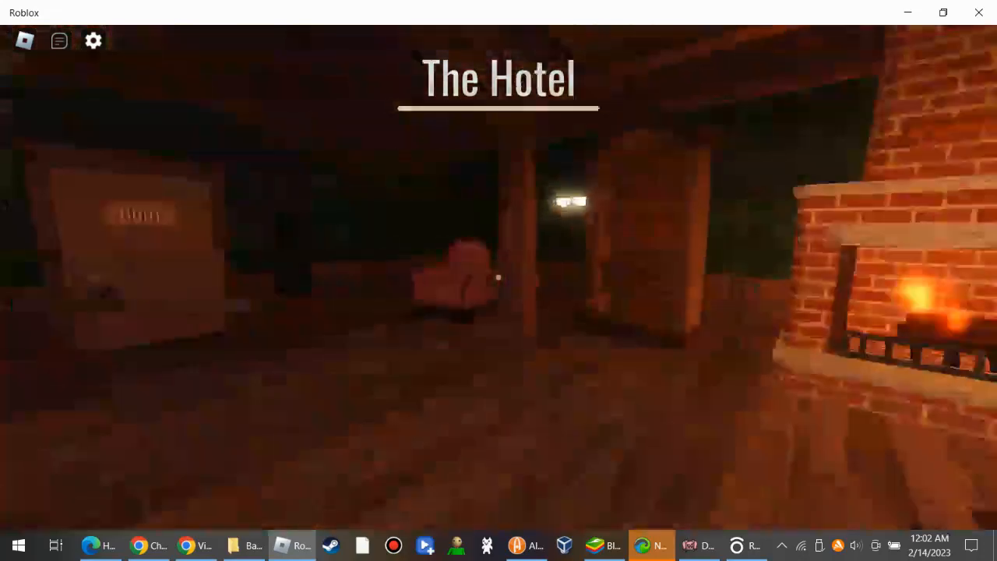
{"action": "mouse_move", "coordinate": [498, 280]}
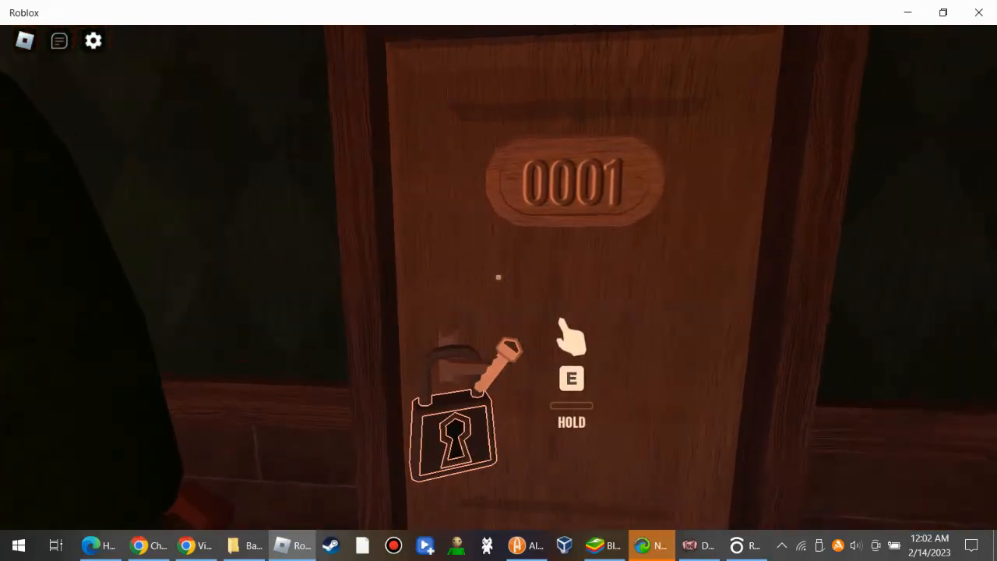
Step: Try door 0001 and find it locked, prompting a search for its key
{"action": "key", "text": "e"}
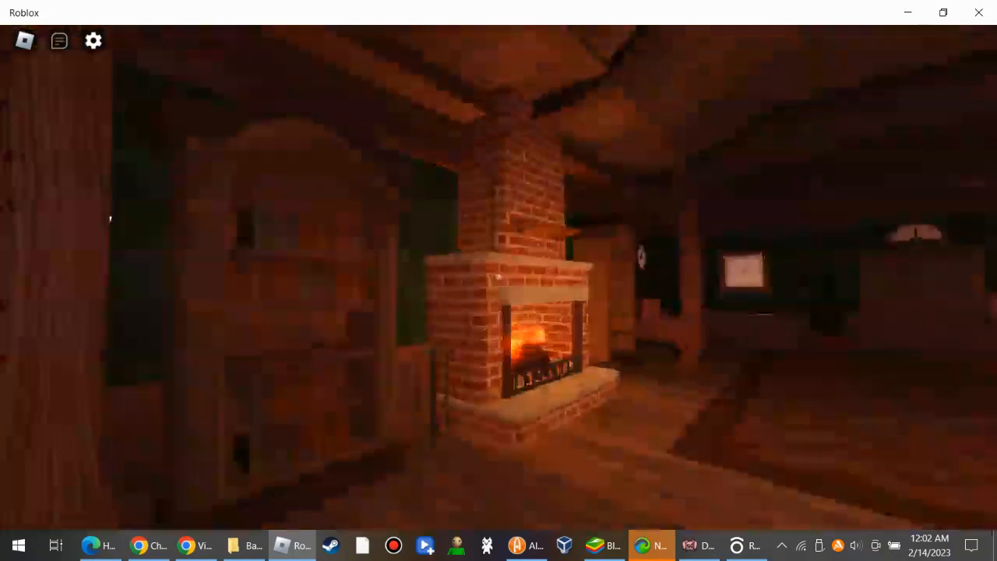
{"action": "mouse_move", "coordinate": [499, 280]}
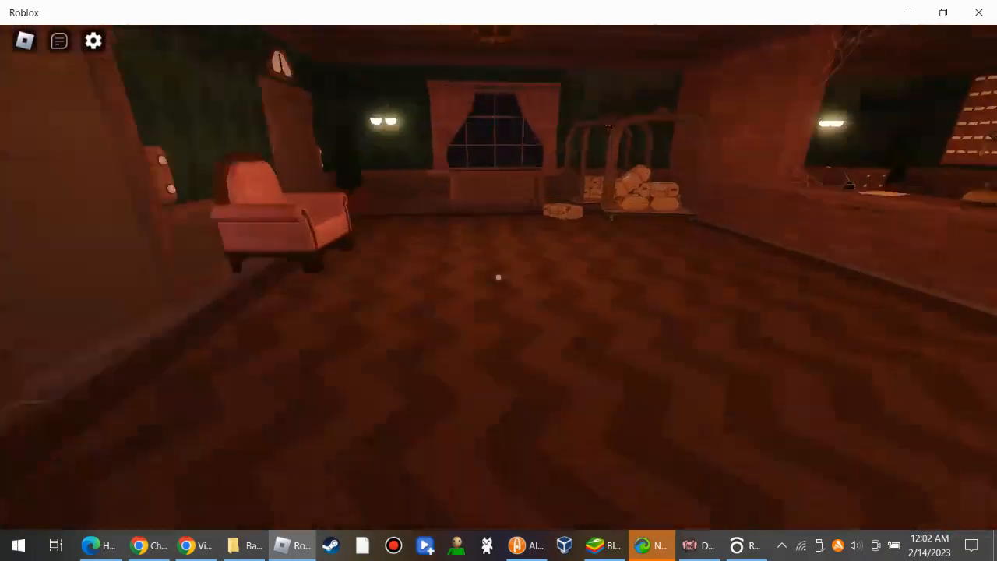
{"action": "mouse_move", "coordinate": [498, 280]}
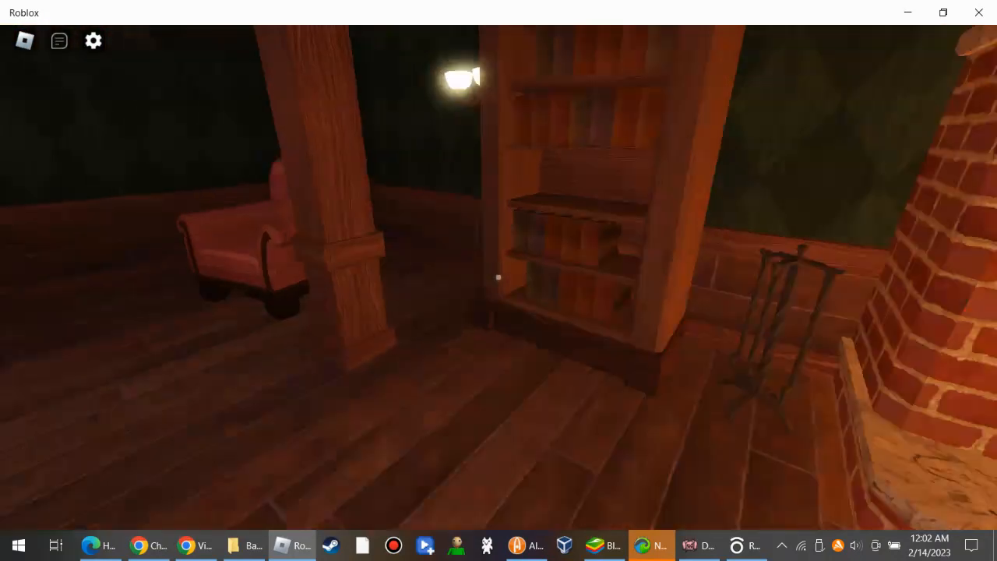
{"action": "mouse_move", "coordinate": [499, 280]}
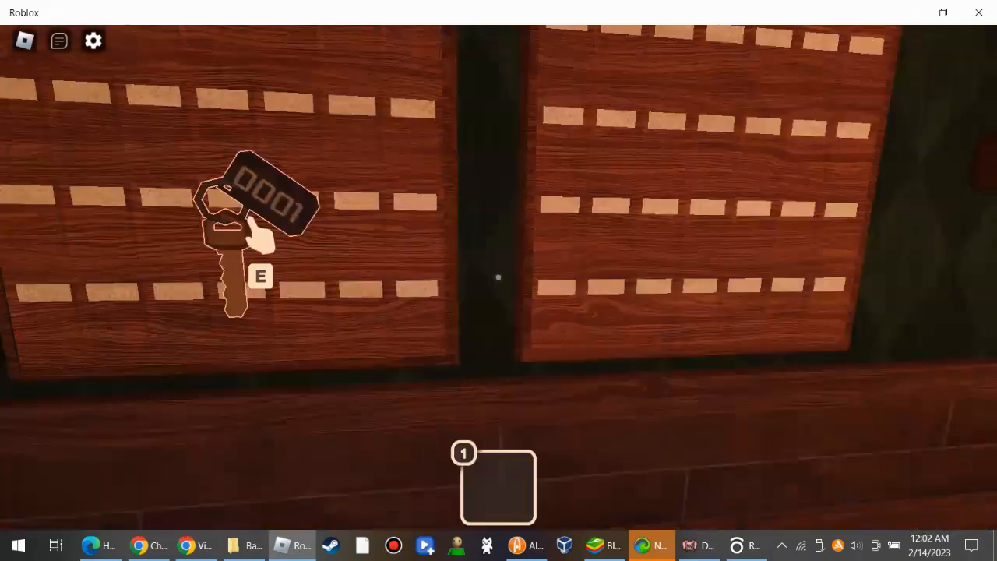
Step: Pick up the 0001 room key into the inventory slot
{"action": "key", "text": "e"}
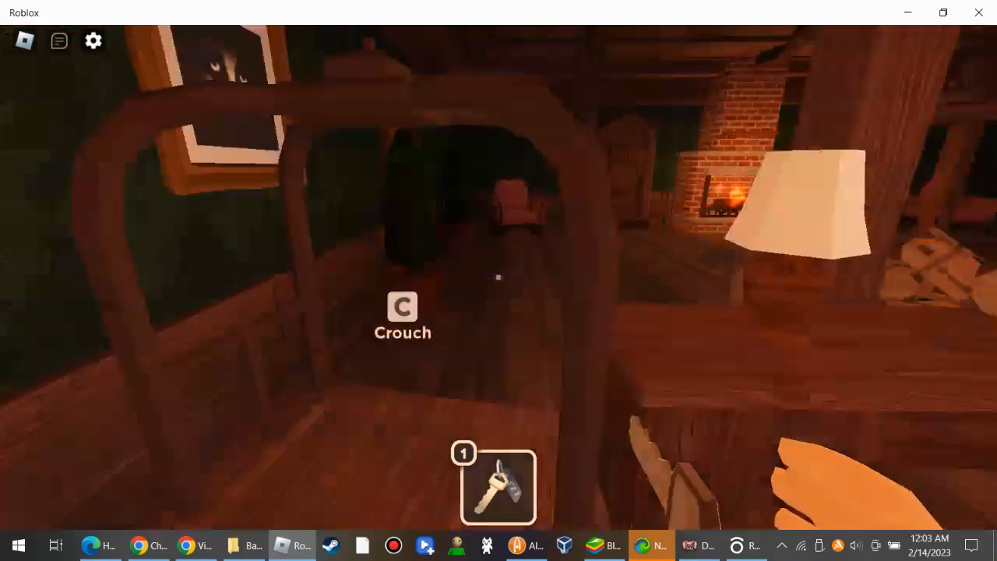
{"action": "mouse_move", "coordinate": [499, 280]}
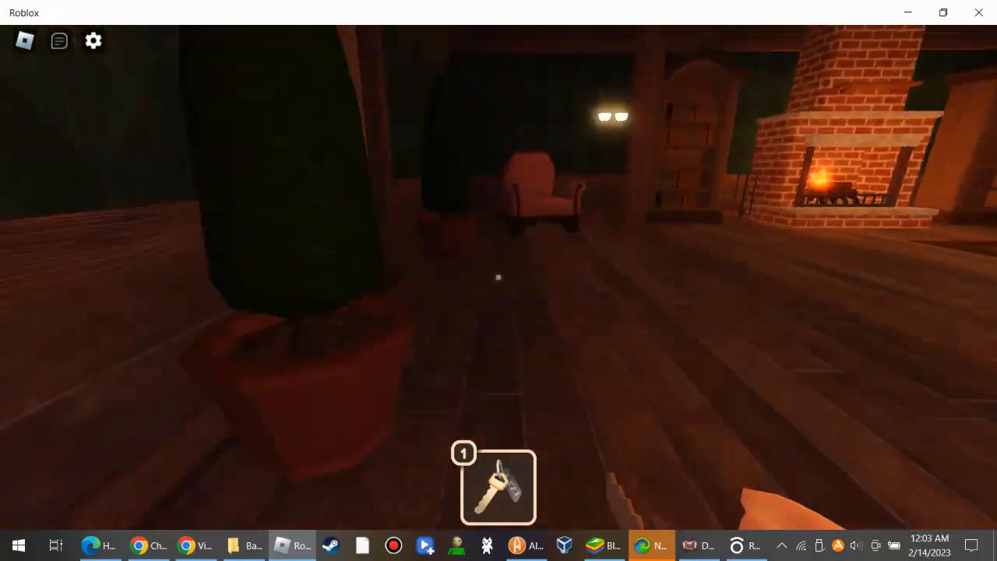
{"action": "mouse_move", "coordinate": [499, 280]}
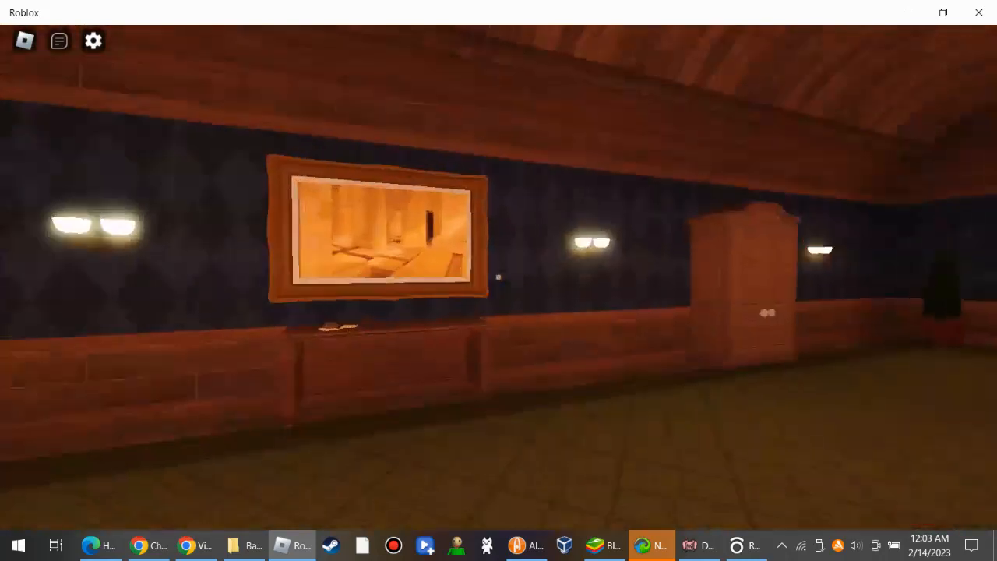
{"action": "mouse_move", "coordinate": [499, 280]}
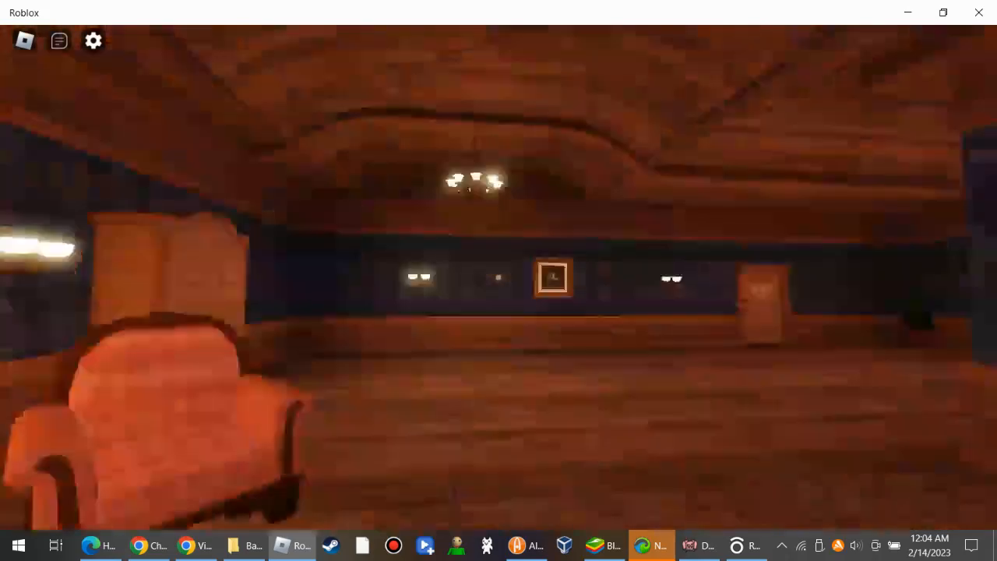
{"action": "mouse_move", "coordinate": [499, 281]}
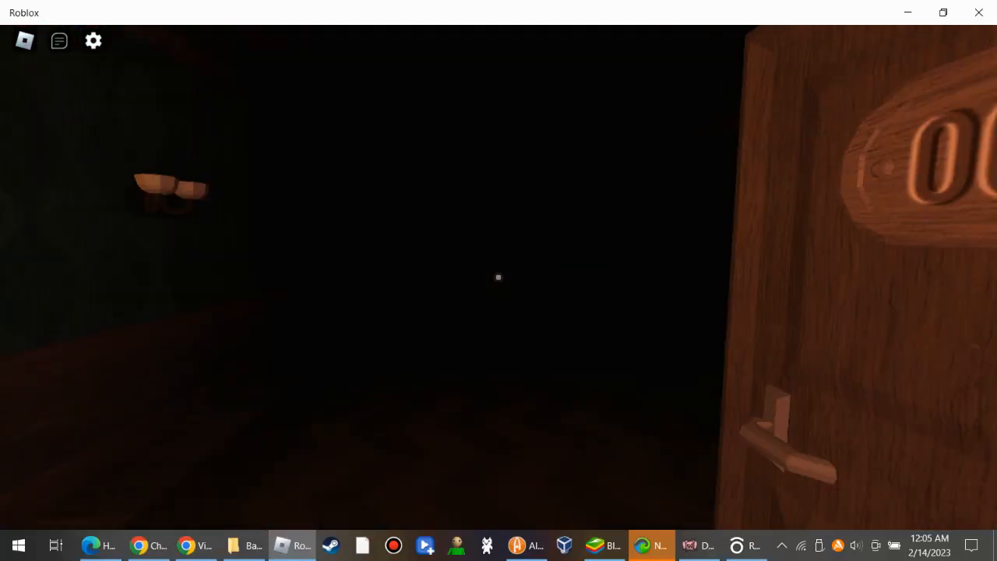
{"action": "mouse_move", "coordinate": [499, 281]}
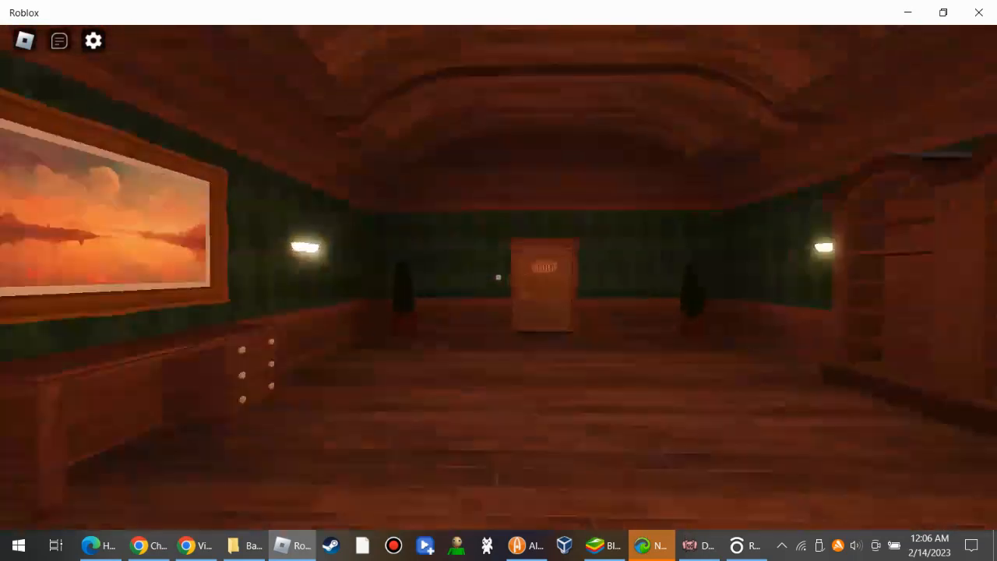
{"action": "mouse_move", "coordinate": [498, 280]}
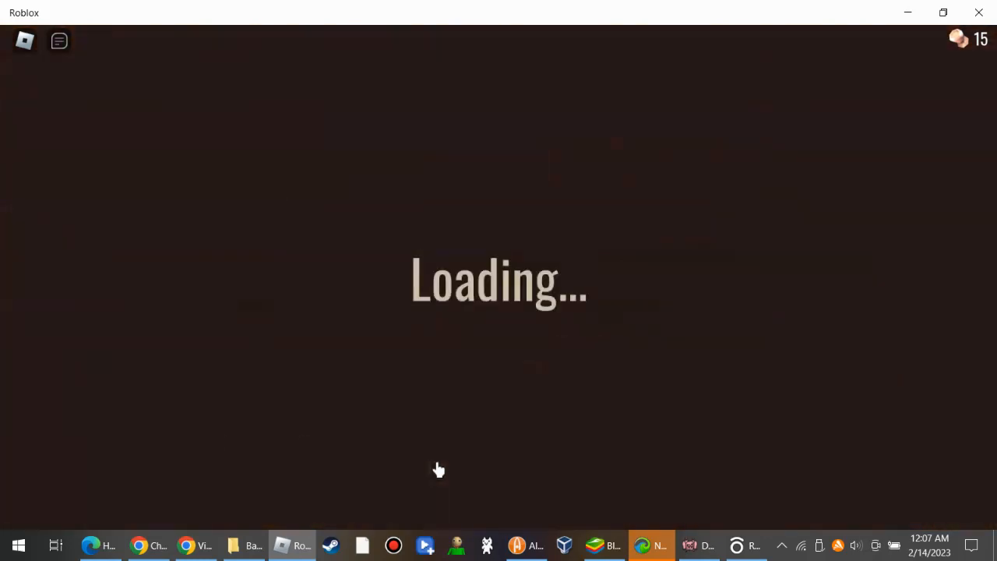
{"action": "mouse_move", "coordinate": [402, 468]}
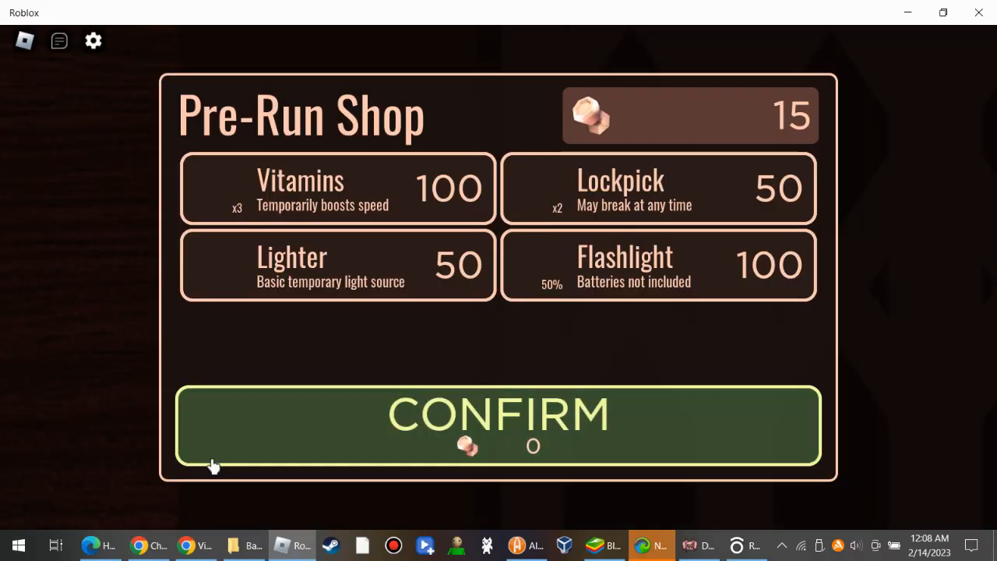
Step: Confirm the Pre-Run Shop with no items selected to begin the run
{"action": "left_click", "coordinate": [499, 424]}
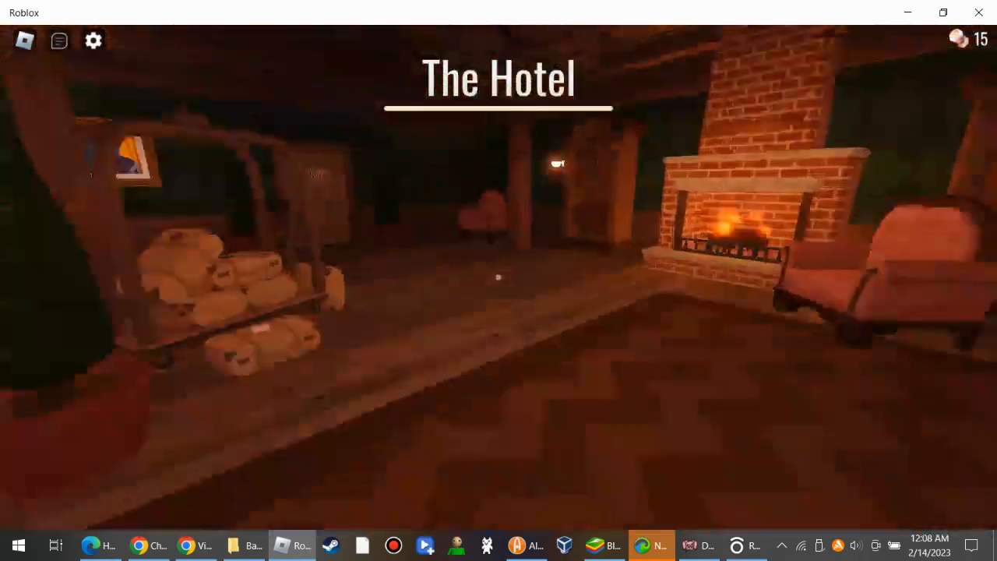
{"action": "mouse_move", "coordinate": [498, 281]}
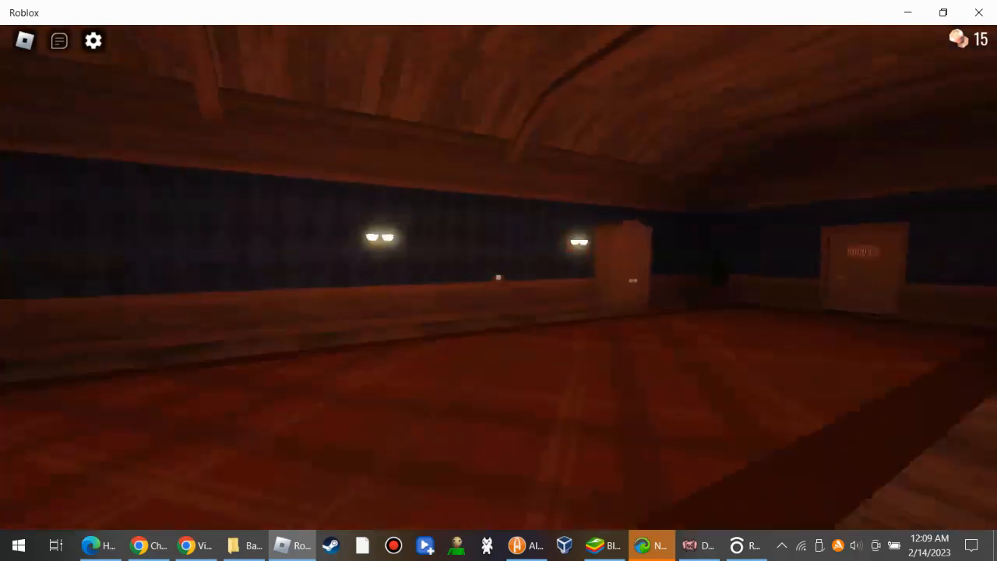
{"action": "mouse_move", "coordinate": [498, 281]}
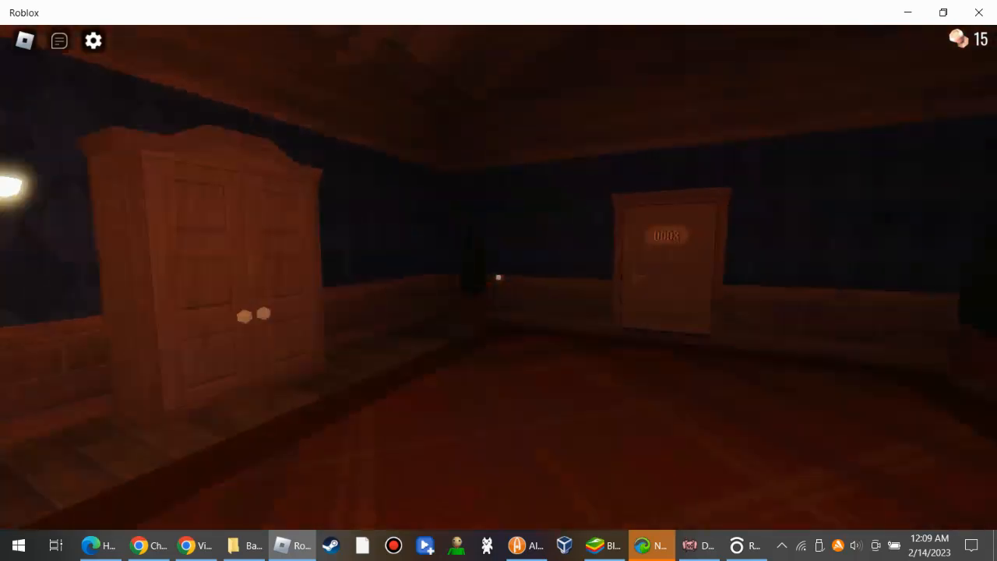
{"action": "mouse_move", "coordinate": [499, 280]}
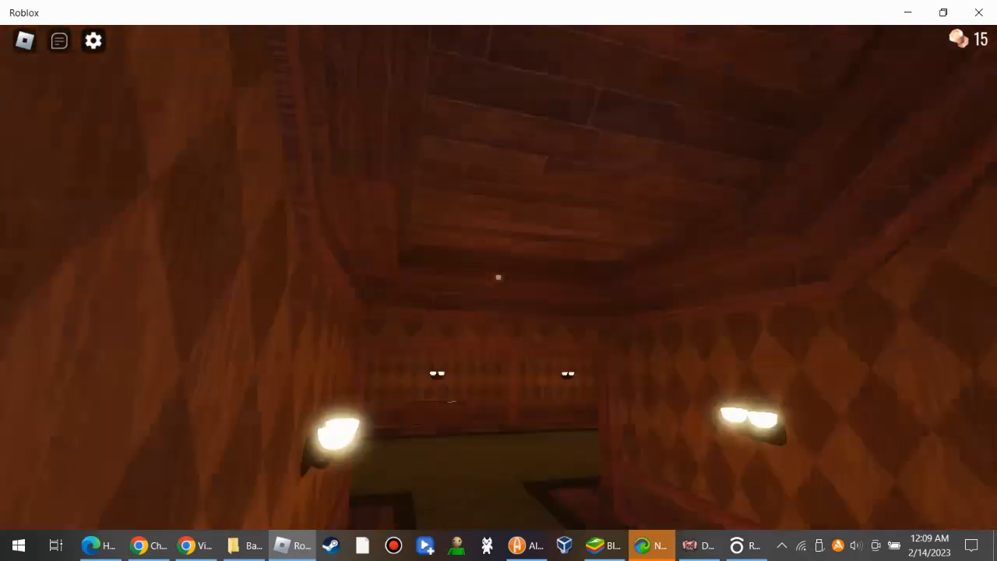
{"action": "mouse_move", "coordinate": [499, 281]}
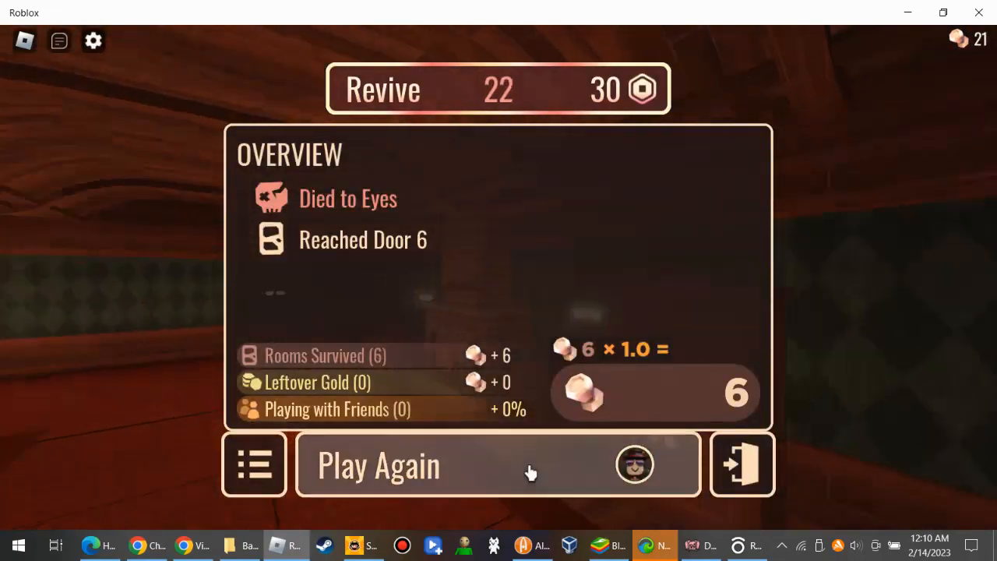
Step: Vote Play Again on the death screen after dying to Eyes at door 6
{"action": "left_click", "coordinate": [499, 465]}
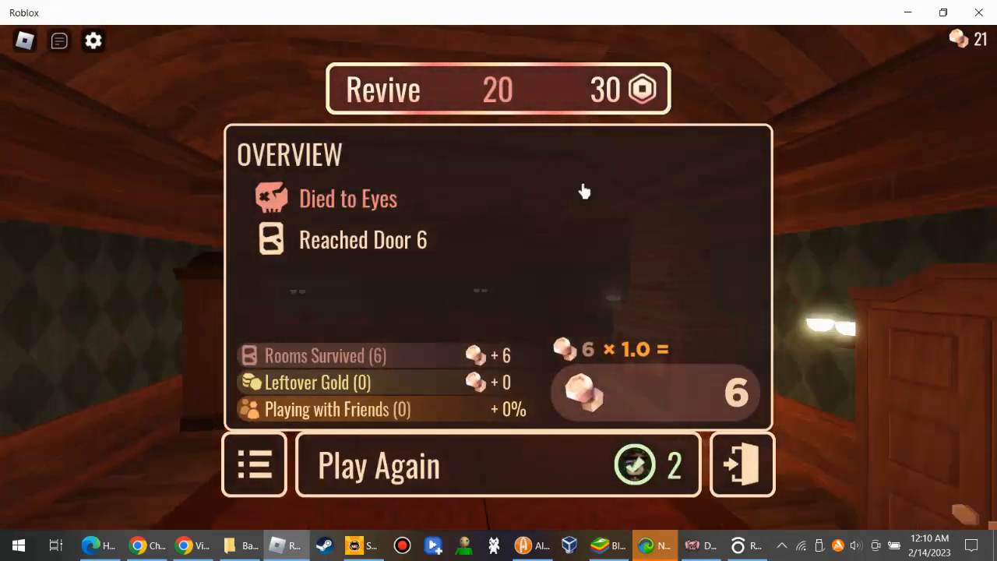
{"action": "left_click", "coordinate": [498, 464]}
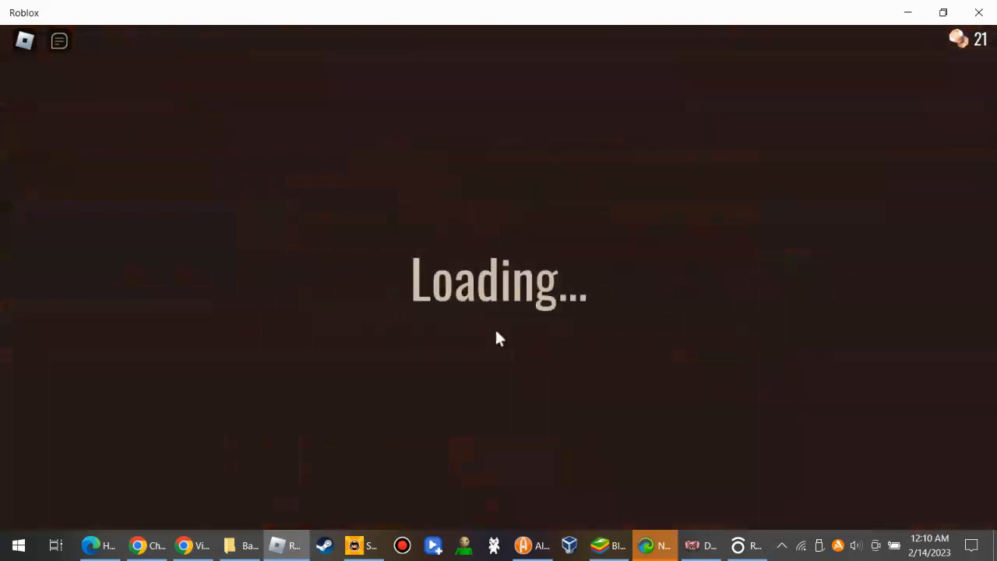
{"action": "mouse_move", "coordinate": [492, 359]}
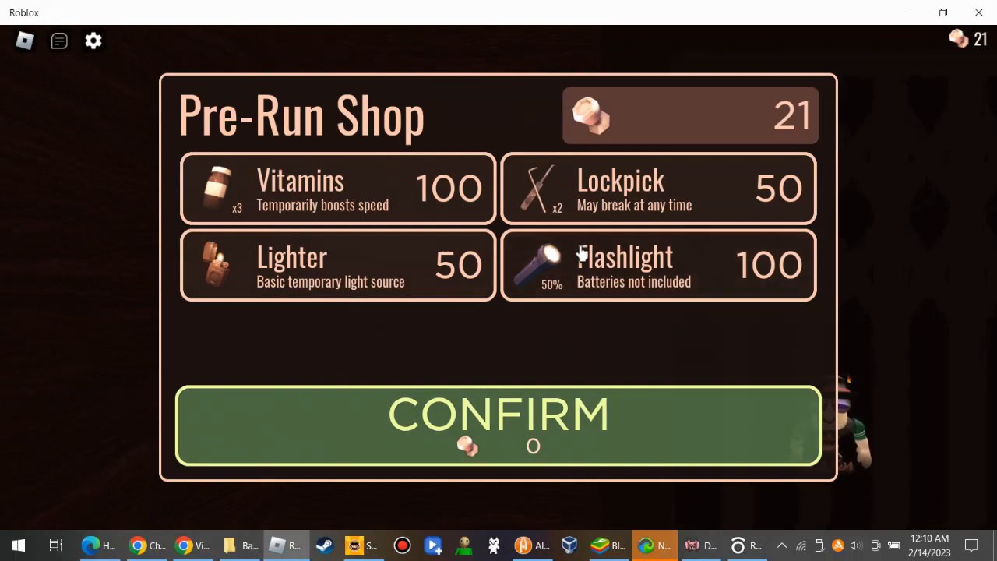
Step: Browse the Pre-Run Shop and confirm without buying to start the fresh run
{"action": "left_click", "coordinate": [657, 265]}
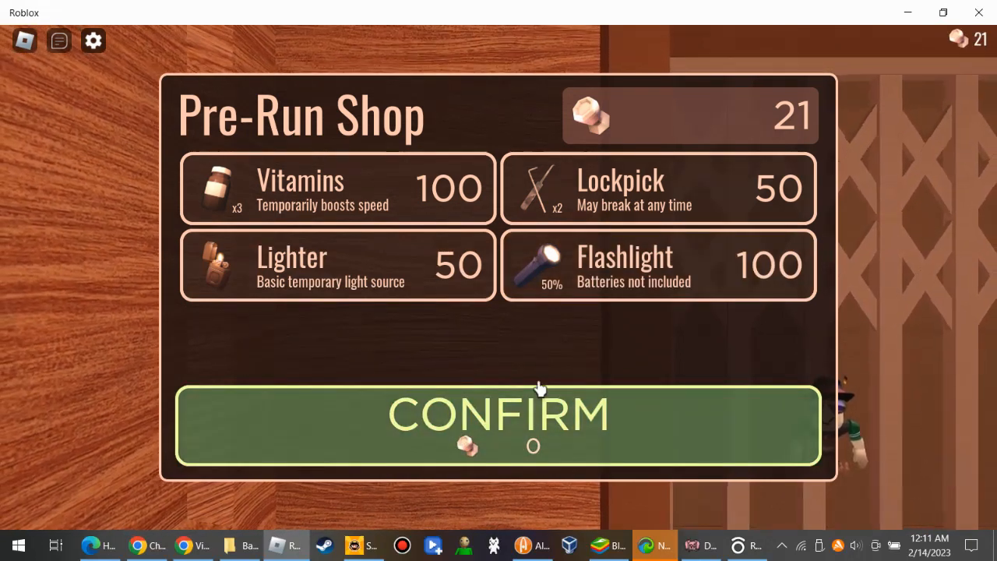
{"action": "left_click", "coordinate": [499, 424]}
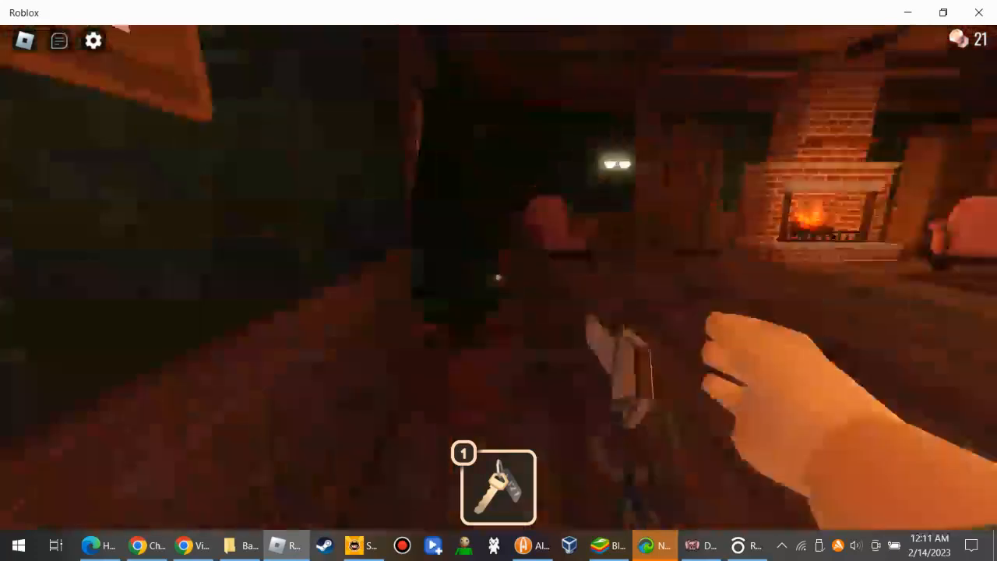
{"action": "mouse_move", "coordinate": [499, 281]}
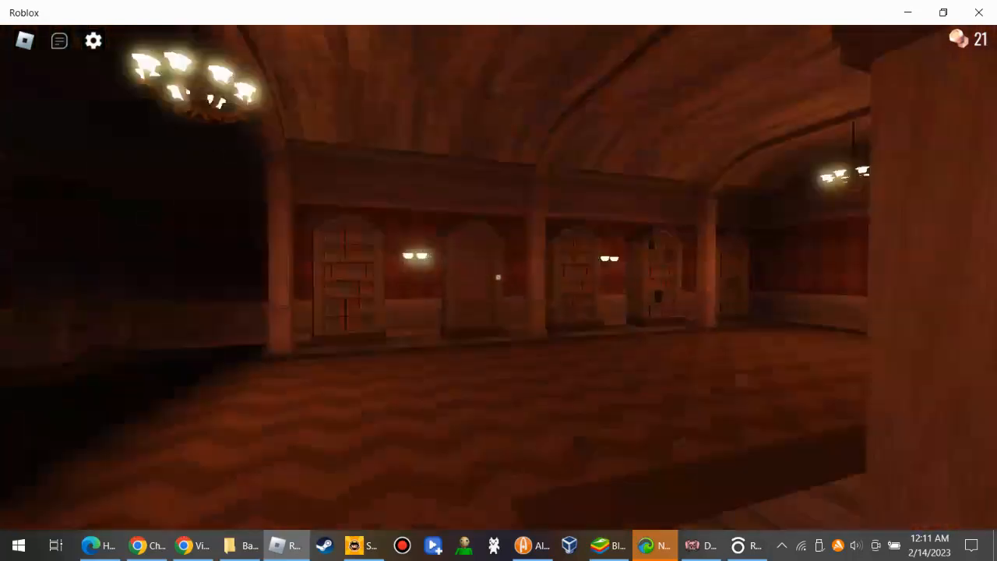
{"action": "mouse_move", "coordinate": [499, 281]}
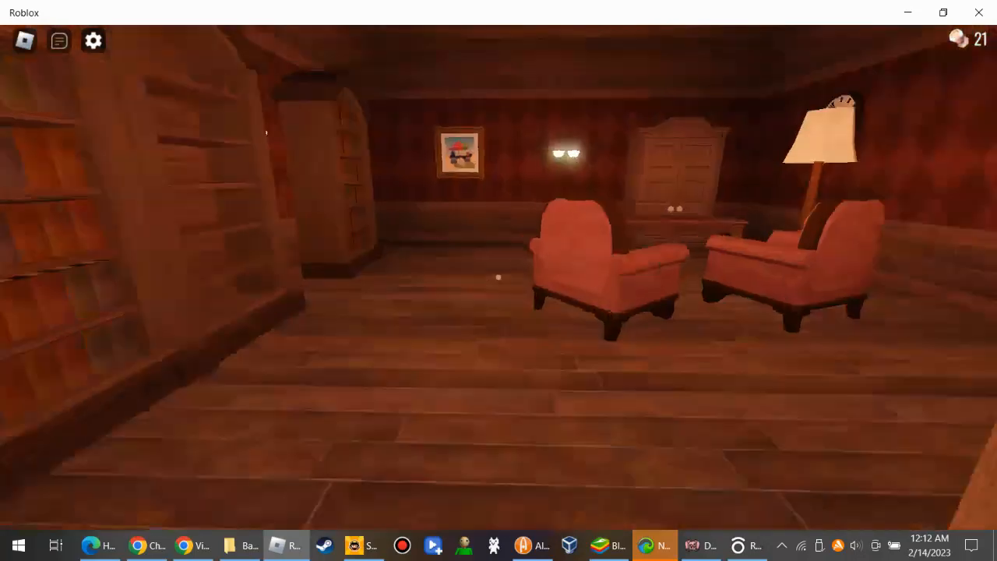
{"action": "mouse_move", "coordinate": [498, 280]}
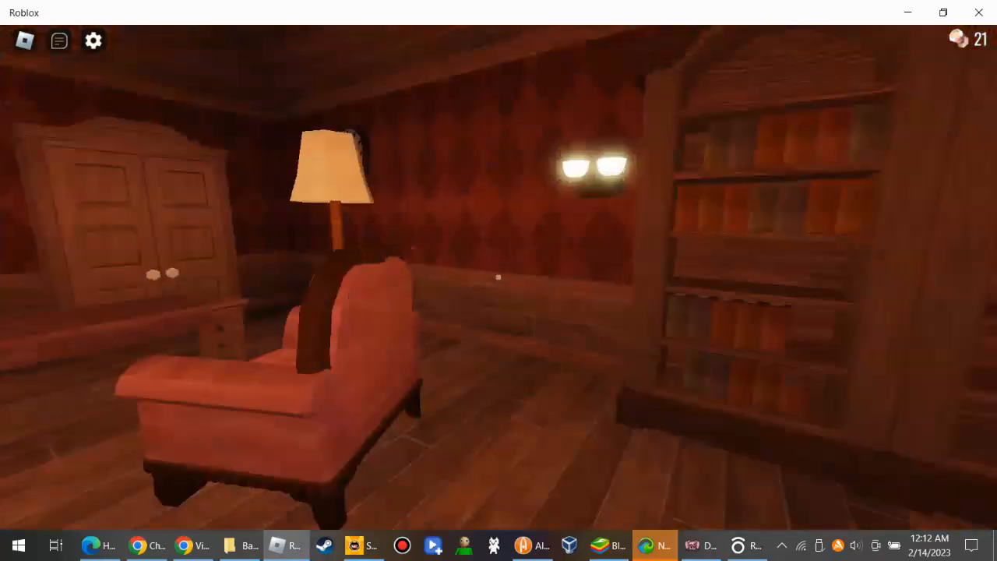
{"action": "mouse_move", "coordinate": [498, 280]}
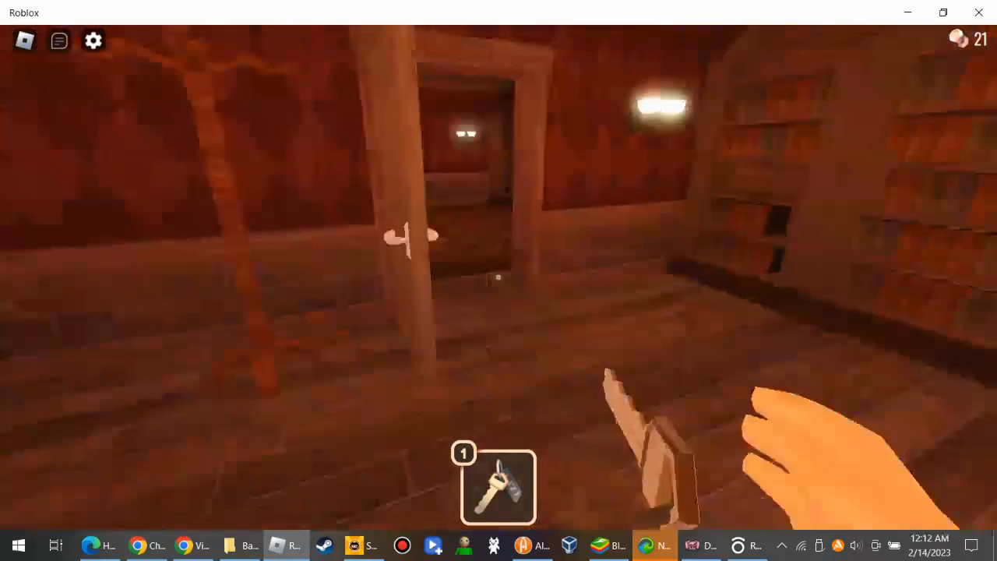
{"action": "mouse_move", "coordinate": [499, 281]}
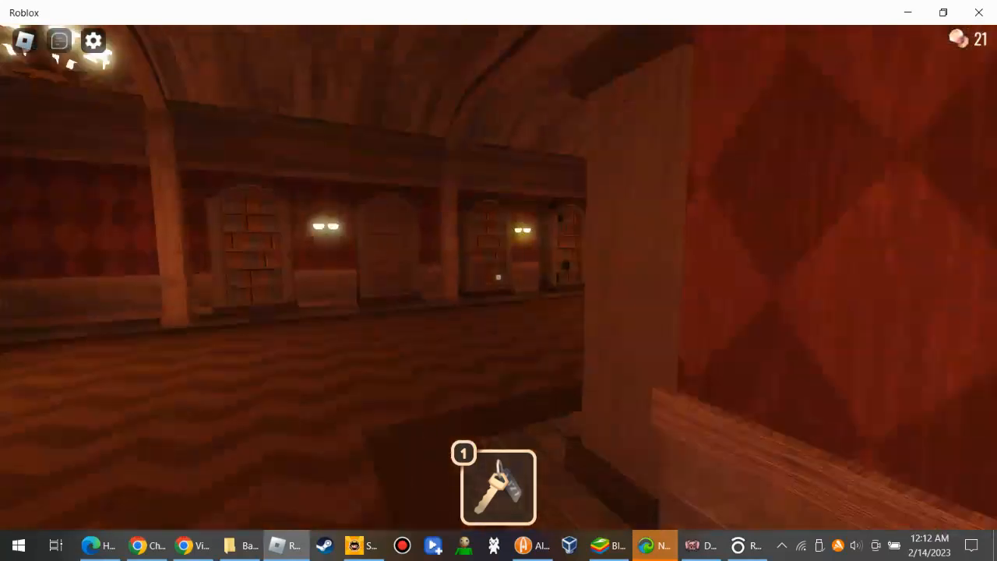
{"action": "mouse_move", "coordinate": [498, 281]}
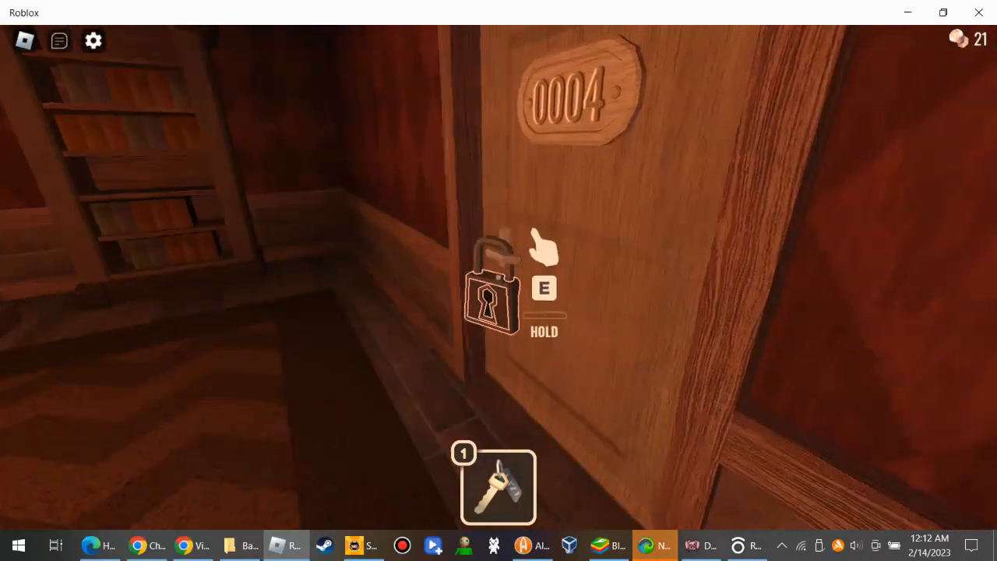
Step: Unlock door 0004 with the key and walk forward into the hallway
{"action": "key", "text": "e"}
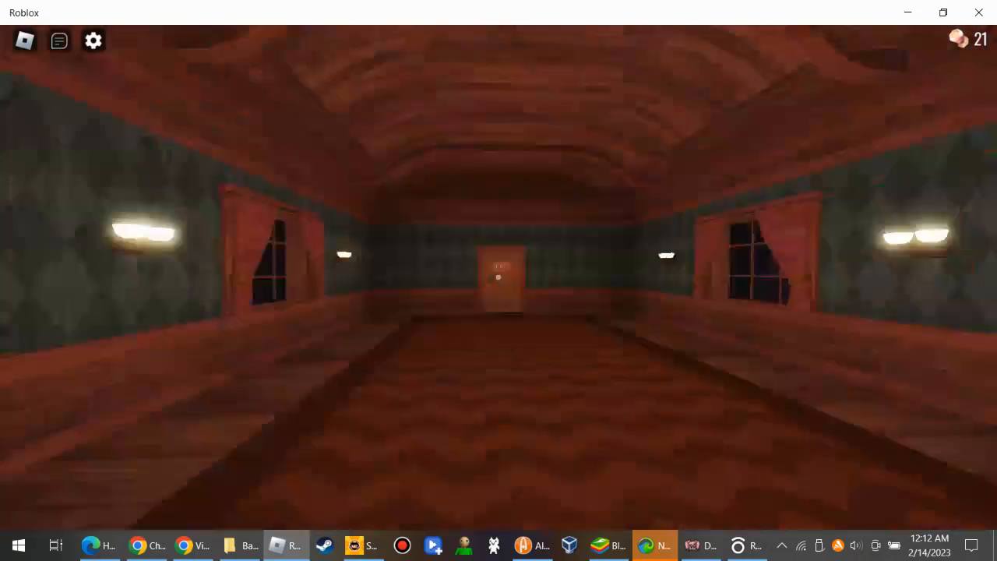
{"action": "key", "text": "w"}
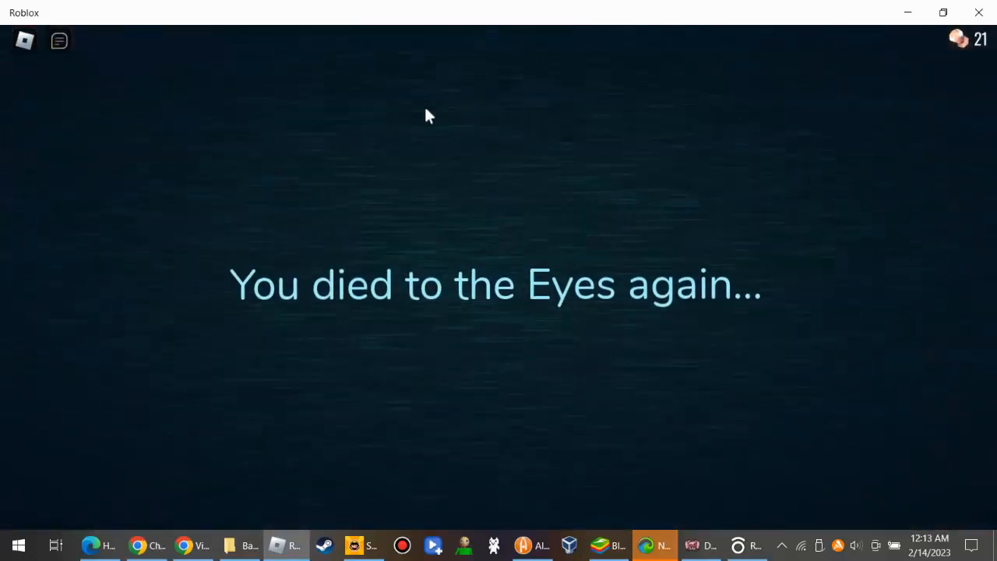
{"action": "mouse_move", "coordinate": [676, 427]}
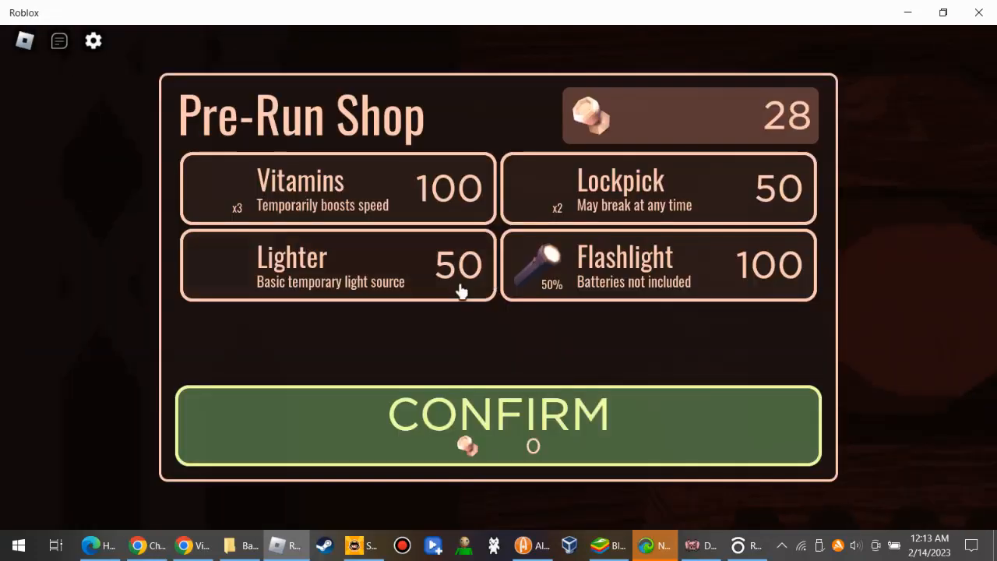
Step: Confirm the Pre-Run Shop to begin pushing through the hotel rooms
{"action": "left_click", "coordinate": [498, 425]}
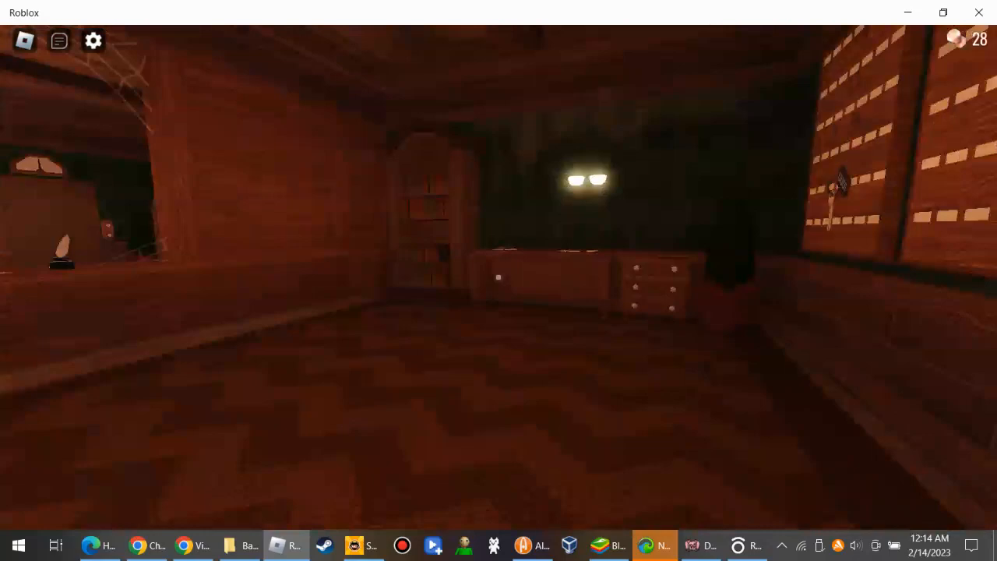
{"action": "mouse_move", "coordinate": [499, 280]}
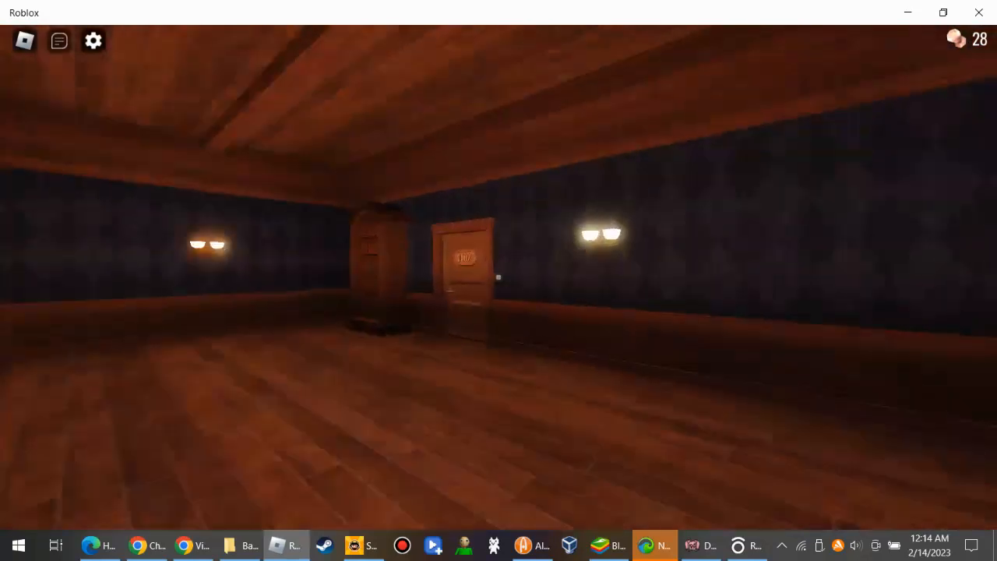
{"action": "mouse_move", "coordinate": [498, 280]}
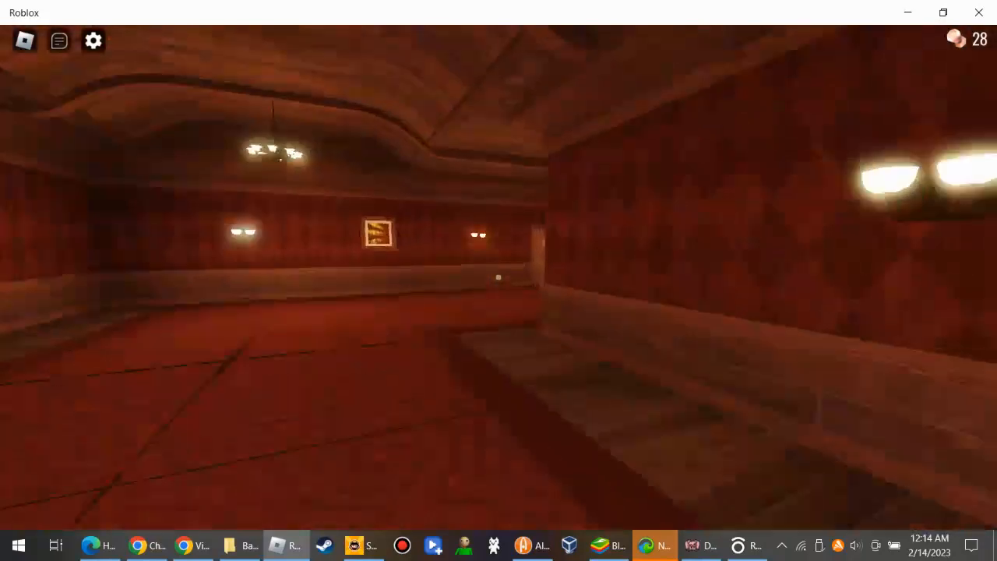
{"action": "mouse_move", "coordinate": [499, 280]}
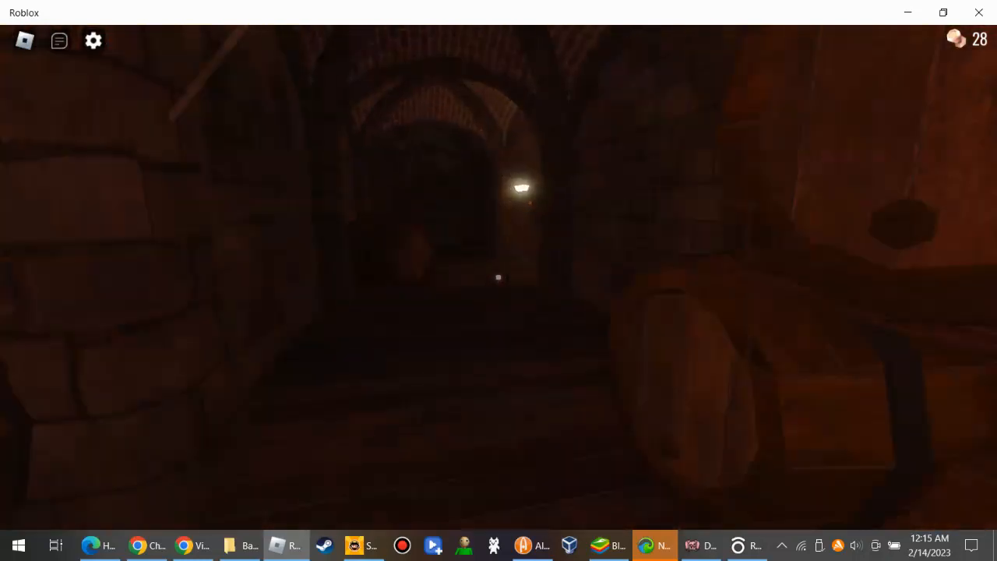
{"action": "mouse_move", "coordinate": [499, 281]}
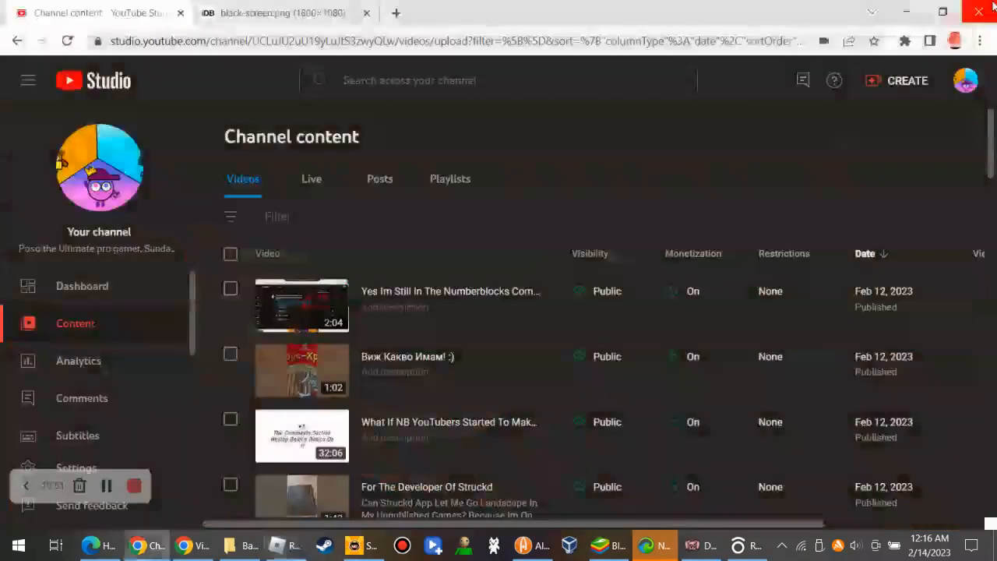
Step: Scroll the Channel content videos list to older uploads, then return to Roblox
{"action": "scroll", "scroll_direction": "down", "scroll_amount": 3}
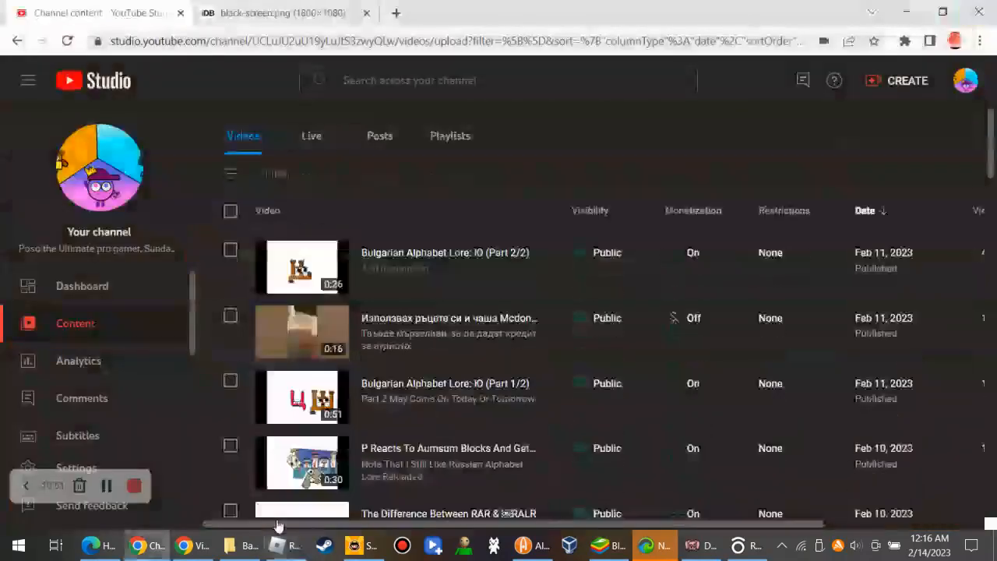
{"action": "scroll", "scroll_direction": "down", "scroll_amount": 3}
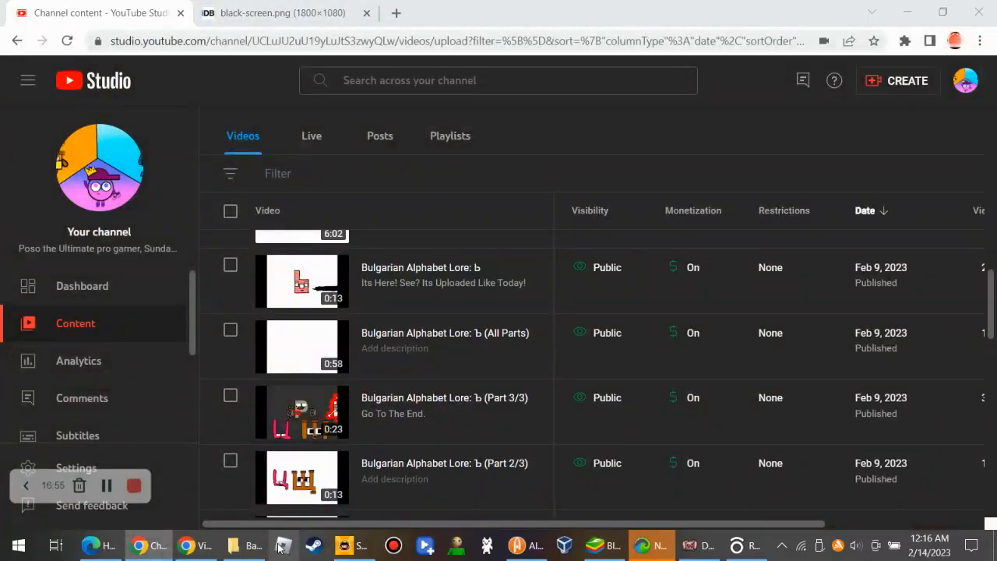
{"action": "left_click", "coordinate": [283, 545]}
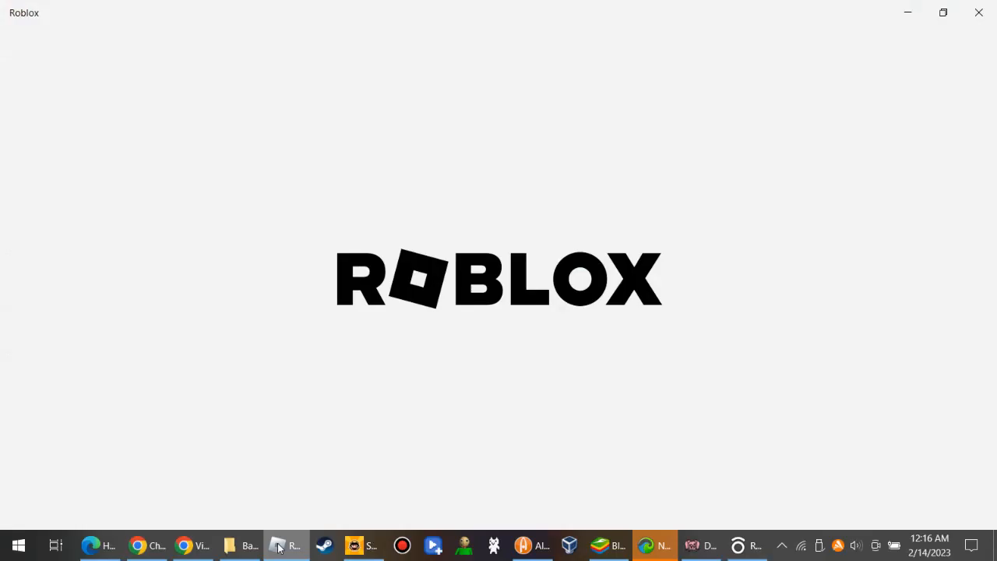
{"action": "mouse_move", "coordinate": [448, 305]}
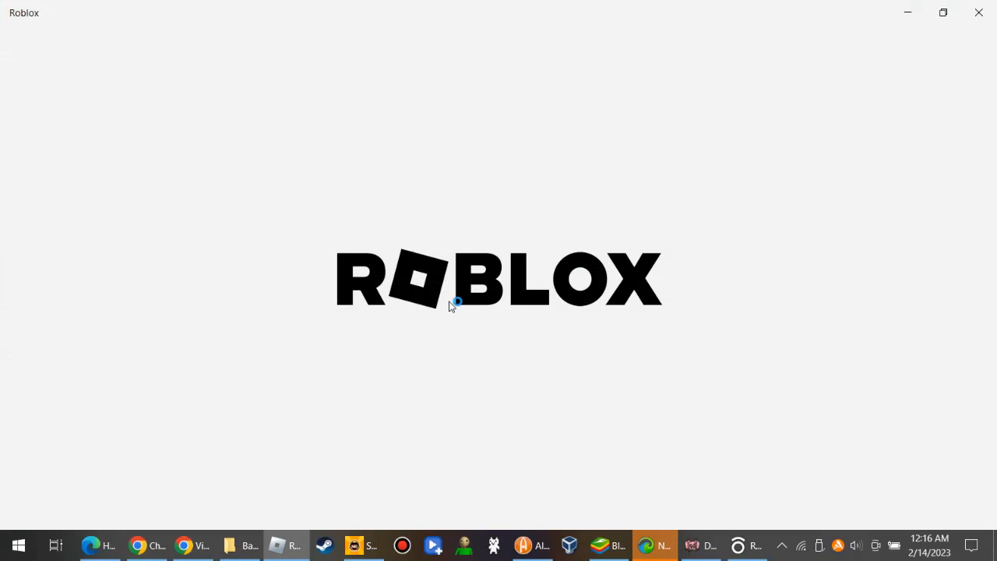
{"action": "mouse_move", "coordinate": [450, 306]}
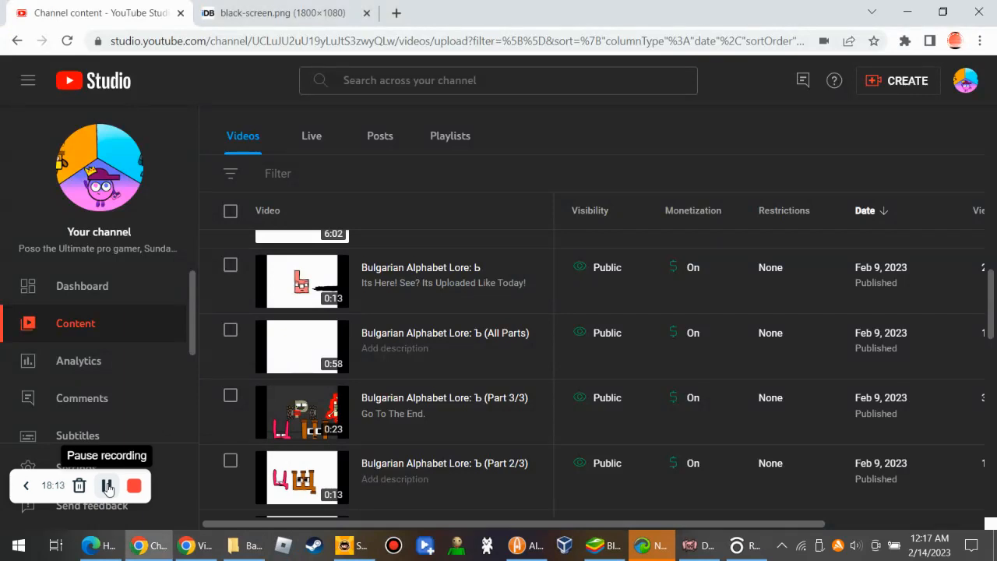
{"action": "left_click", "coordinate": [106, 486]}
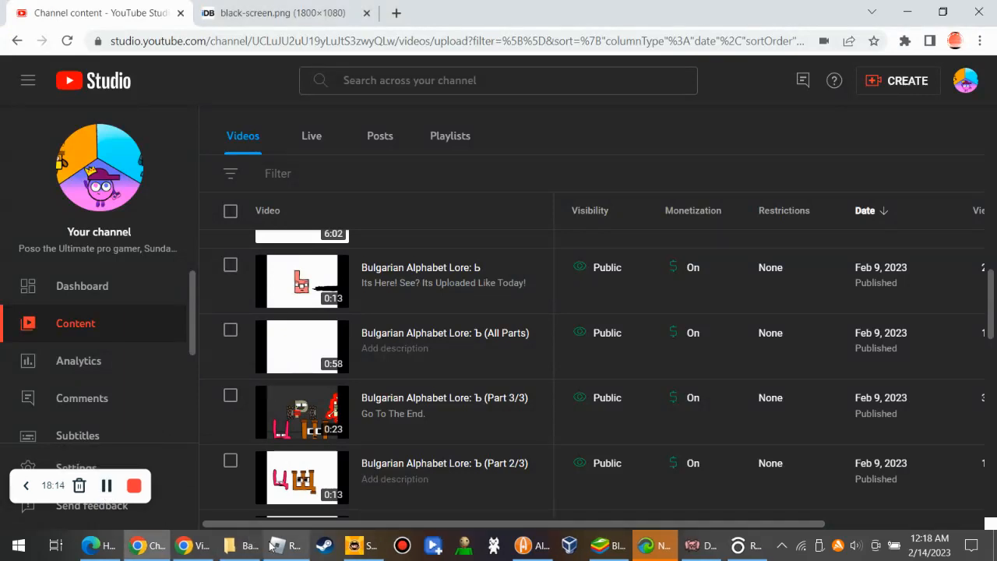
{"action": "left_click", "coordinate": [283, 546]}
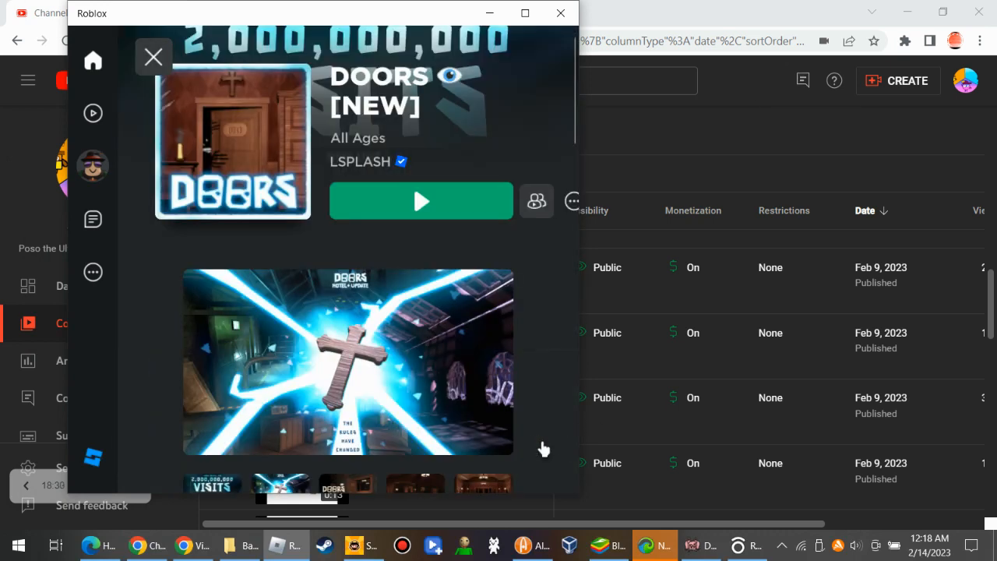
{"action": "mouse_move", "coordinate": [538, 219]}
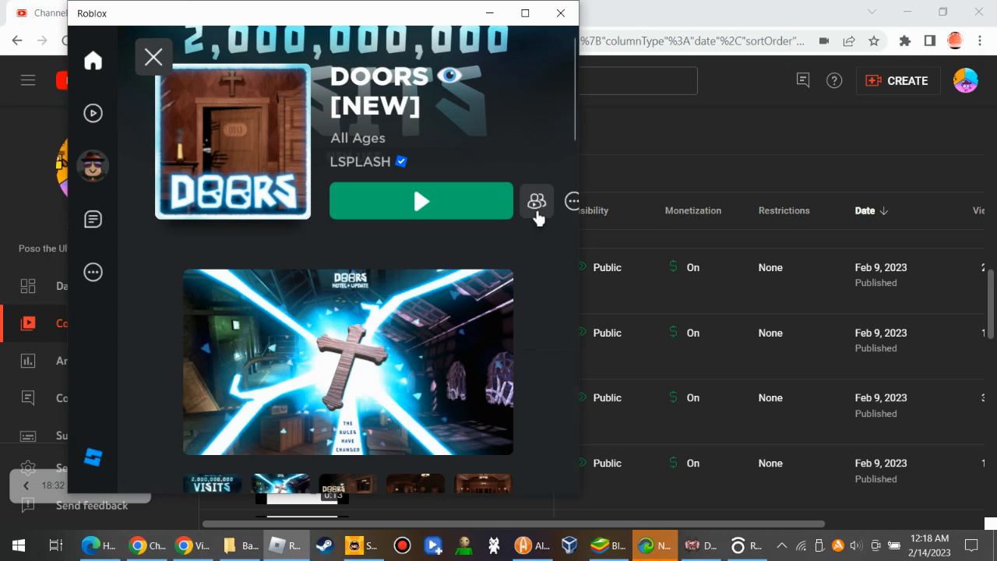
Step: Join your existing free private DOORS server from the Servers list instead of a public game
{"action": "left_click", "coordinate": [536, 201]}
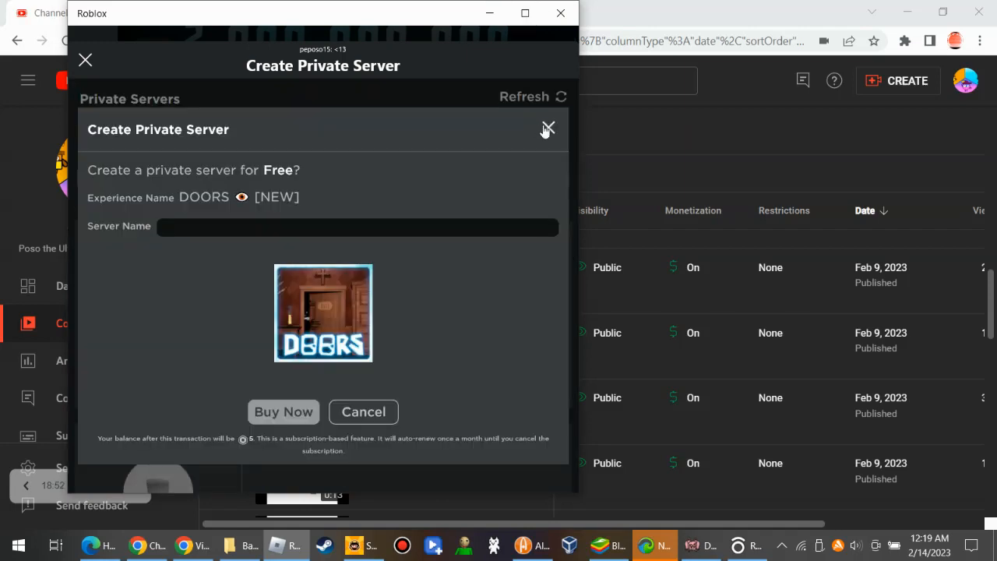
{"action": "left_click", "coordinate": [549, 128]}
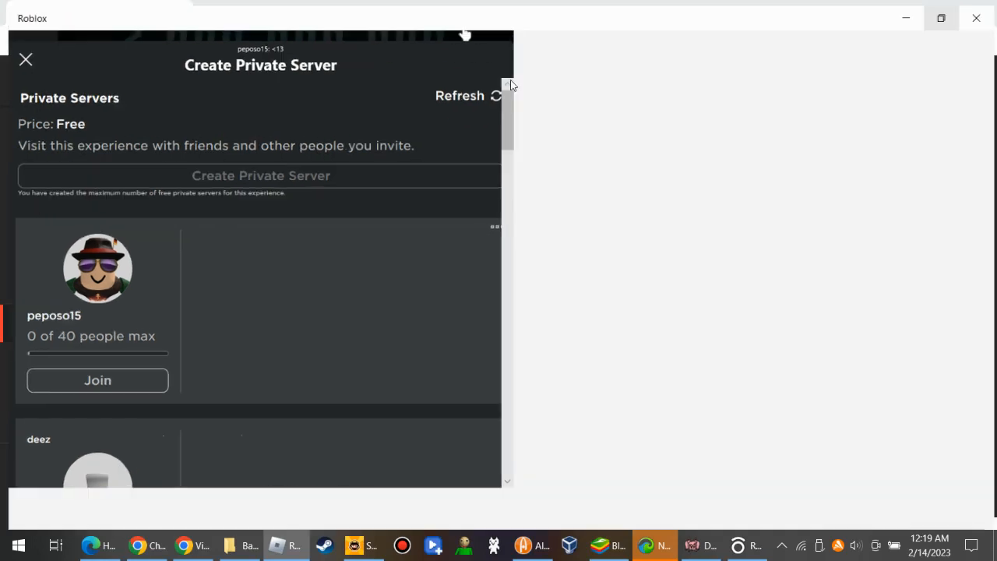
{"action": "left_click", "coordinate": [941, 17]}
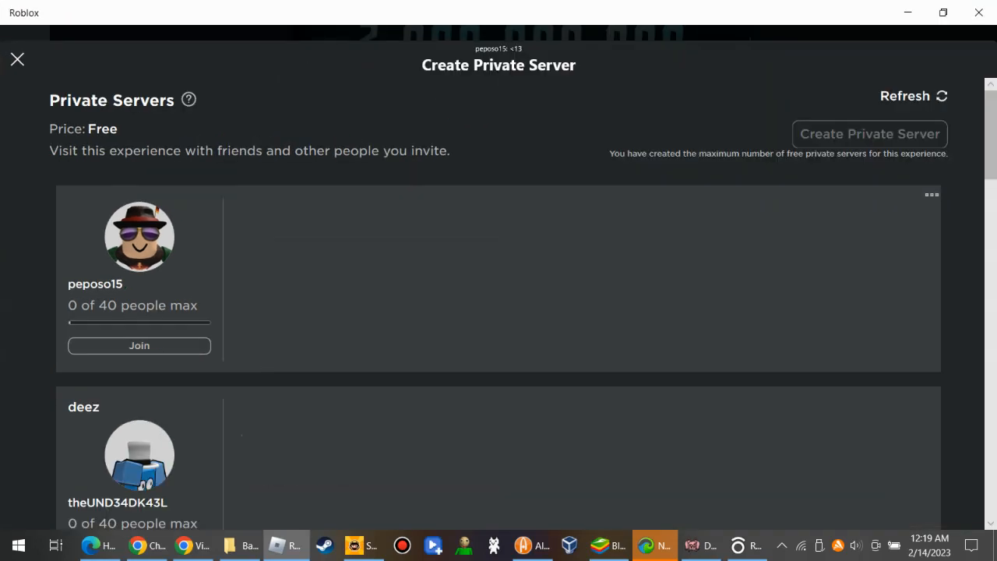
{"action": "left_click", "coordinate": [138, 346]}
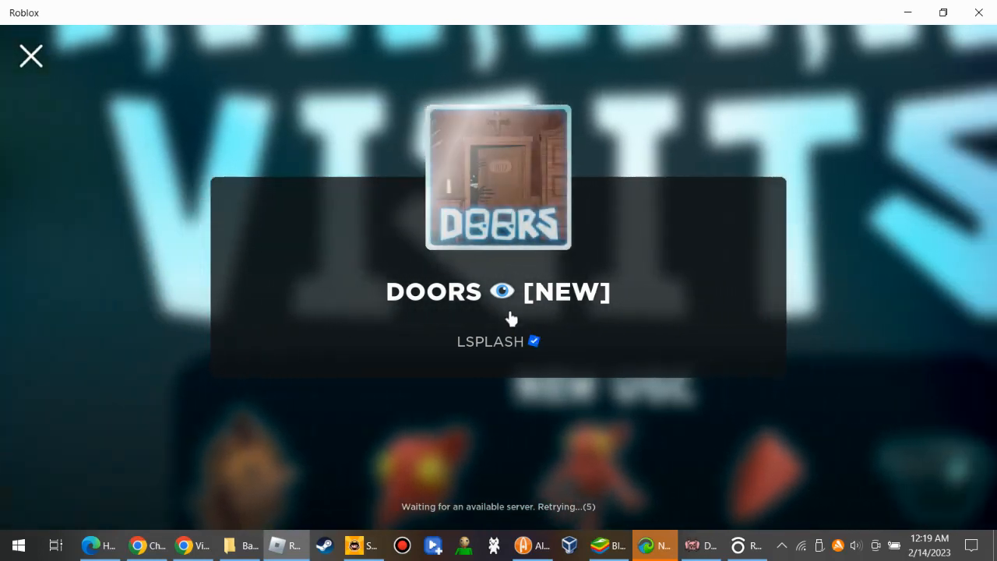
{"action": "mouse_move", "coordinate": [586, 462]}
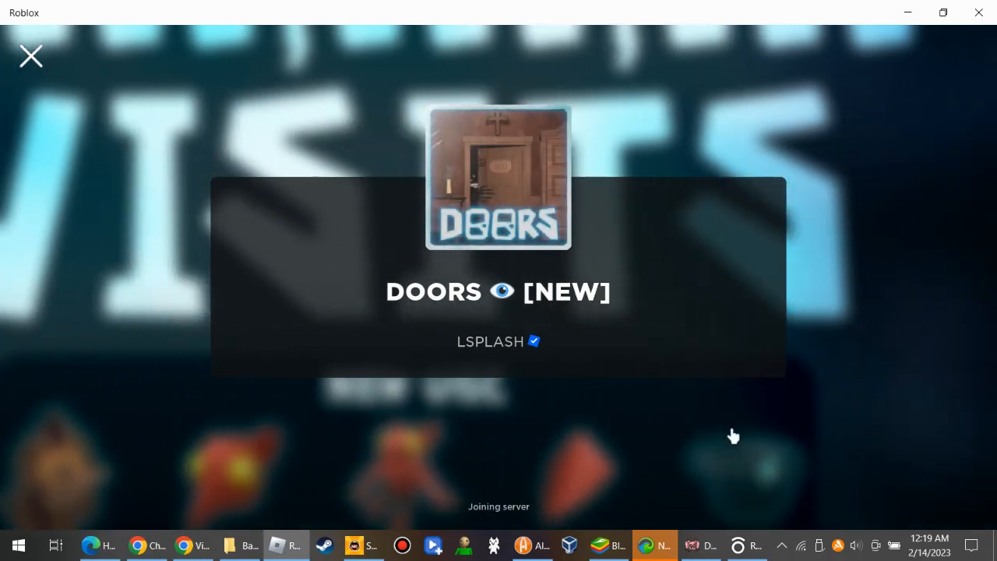
{"action": "mouse_move", "coordinate": [617, 411]}
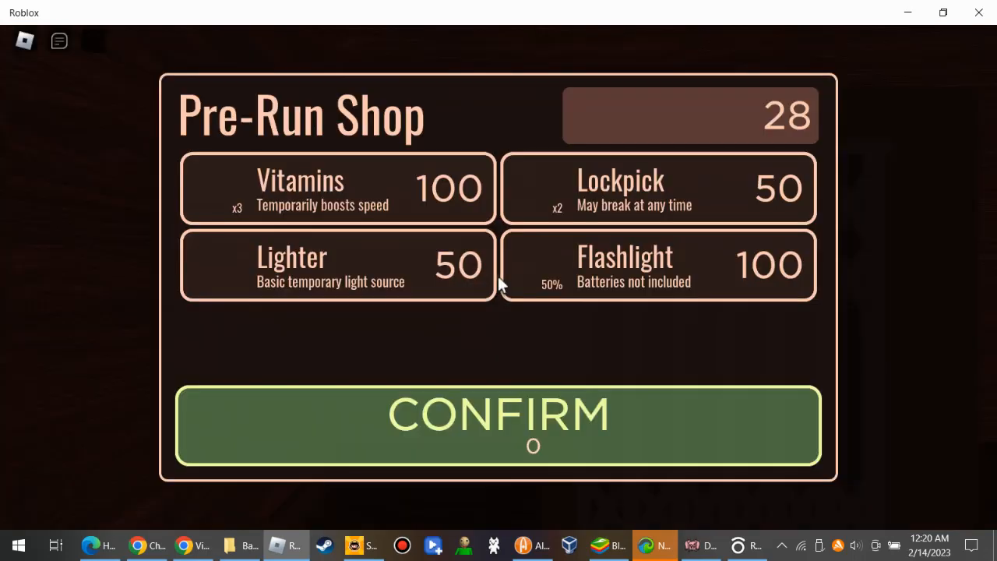
Step: Confirm the Pre-Run Shop with nothing selected to start the run
{"action": "left_click", "coordinate": [499, 424]}
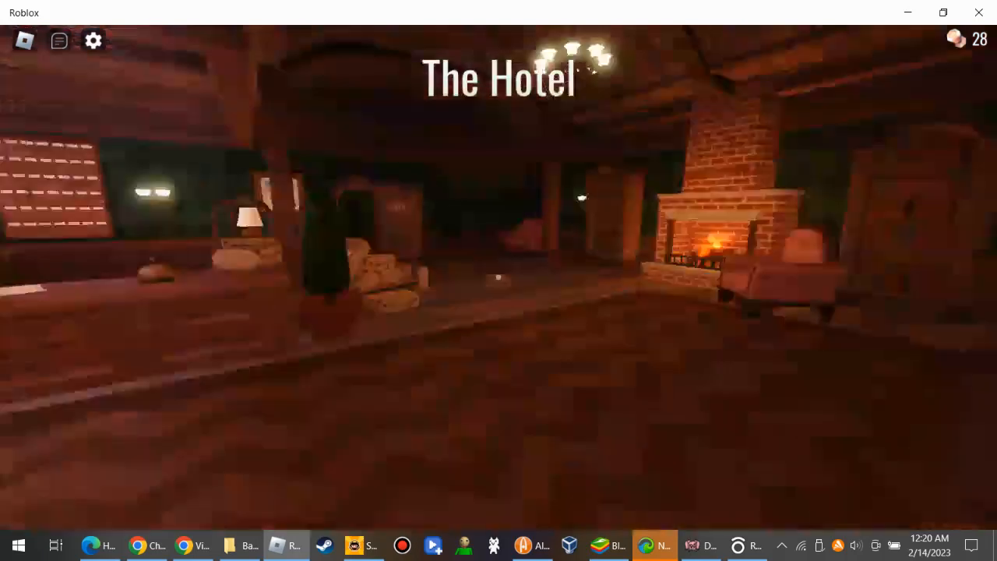
{"action": "mouse_move", "coordinate": [498, 280]}
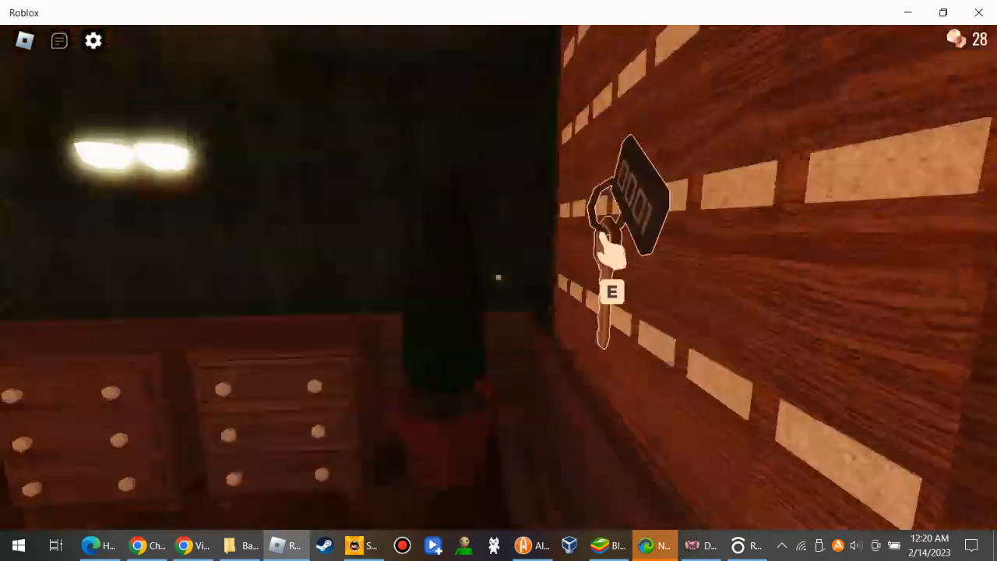
Step: Take the lobby key off the wall and unlock door 0001 with it
{"action": "key", "text": "e"}
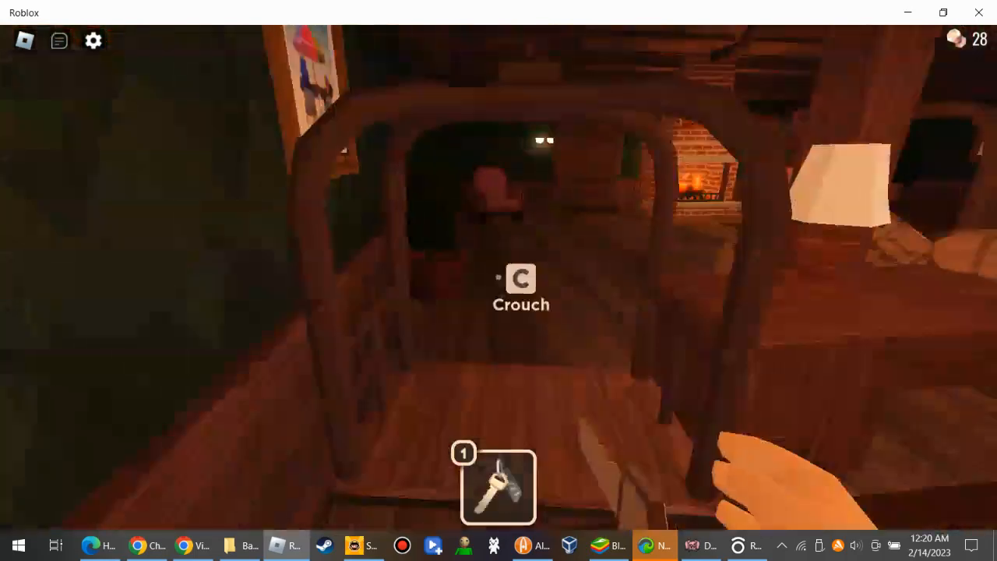
{"action": "mouse_move", "coordinate": [498, 280]}
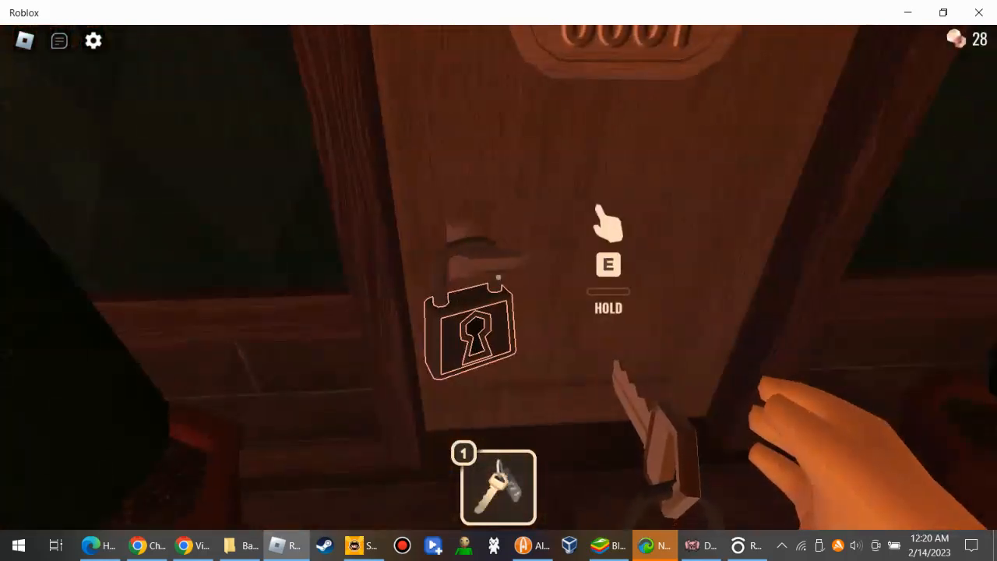
{"action": "key", "text": "e"}
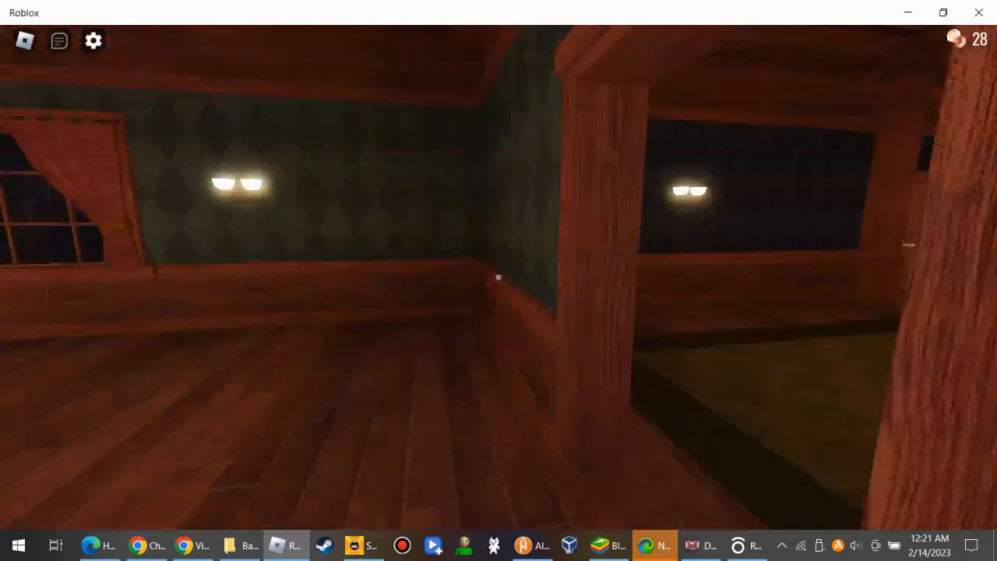
{"action": "mouse_move", "coordinate": [499, 280]}
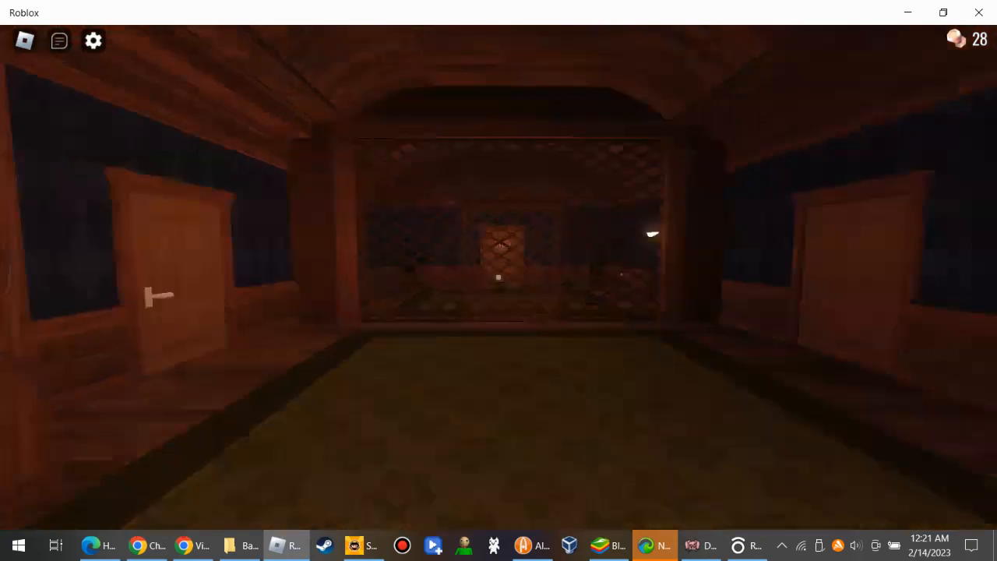
{"action": "mouse_move", "coordinate": [499, 280]}
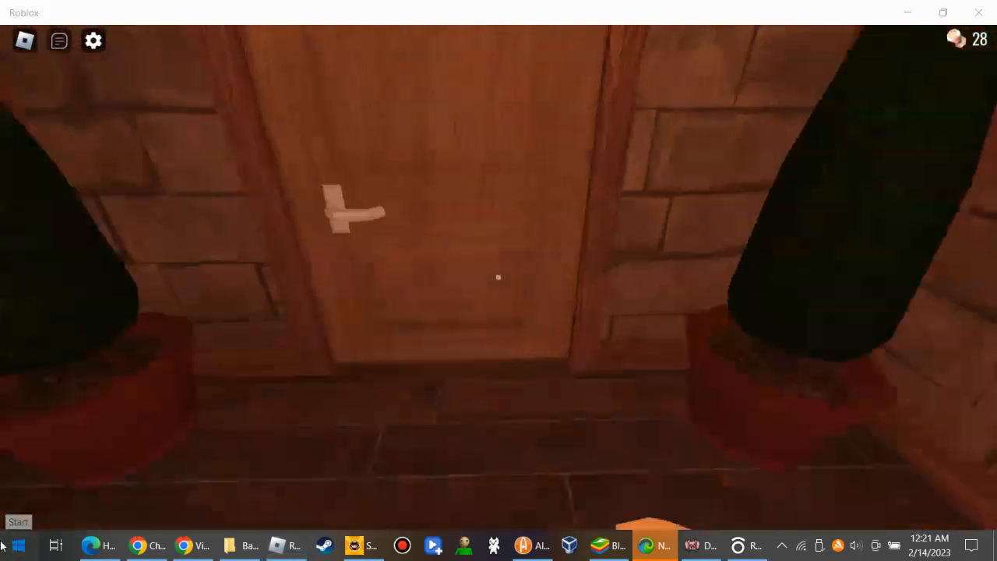
Step: Open the door ahead and walk through toward the staircase
{"action": "left_click", "coordinate": [15, 546]}
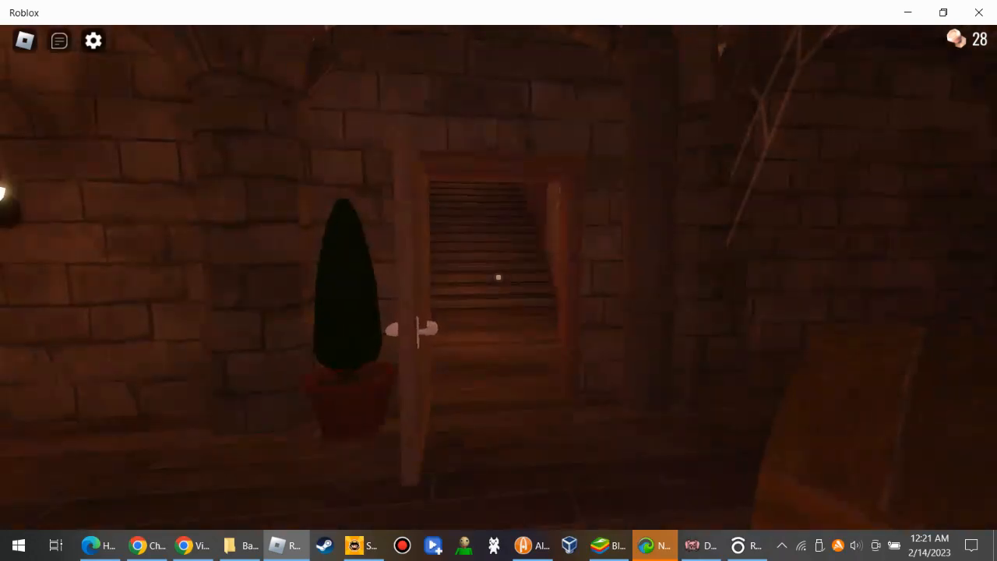
{"action": "key", "text": "w"}
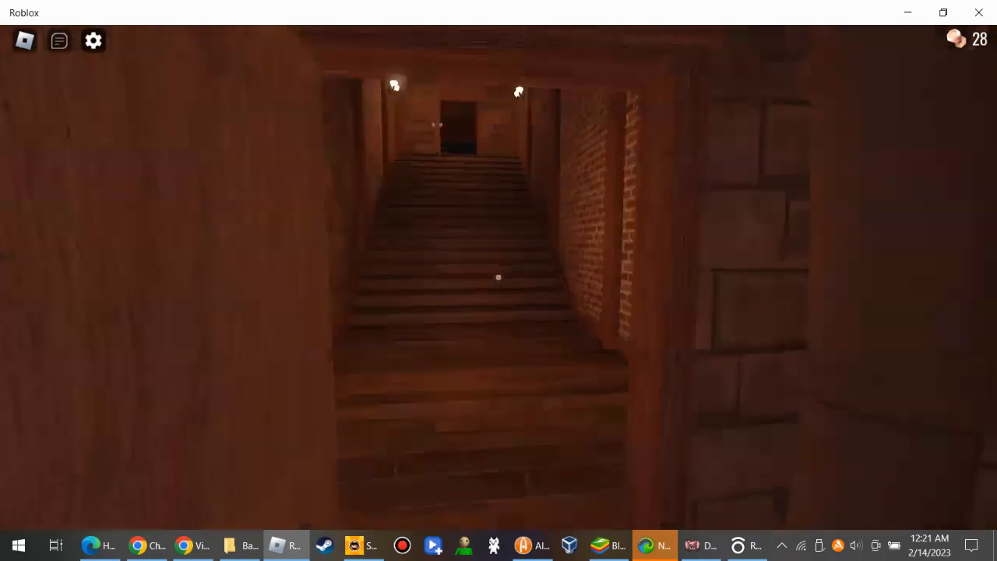
{"action": "mouse_move", "coordinate": [499, 280]}
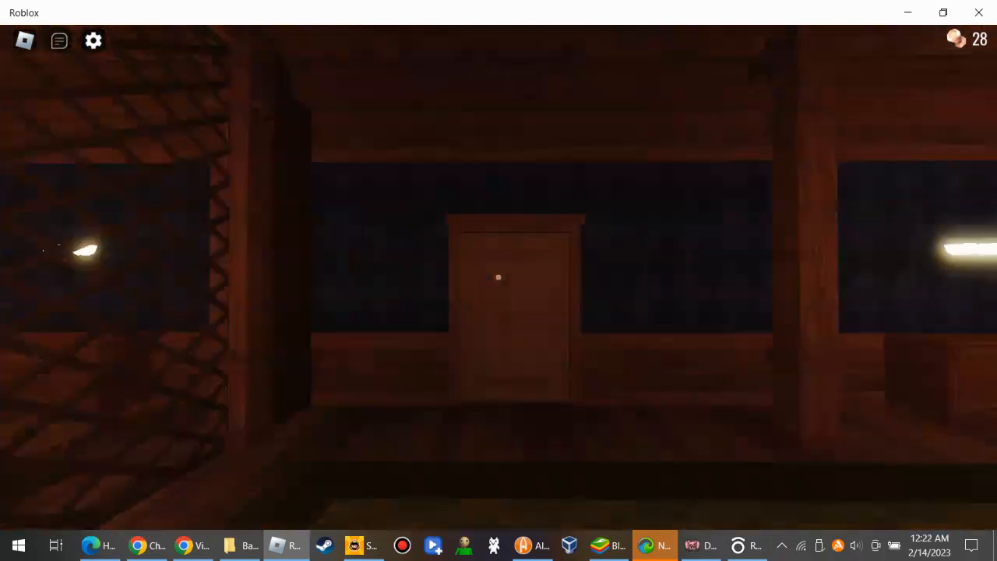
{"action": "mouse_move", "coordinate": [499, 281]}
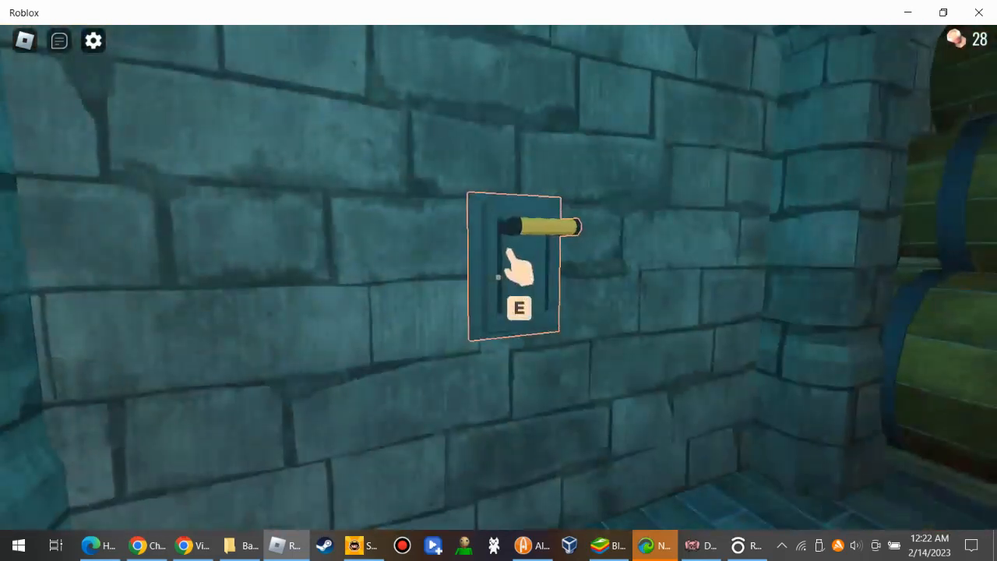
Step: Pull the wall lever so the door opens
{"action": "key", "text": "e"}
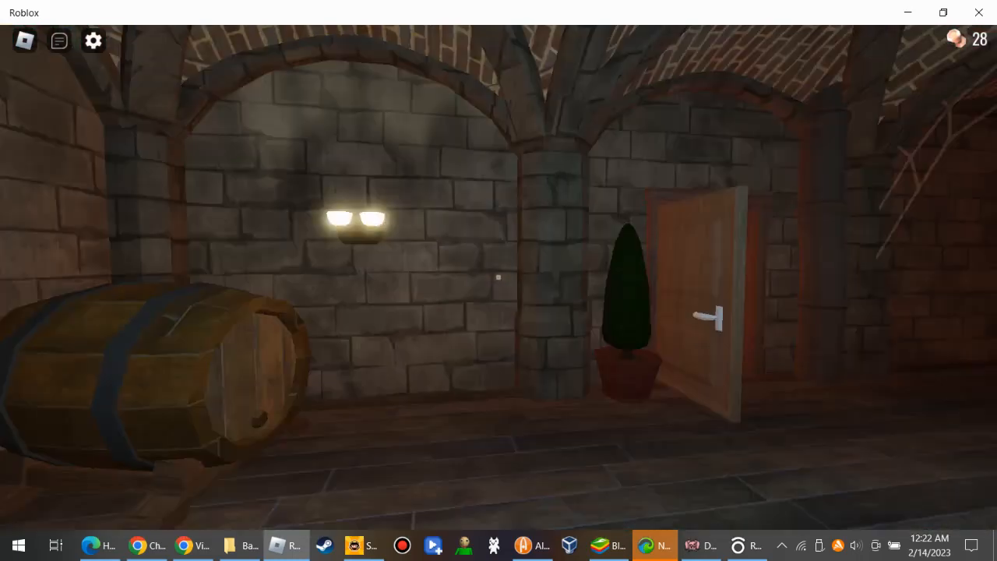
{"action": "mouse_move", "coordinate": [499, 280]}
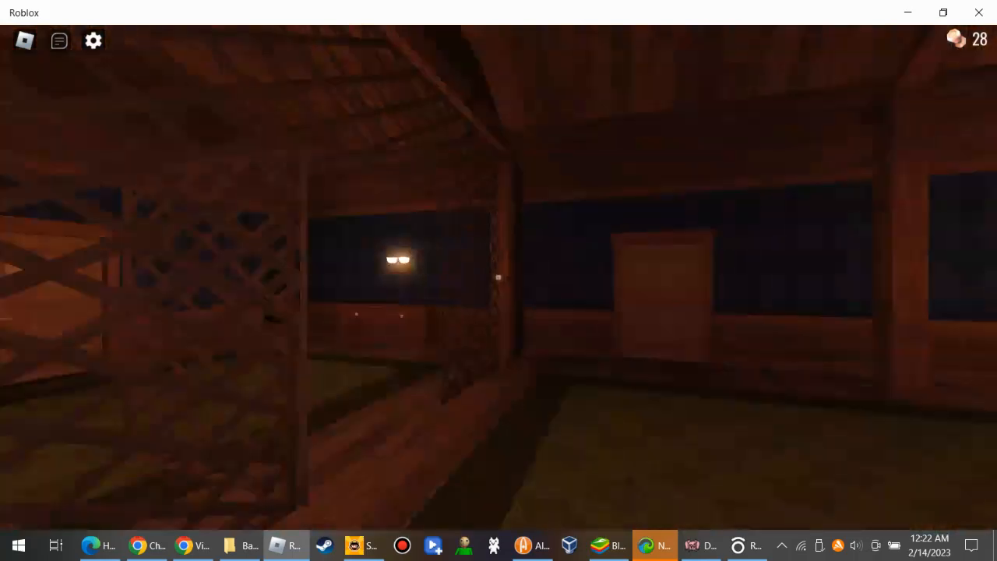
{"action": "mouse_move", "coordinate": [498, 280]}
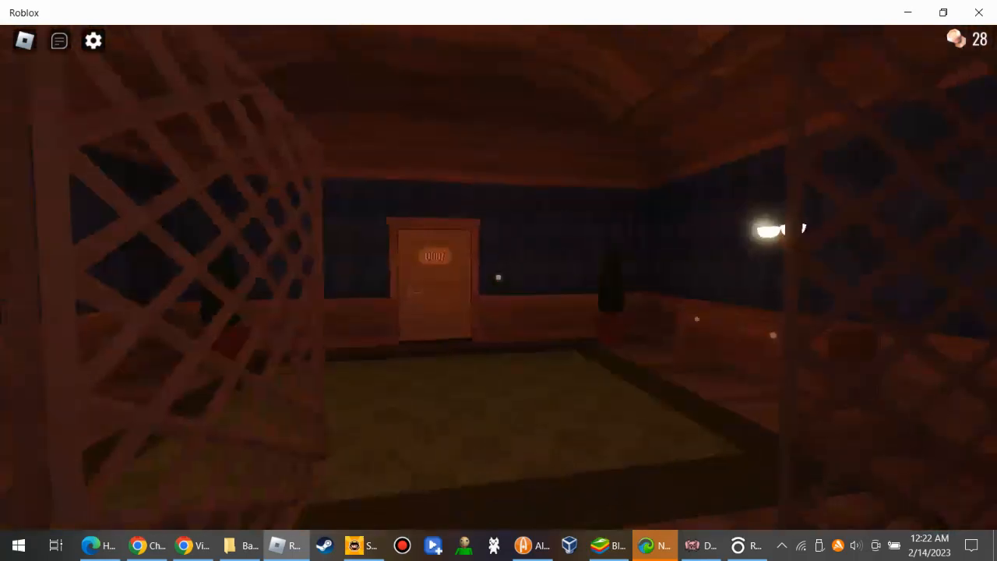
{"action": "mouse_move", "coordinate": [499, 280]}
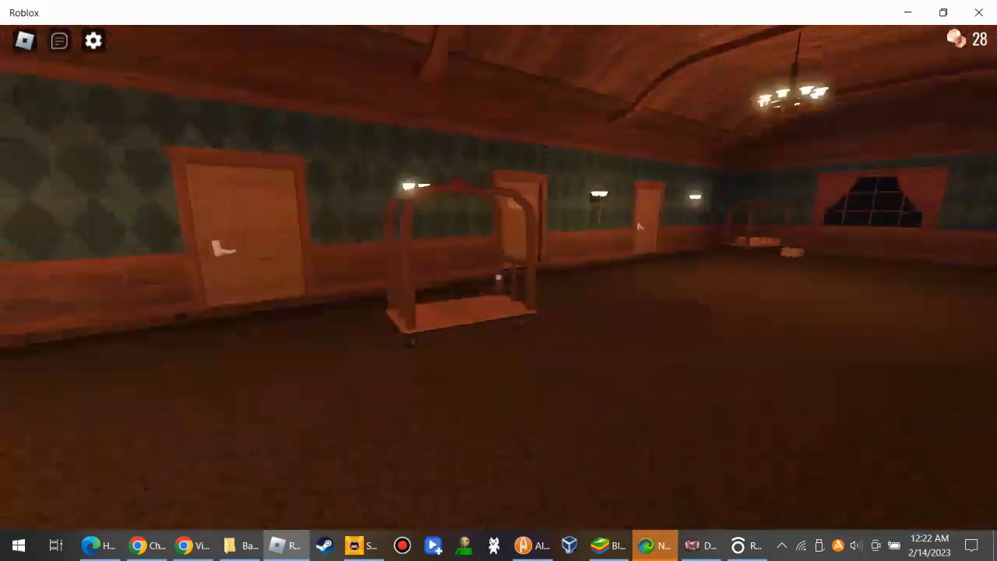
{"action": "mouse_move", "coordinate": [499, 281]}
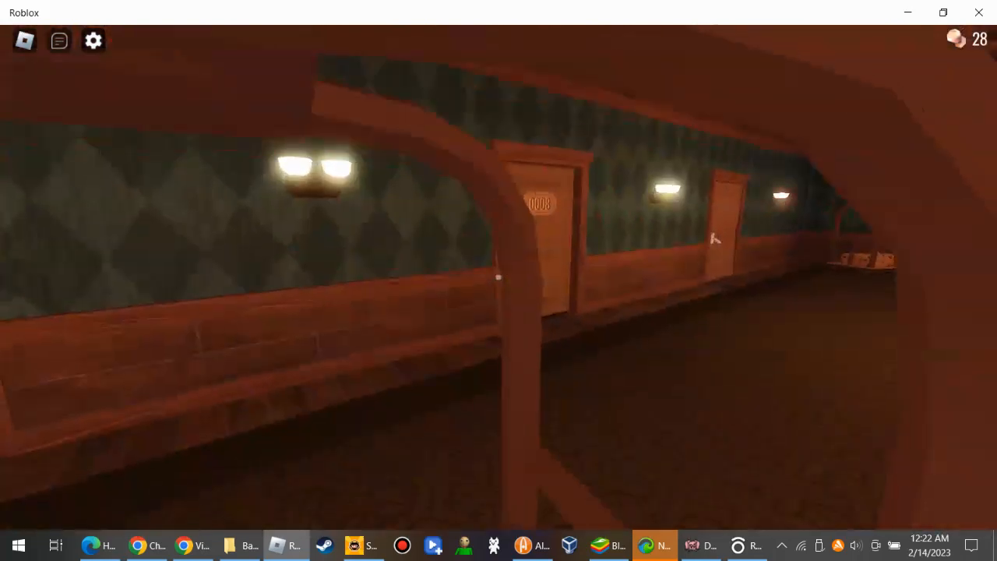
{"action": "mouse_move", "coordinate": [498, 281]}
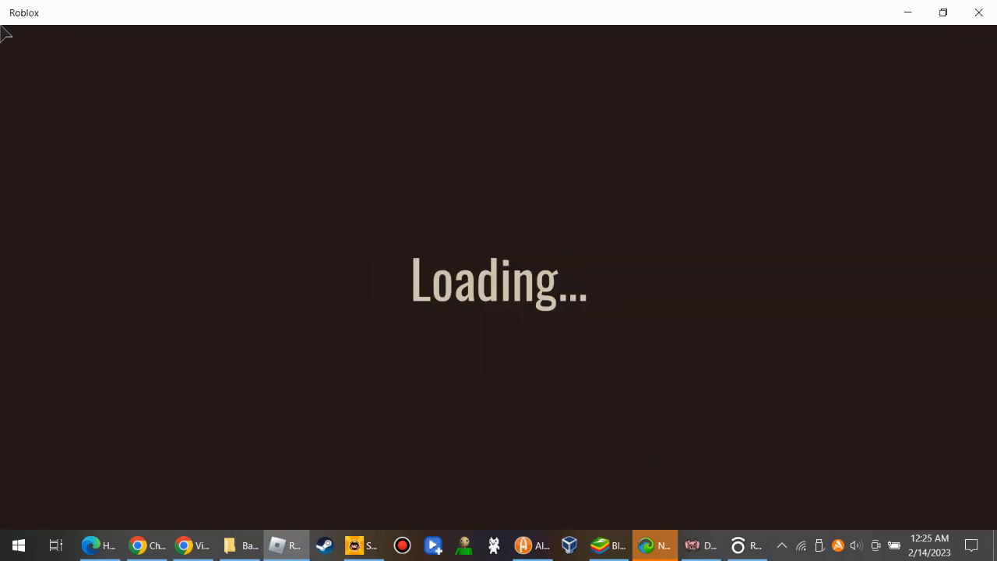
{"action": "mouse_move", "coordinate": [502, 283]}
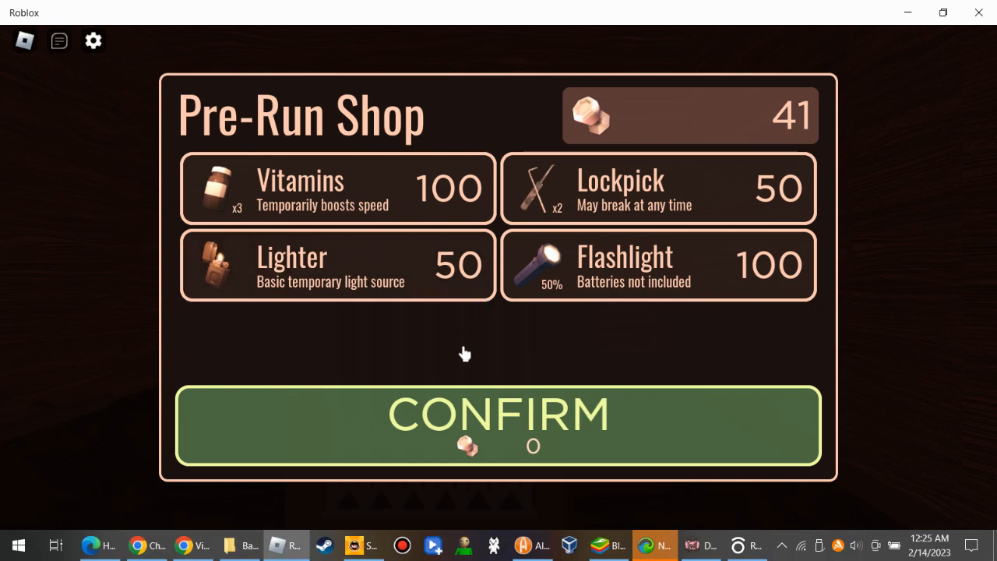
Step: Confirm the Pre-Run Shop to begin the fresh run at 41 knobs
{"action": "left_click", "coordinate": [499, 424]}
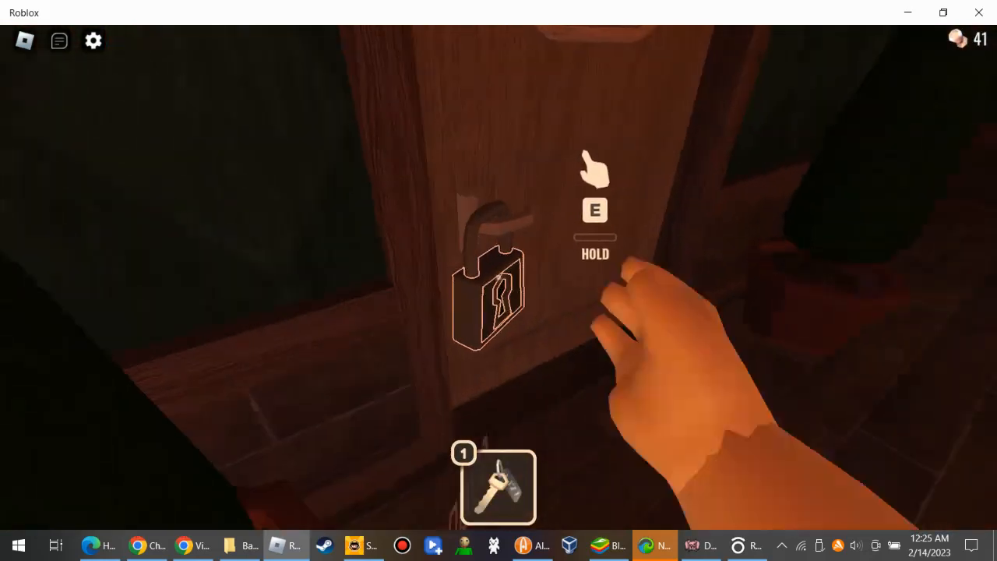
Step: Unlock the locked door with the key and continue through door 0004
{"action": "key", "text": "e"}
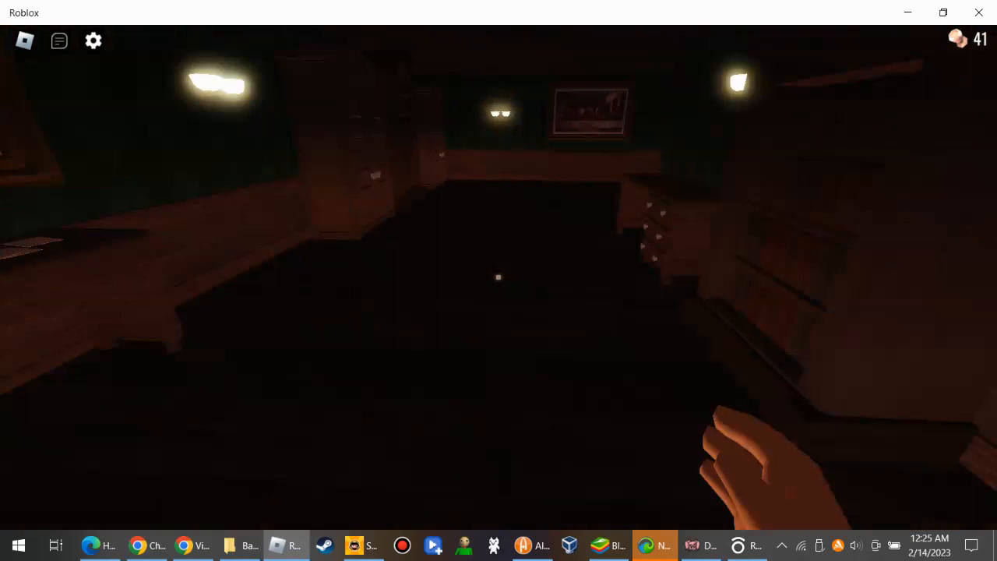
{"action": "mouse_move", "coordinate": [499, 281]}
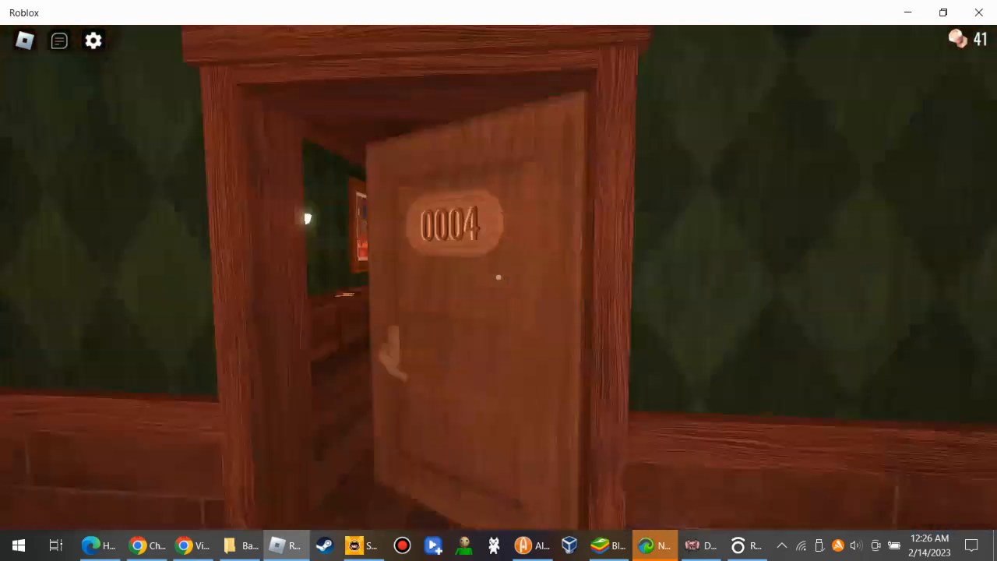
{"action": "key", "text": "w"}
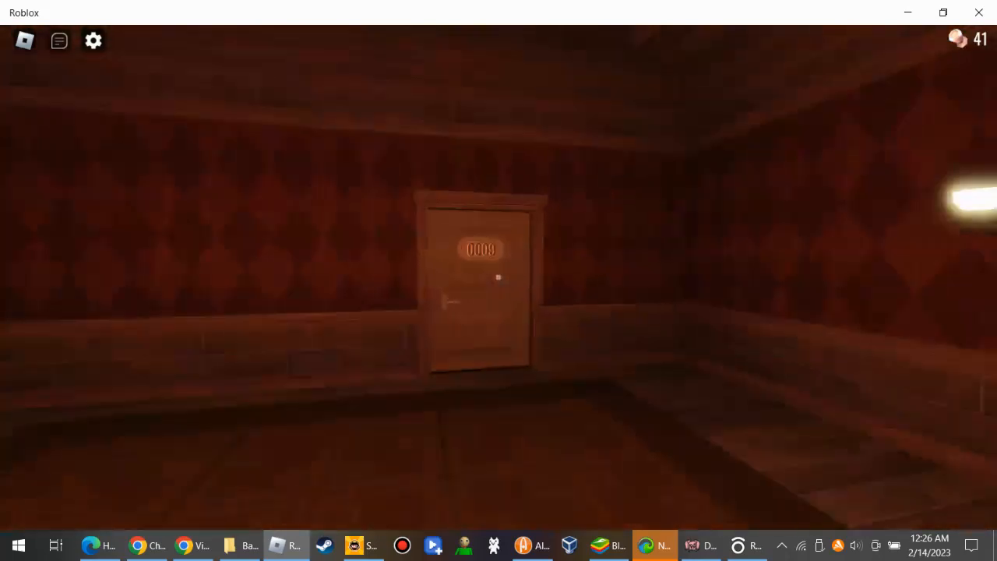
{"action": "mouse_move", "coordinate": [499, 280]}
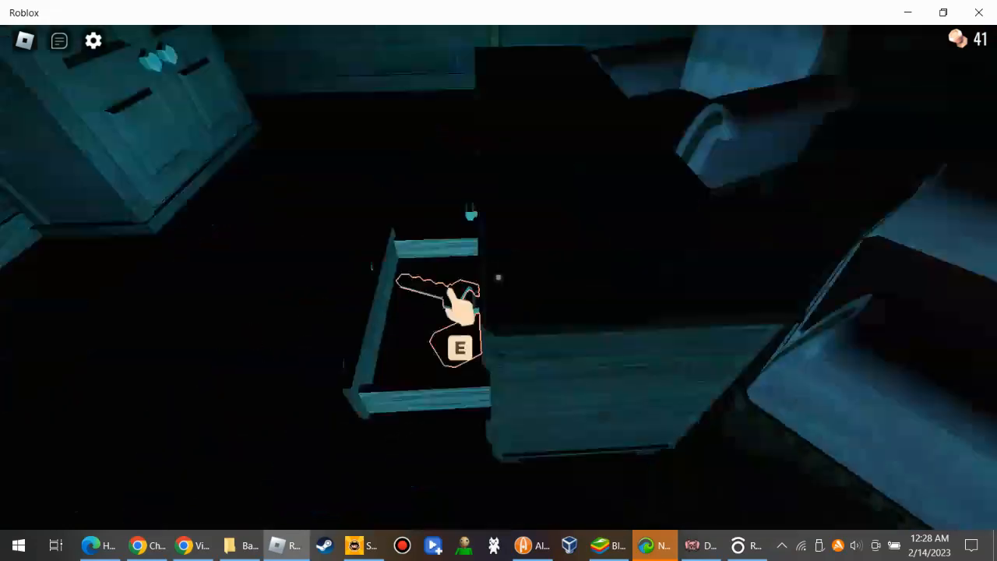
Step: Take the key lying inside the dark room's drawer
{"action": "key", "text": "e"}
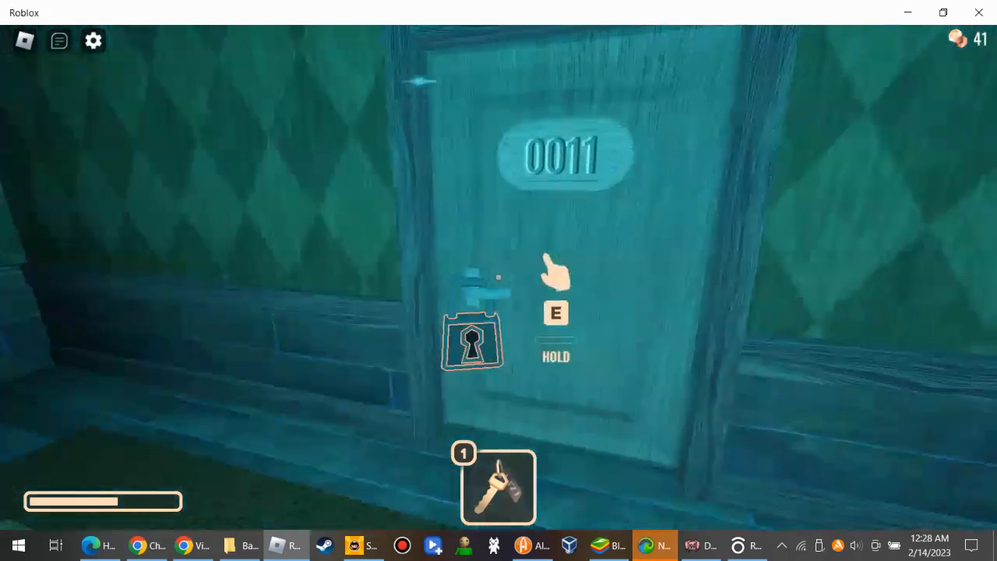
Step: Unlock door 0011 with the held key
{"action": "key", "text": "e"}
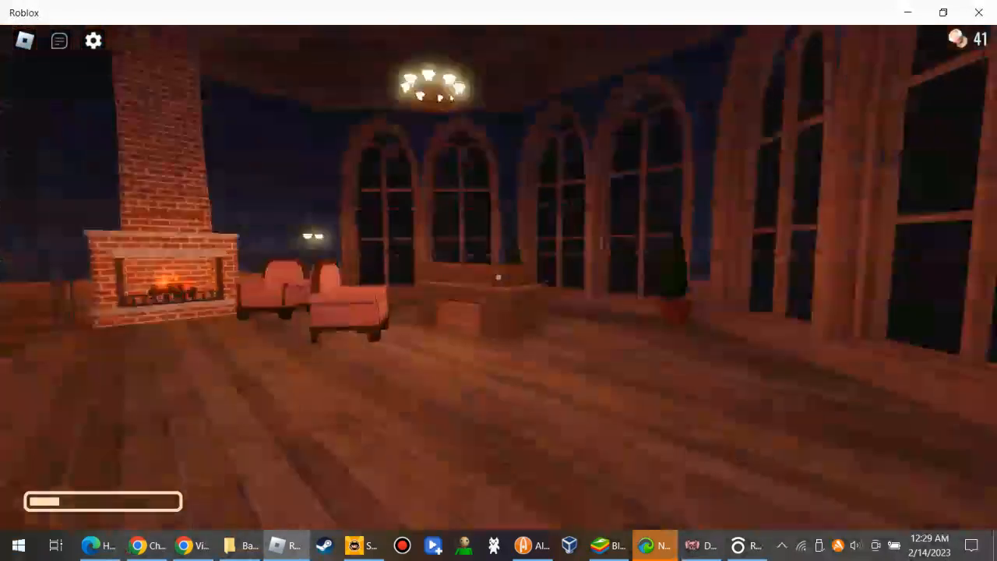
{"action": "mouse_move", "coordinate": [499, 281]}
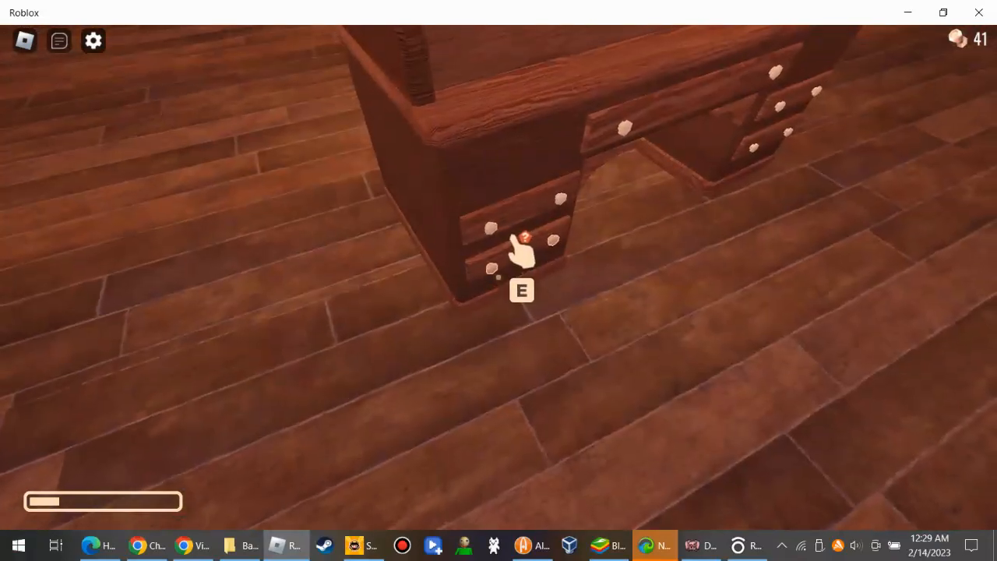
Step: Search the lounge's desk and small dresser drawers for gold and the key
{"action": "key", "text": "e"}
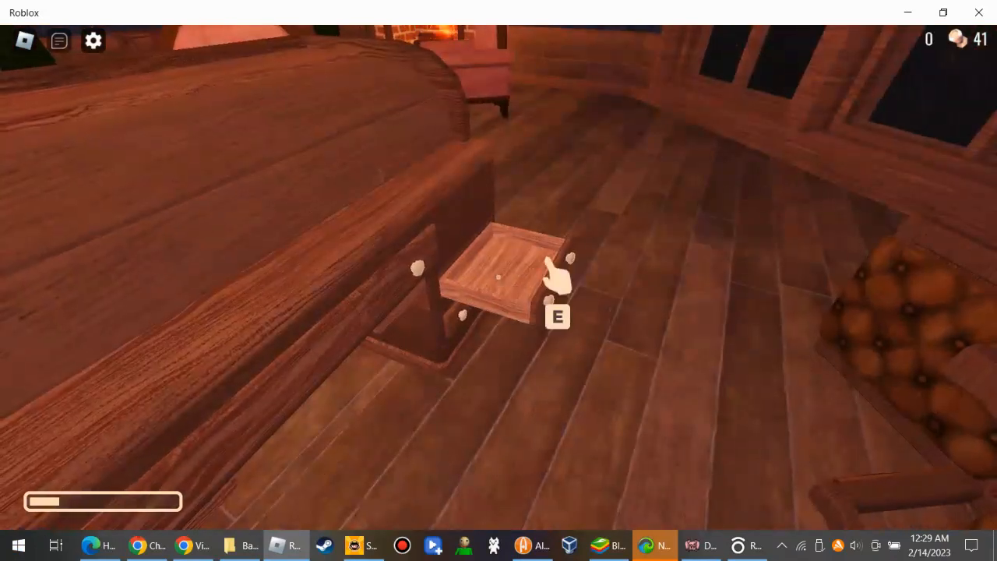
{"action": "key", "text": "e"}
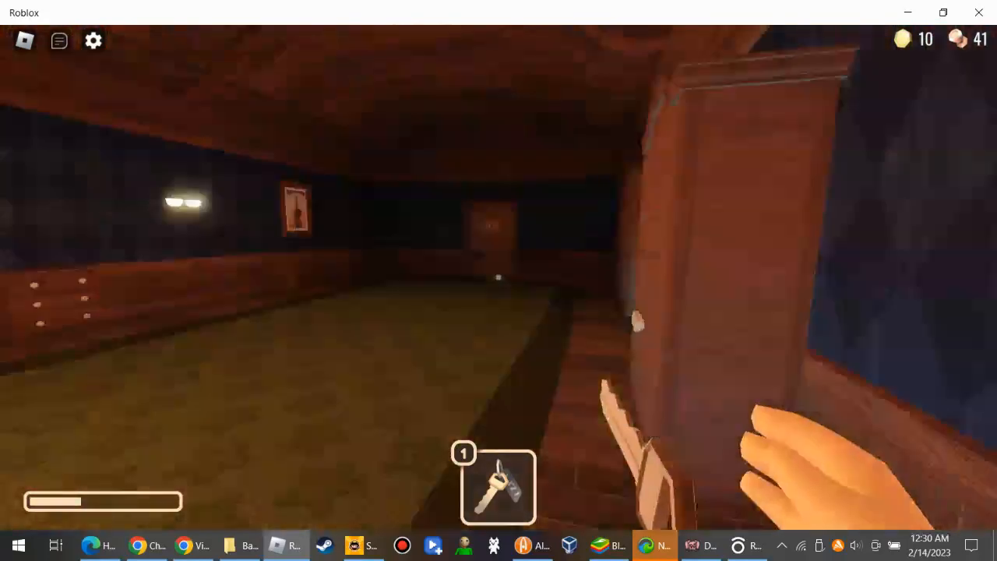
{"action": "mouse_move", "coordinate": [499, 280]}
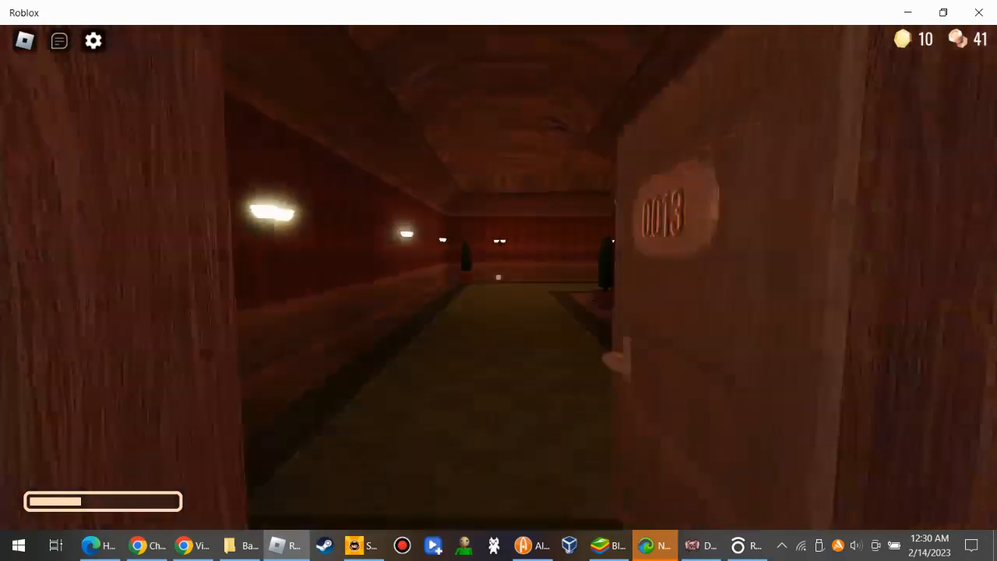
{"action": "mouse_move", "coordinate": [499, 281]}
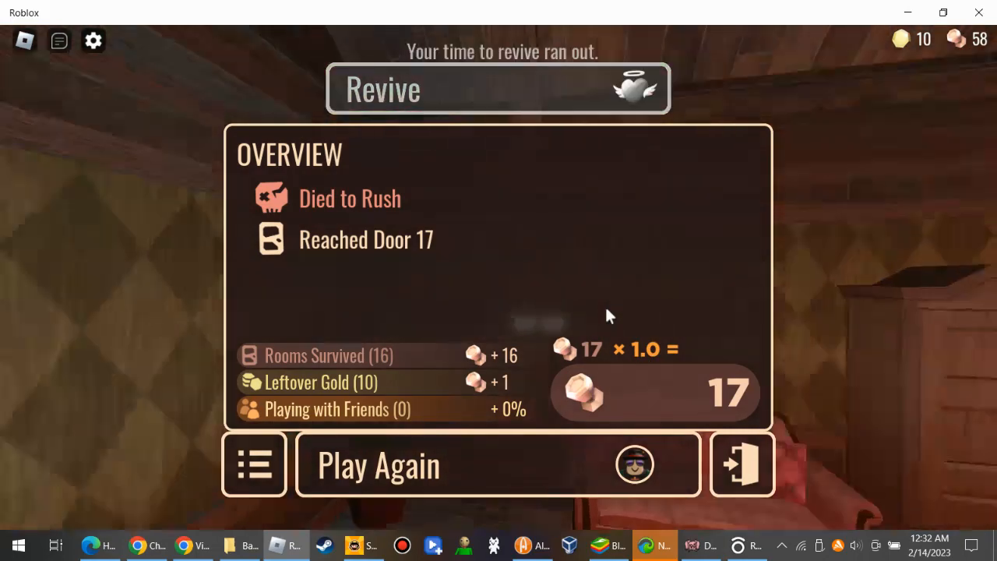
{"action": "mouse_move", "coordinate": [673, 40]}
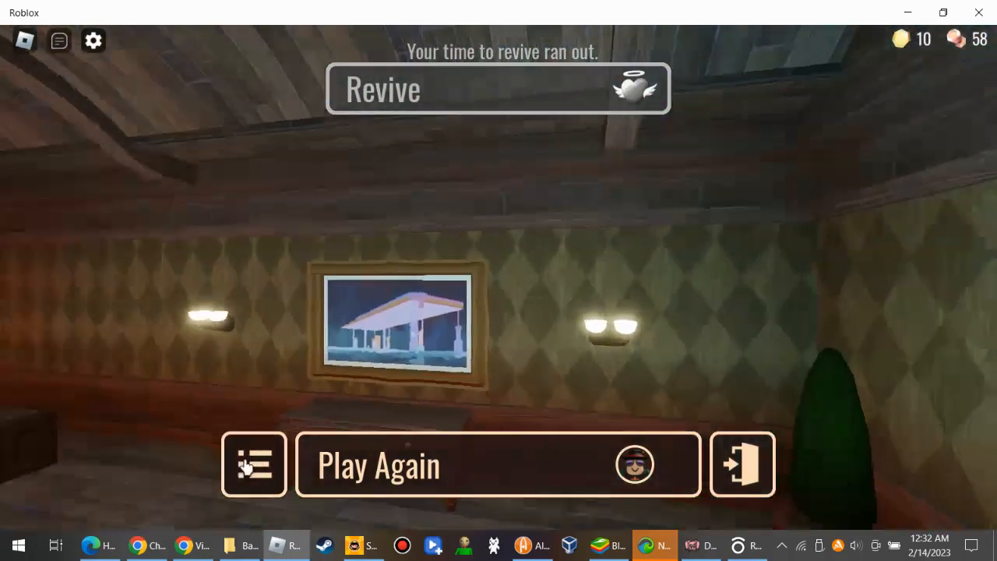
Step: Exit the Door 17 death summary via the button beside Play Again and load the DOORS lobby
{"action": "left_click", "coordinate": [253, 464]}
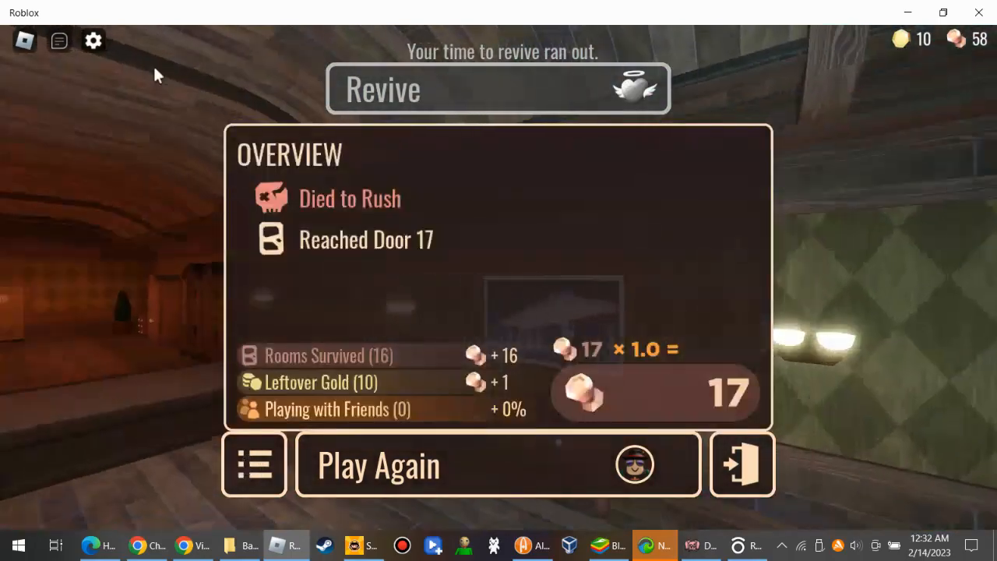
{"action": "left_click", "coordinate": [94, 40]}
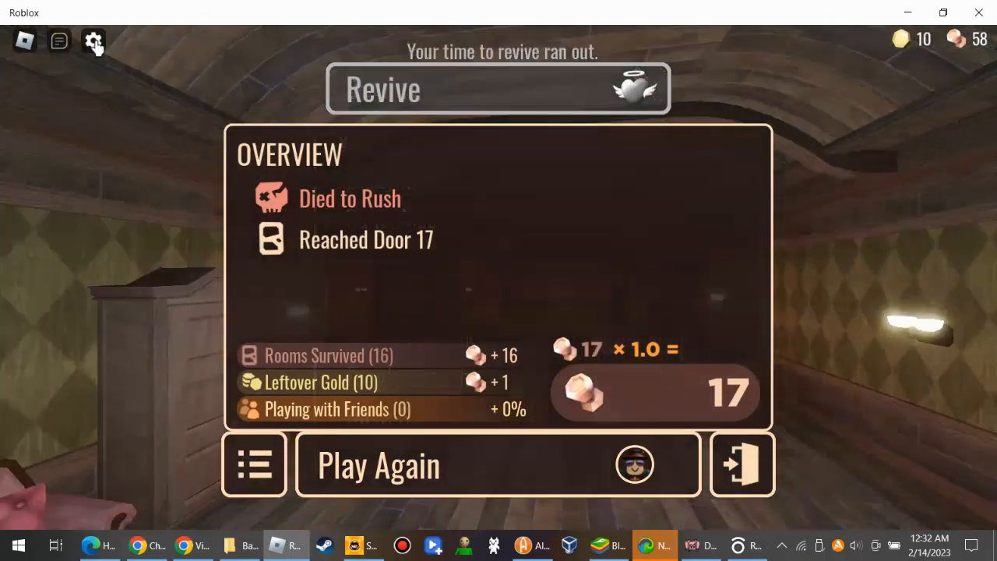
{"action": "left_click", "coordinate": [93, 41]}
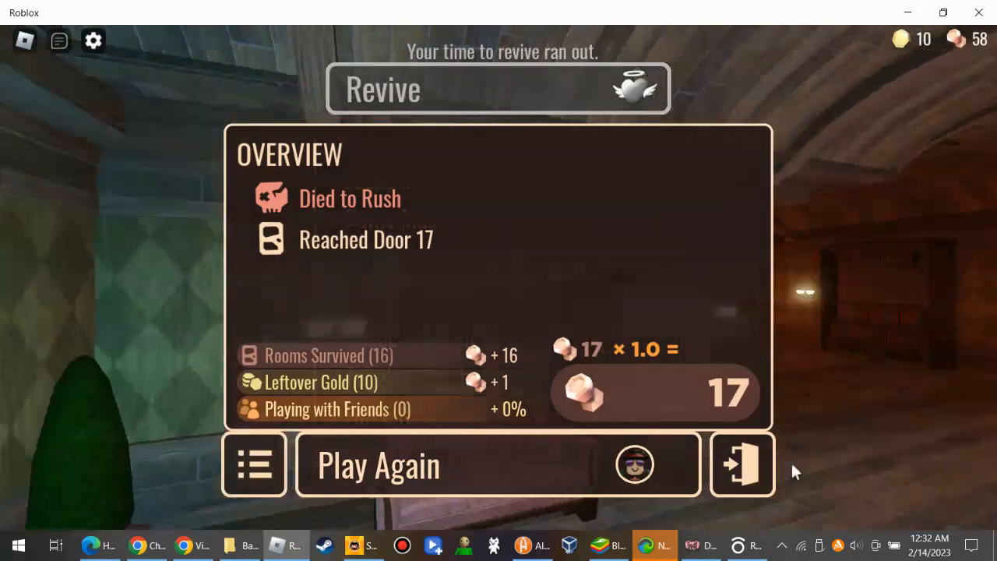
{"action": "left_click", "coordinate": [742, 465]}
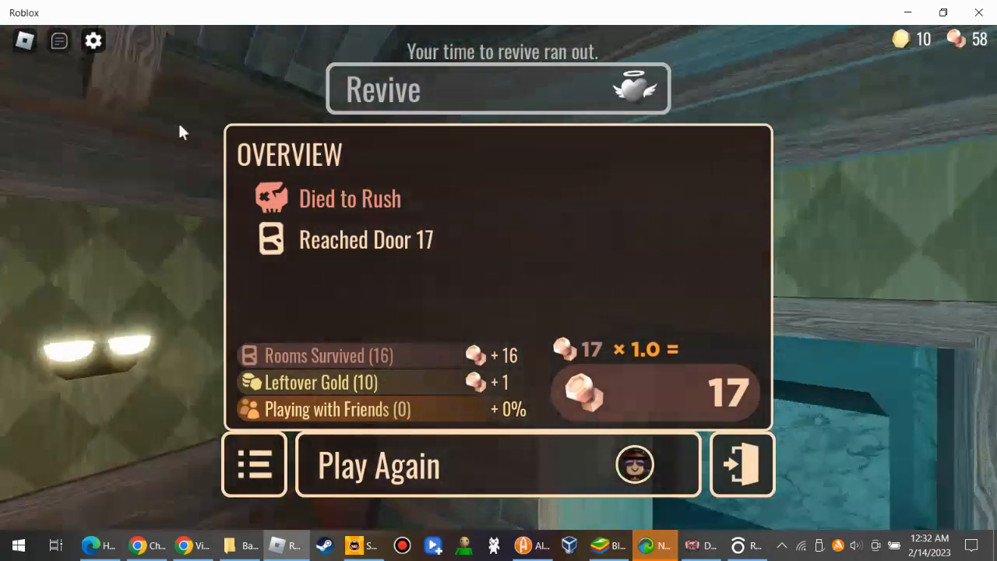
{"action": "left_click", "coordinate": [94, 40]}
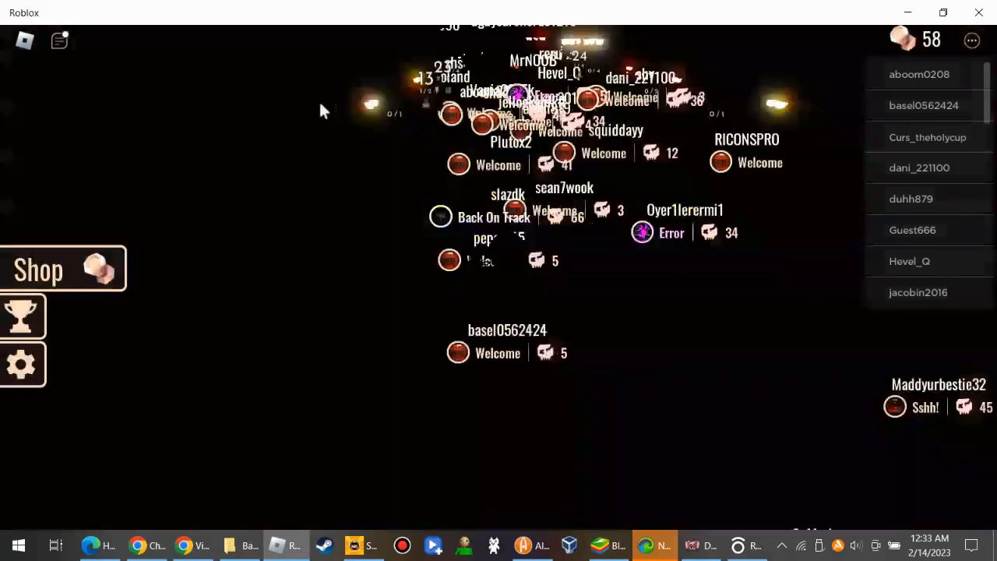
{"action": "left_click", "coordinate": [22, 365]}
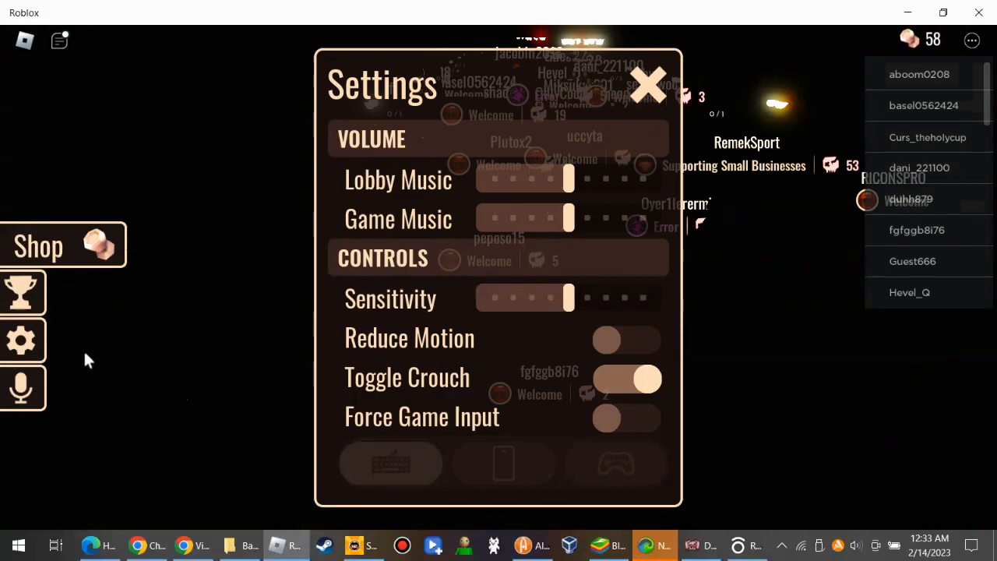
{"action": "left_click", "coordinate": [649, 84]}
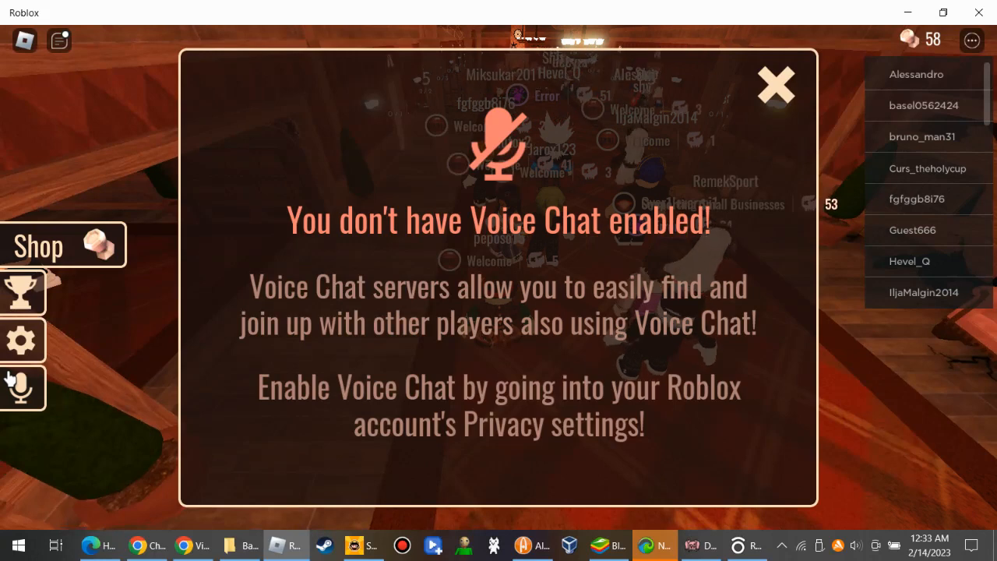
{"action": "left_click", "coordinate": [777, 84]}
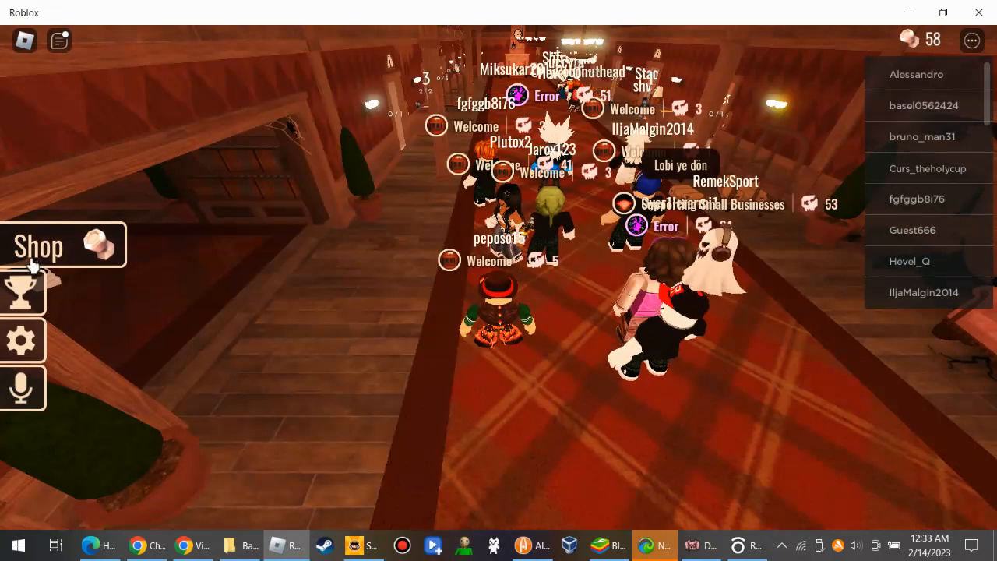
{"action": "left_click", "coordinate": [21, 293]}
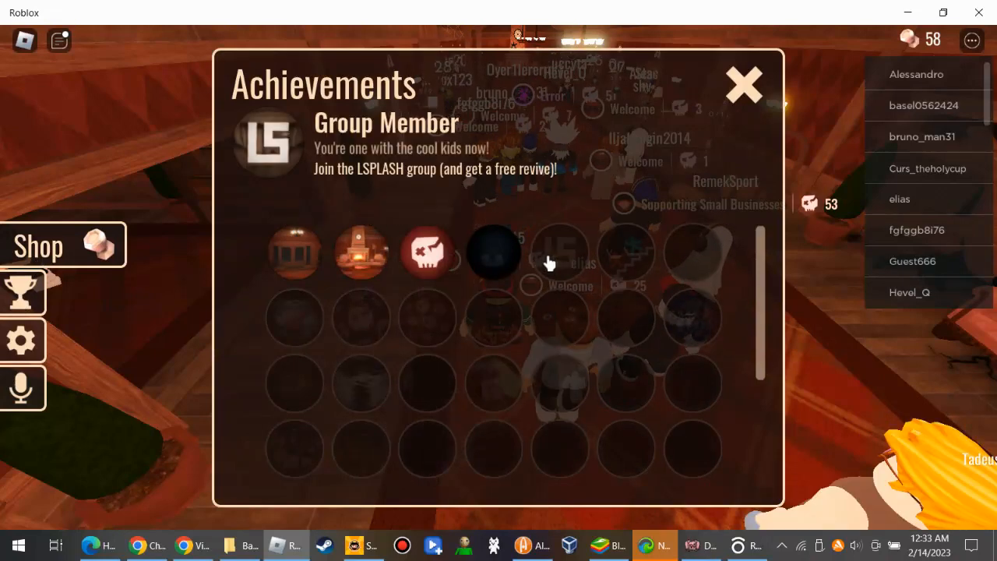
{"action": "mouse_move", "coordinate": [413, 211]}
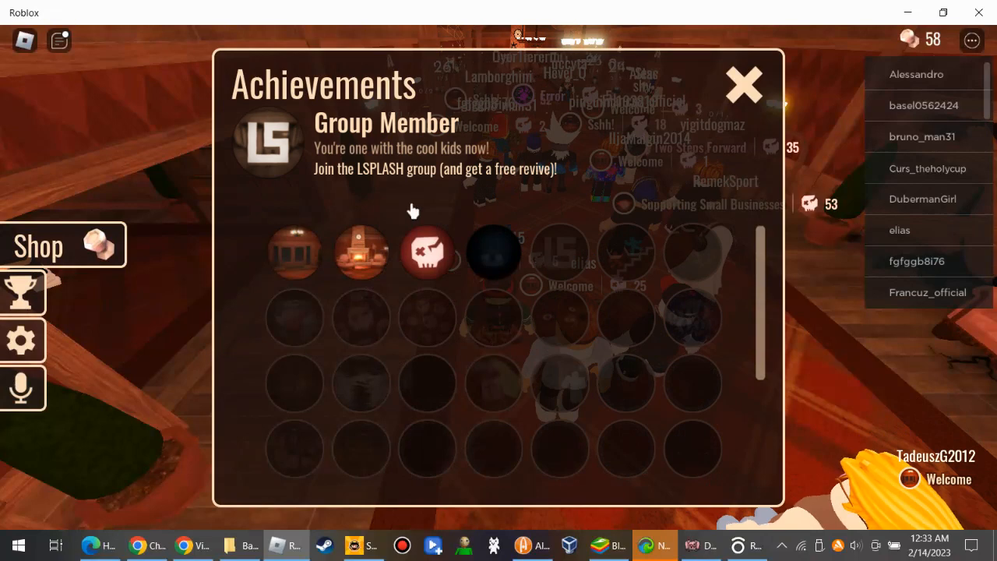
{"action": "mouse_move", "coordinate": [405, 152]}
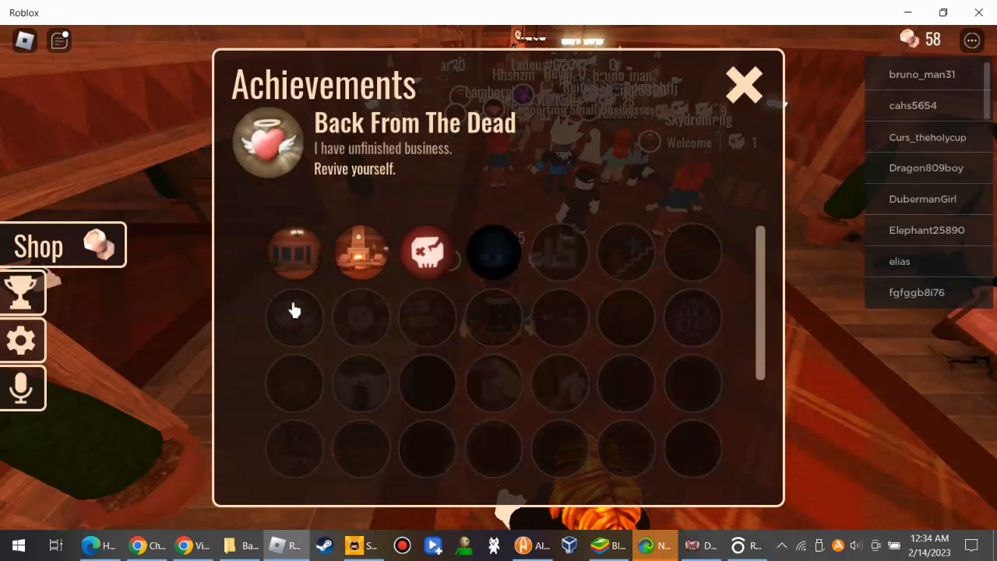
{"action": "mouse_move", "coordinate": [352, 196]}
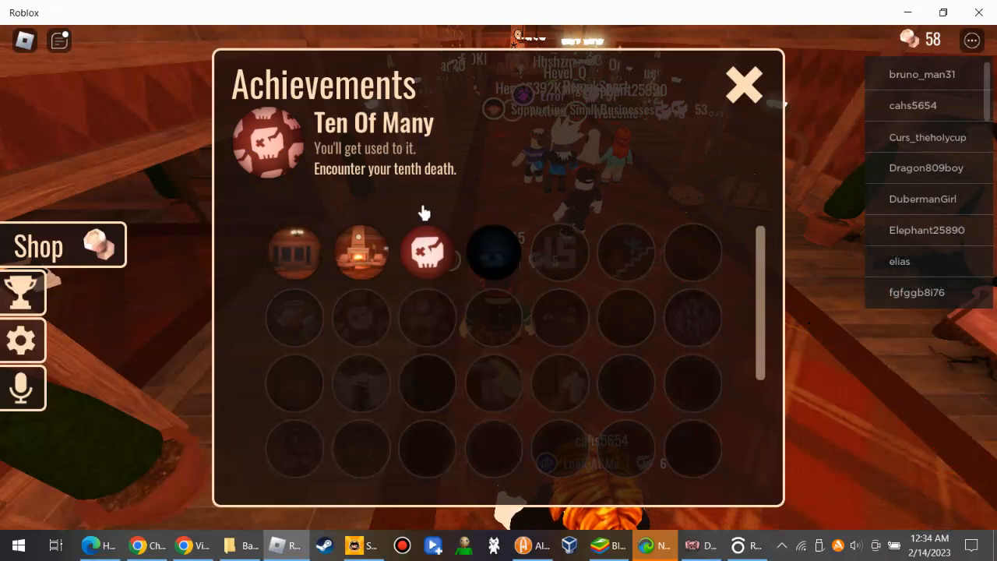
{"action": "mouse_move", "coordinate": [745, 85]}
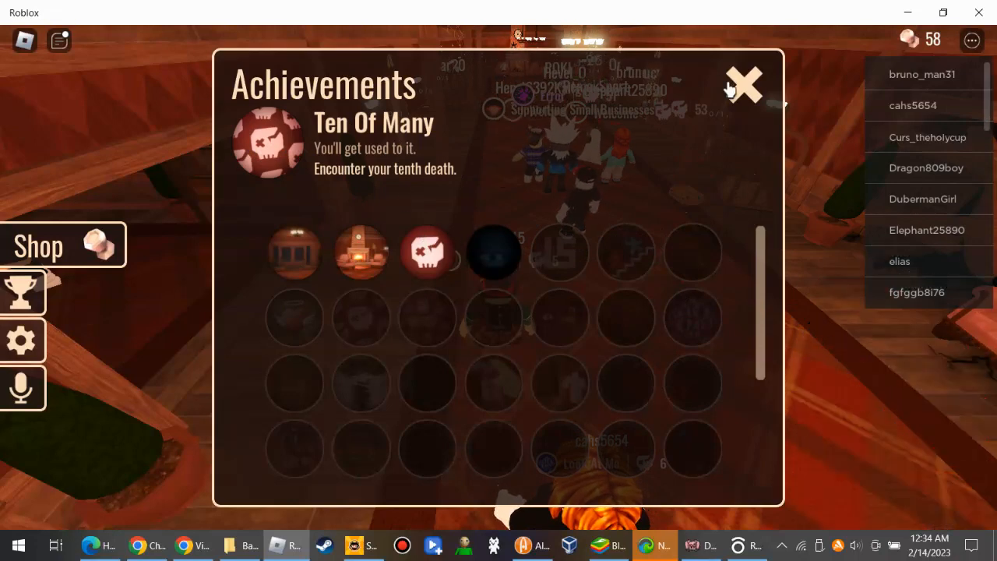
{"action": "left_click", "coordinate": [742, 84]}
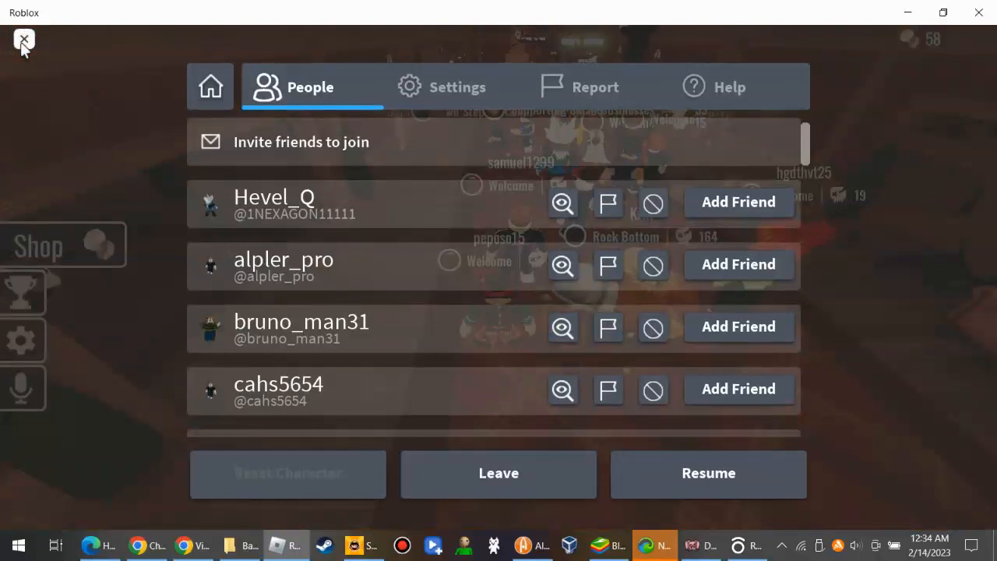
Step: Leave the DOORS experience from the Roblox menu, confirming the Leave prompt
{"action": "left_click", "coordinate": [499, 474]}
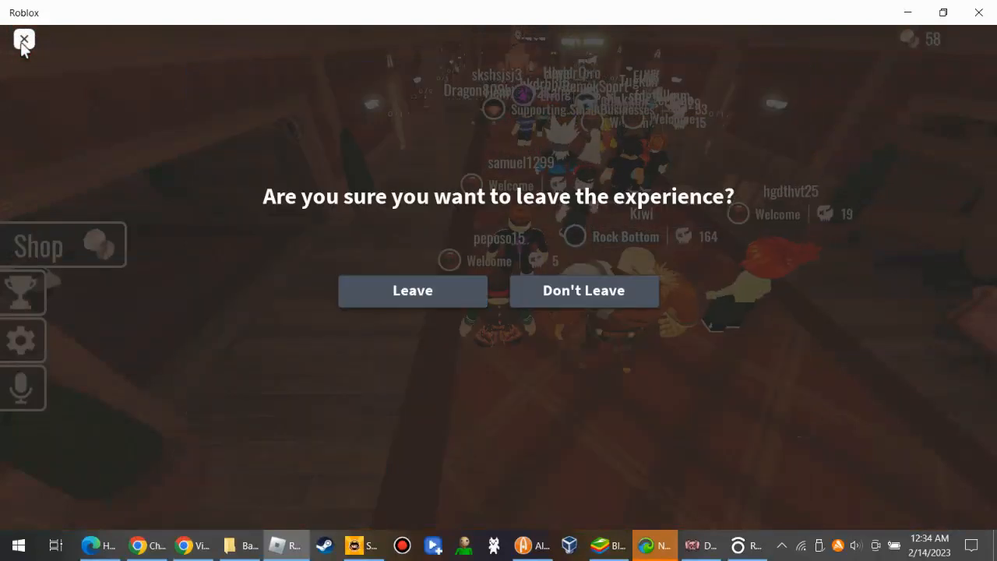
{"action": "left_click", "coordinate": [411, 291]}
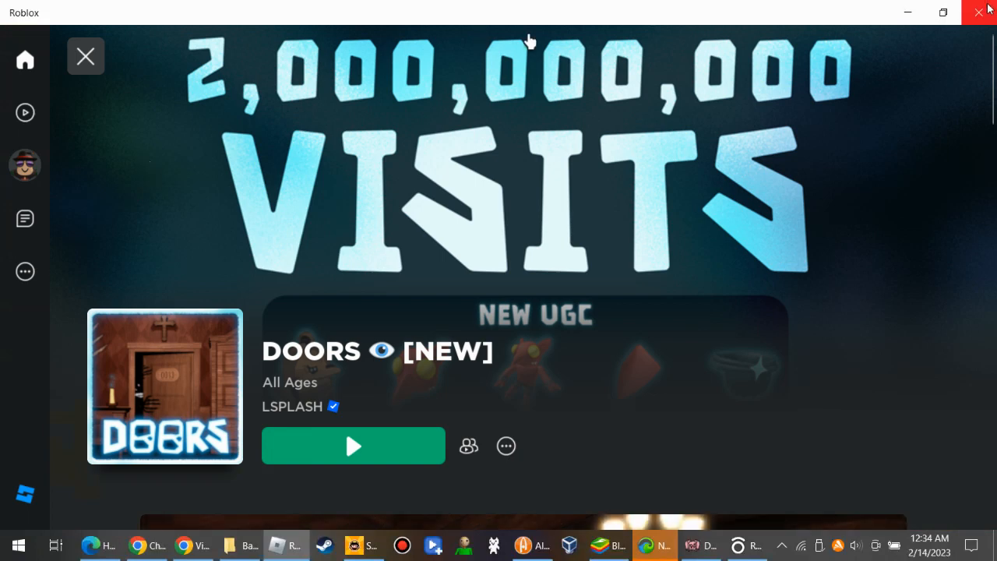
{"action": "left_click", "coordinate": [979, 12]}
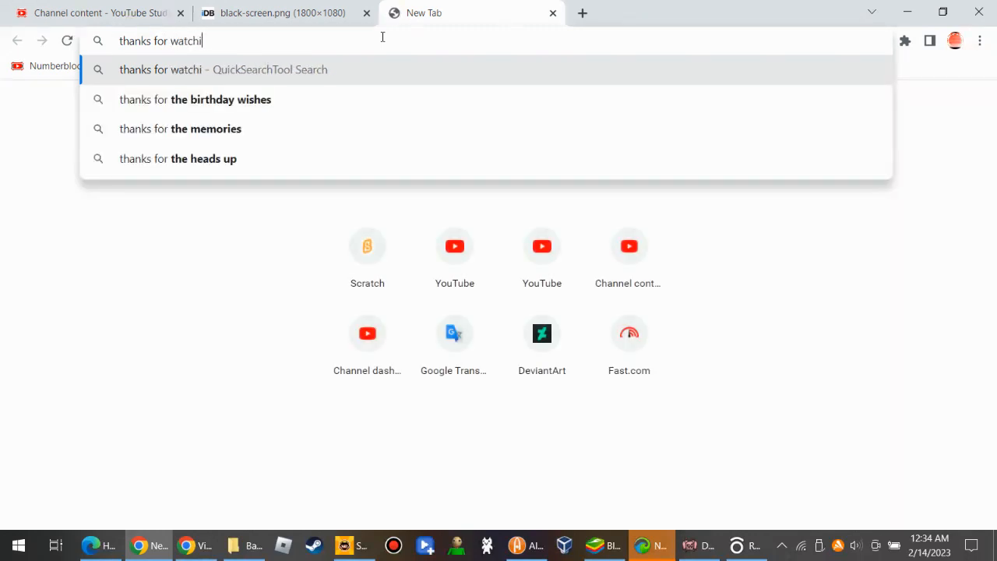
Step: Search 'thanks for watching images' from the address bar and switch to Yahoo image results
{"action": "type", "text": "ng"}
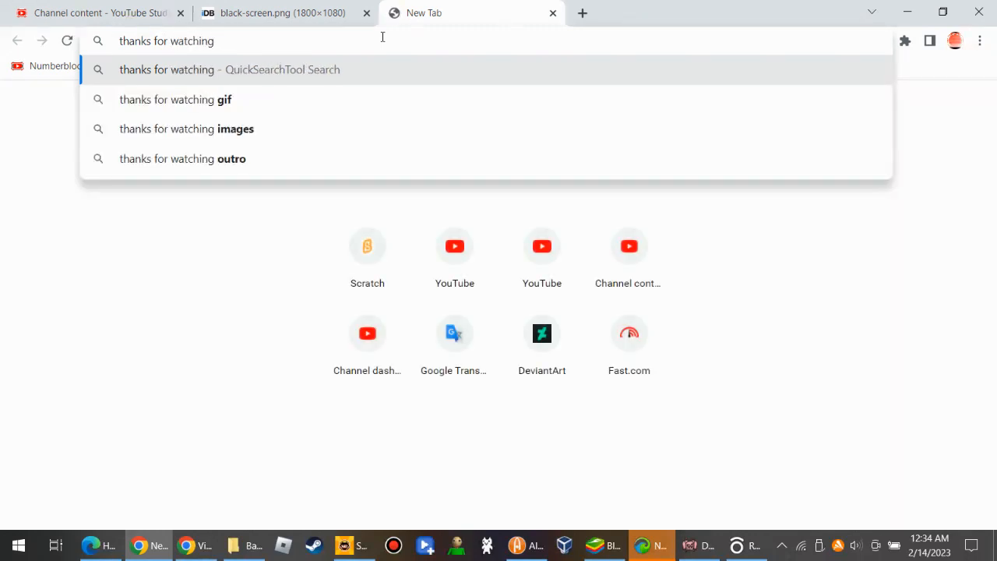
{"action": "mouse_move", "coordinate": [281, 128]}
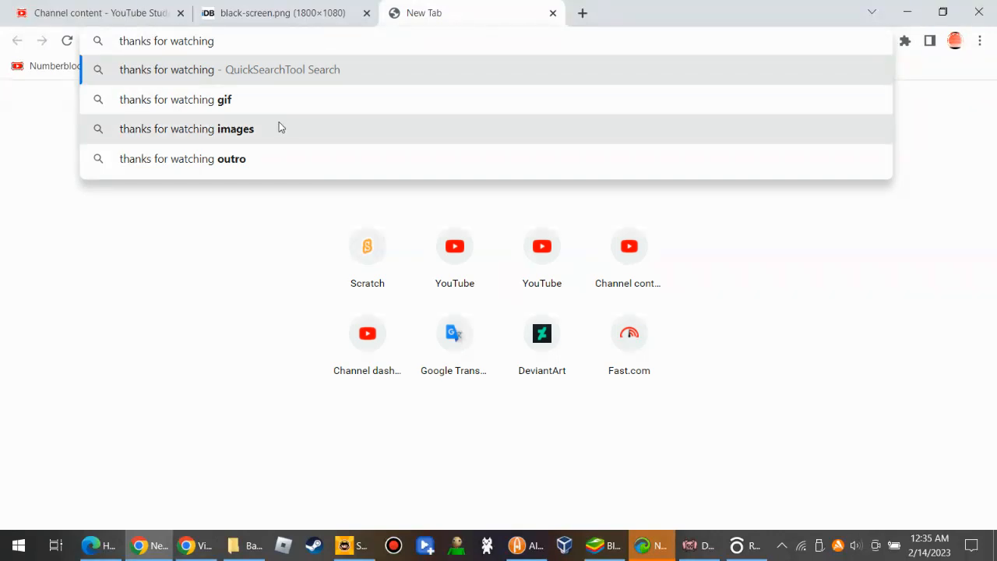
{"action": "left_click", "coordinate": [187, 128]}
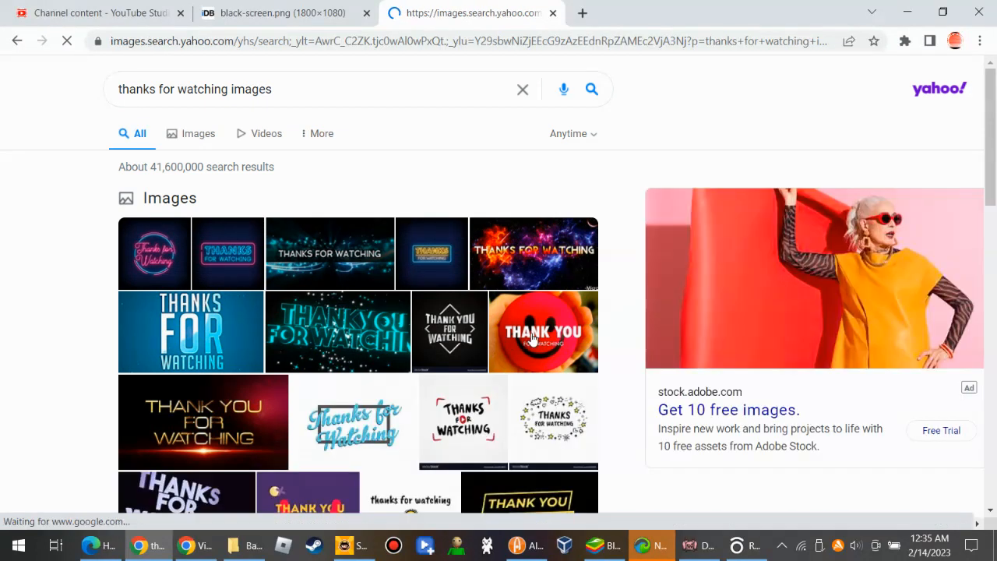
{"action": "left_click", "coordinate": [198, 134]}
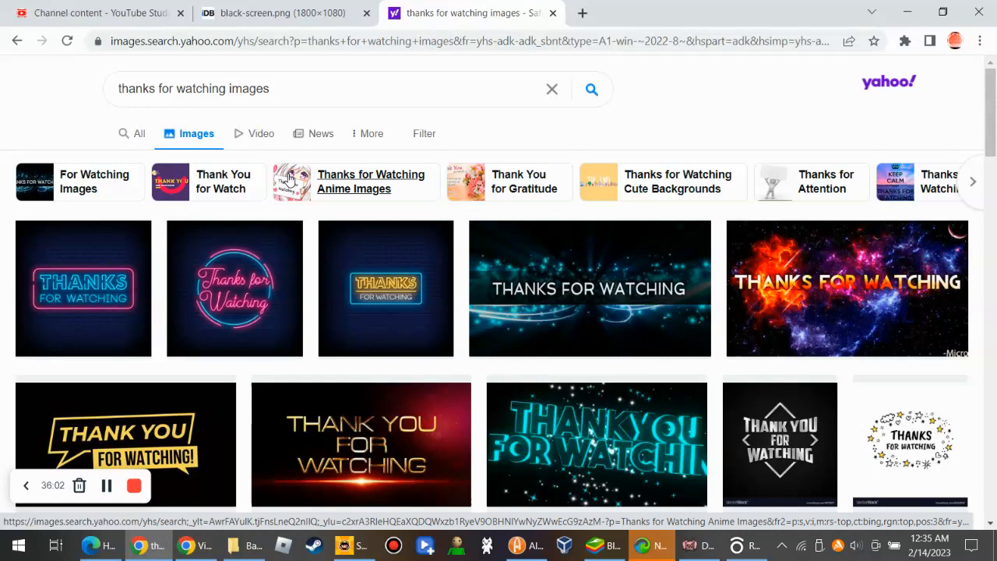
Step: Select the 'Thanks for Watching Anime Images' related-search chip
{"action": "left_click", "coordinate": [371, 180]}
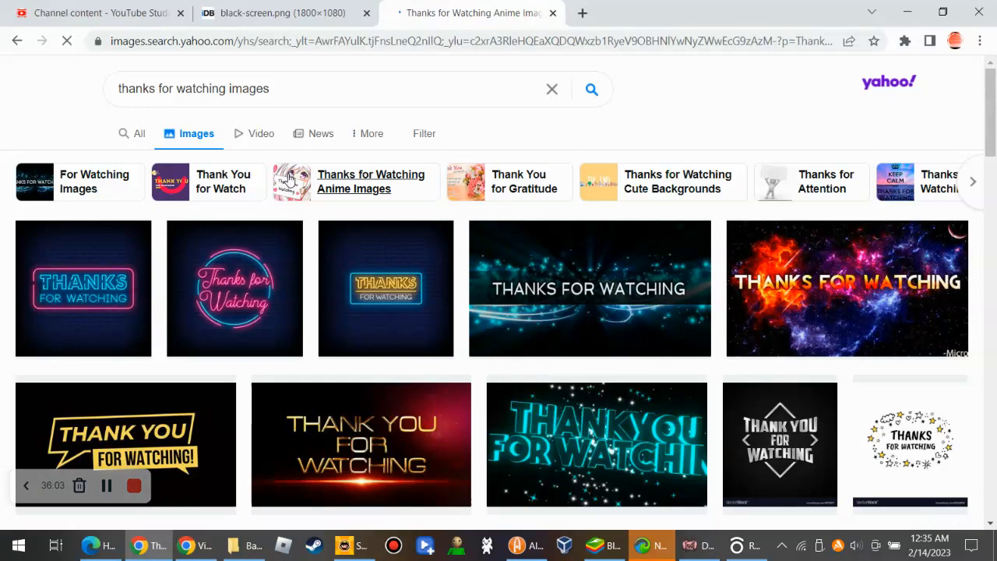
{"action": "left_click", "coordinate": [370, 181]}
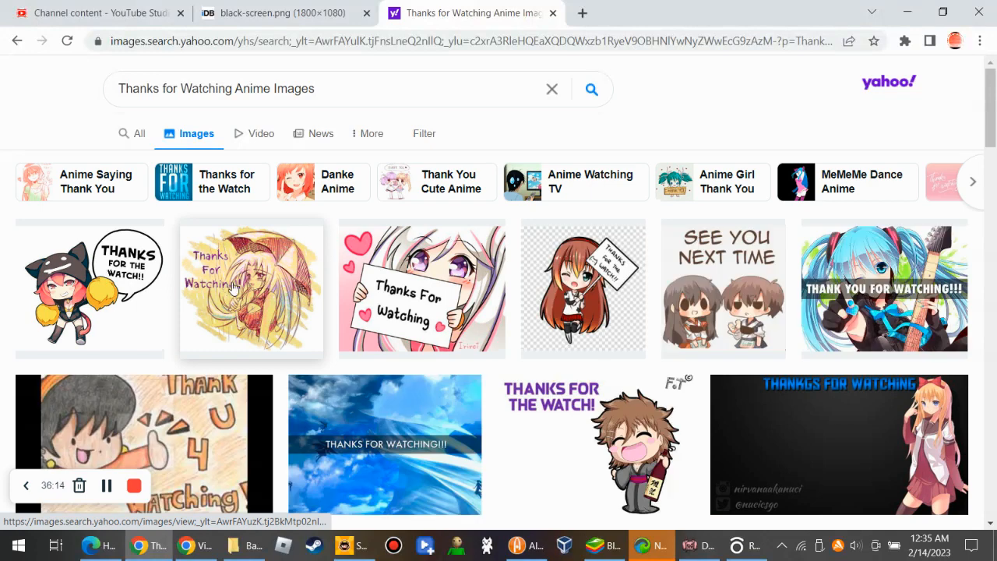
Step: Preview the pink-haired anime girl holding a 'Thanks For Watching' sign from DeviantArt
{"action": "left_click", "coordinate": [421, 288]}
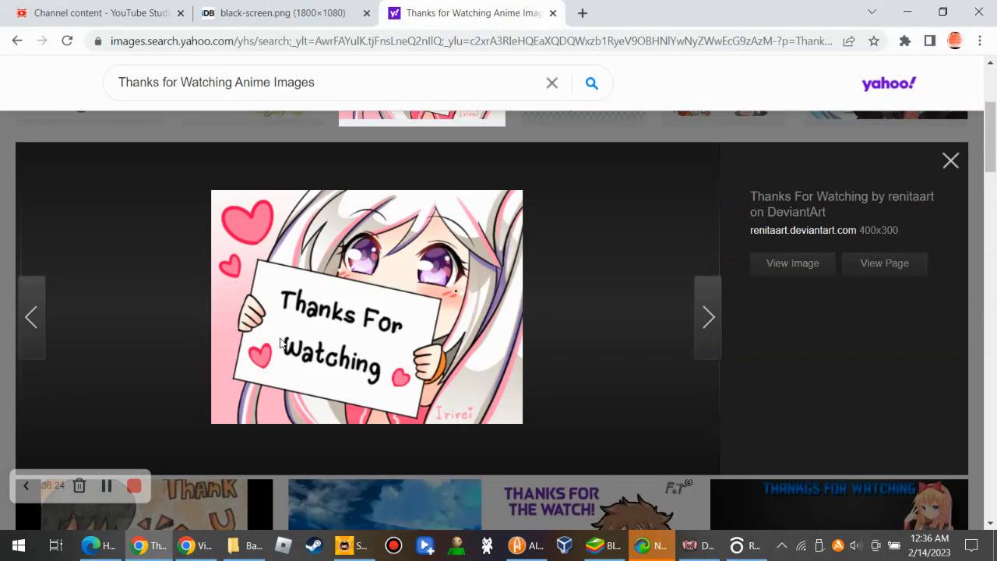
{"action": "mouse_move", "coordinate": [455, 268]}
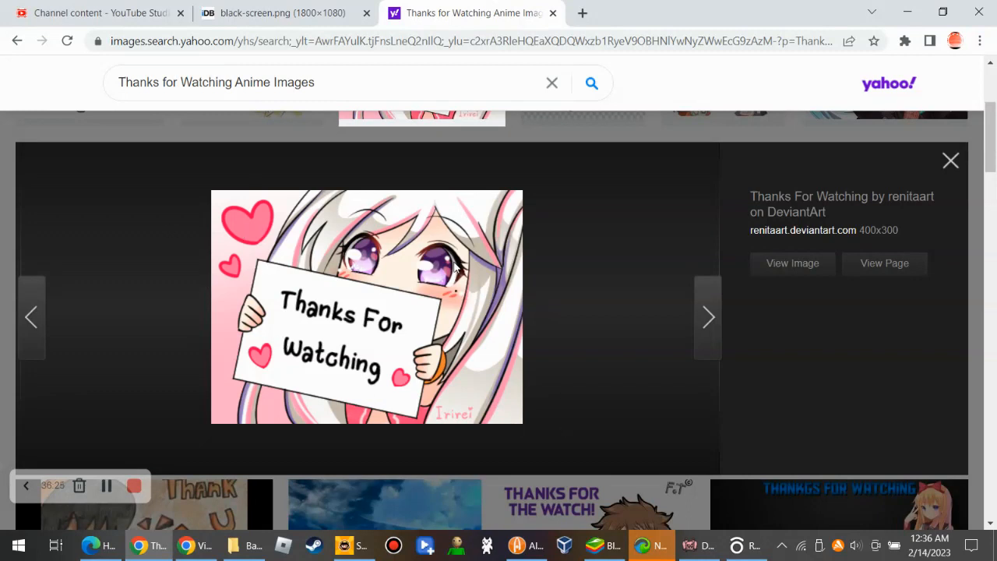
{"action": "mouse_move", "coordinate": [638, 354]}
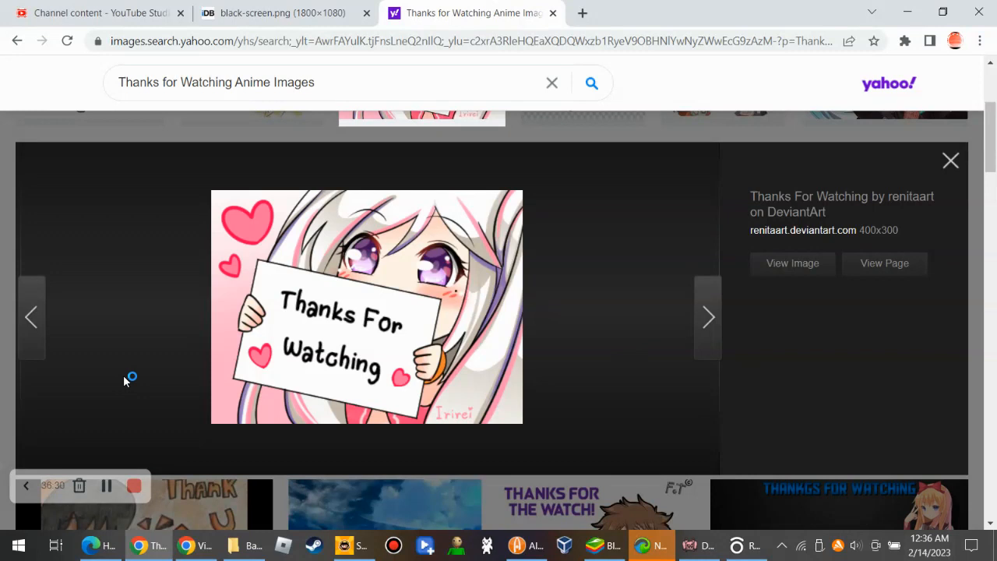
{"action": "mouse_move", "coordinate": [124, 380]}
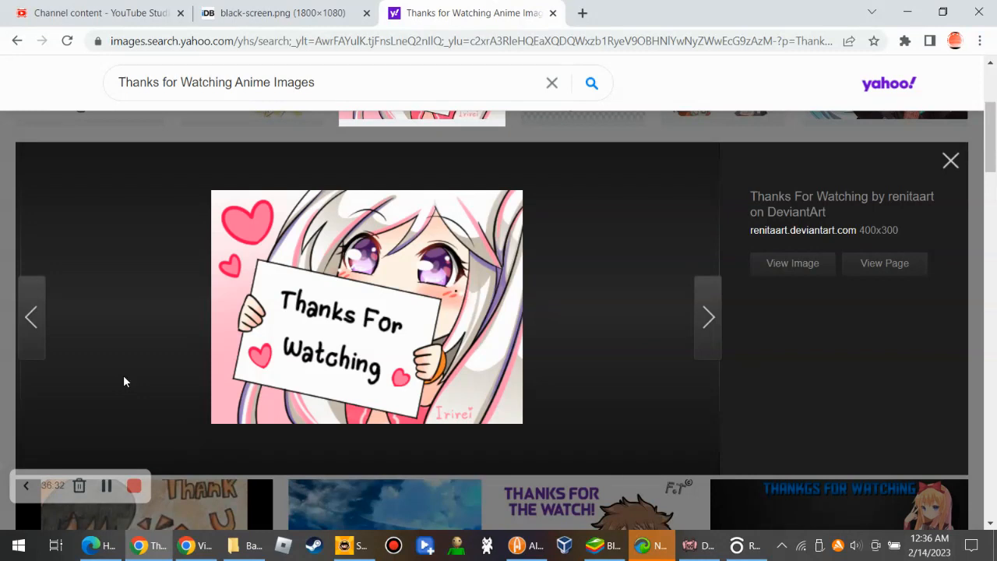
{"action": "mouse_move", "coordinate": [153, 427]}
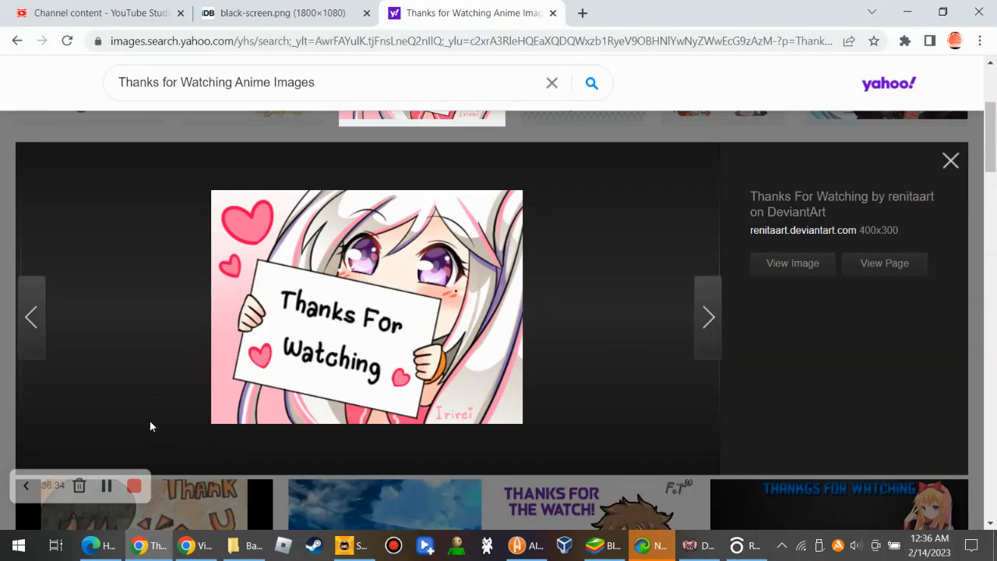
{"action": "mouse_move", "coordinate": [143, 450]}
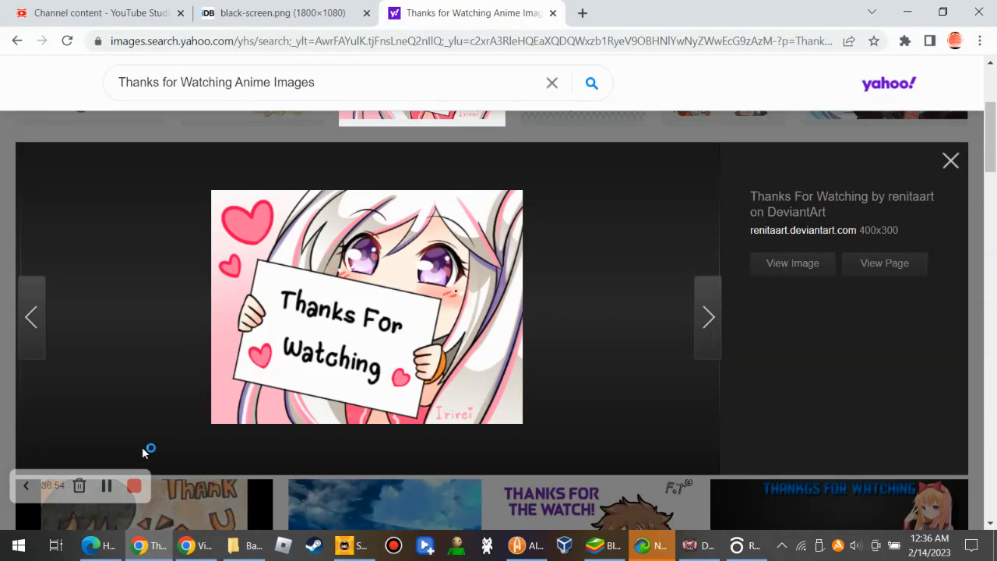
{"action": "mouse_move", "coordinate": [165, 386]}
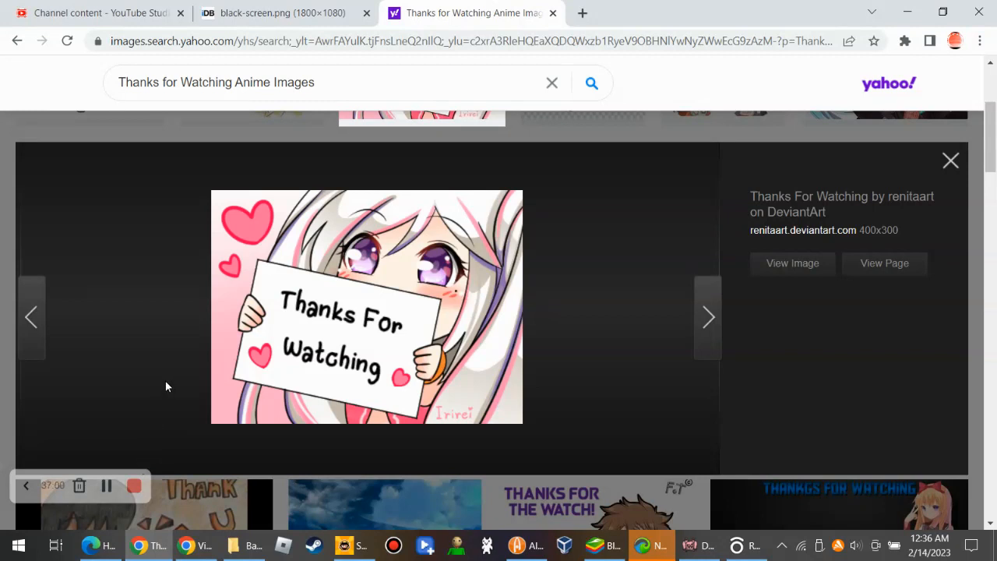
{"action": "mouse_move", "coordinate": [760, 220]}
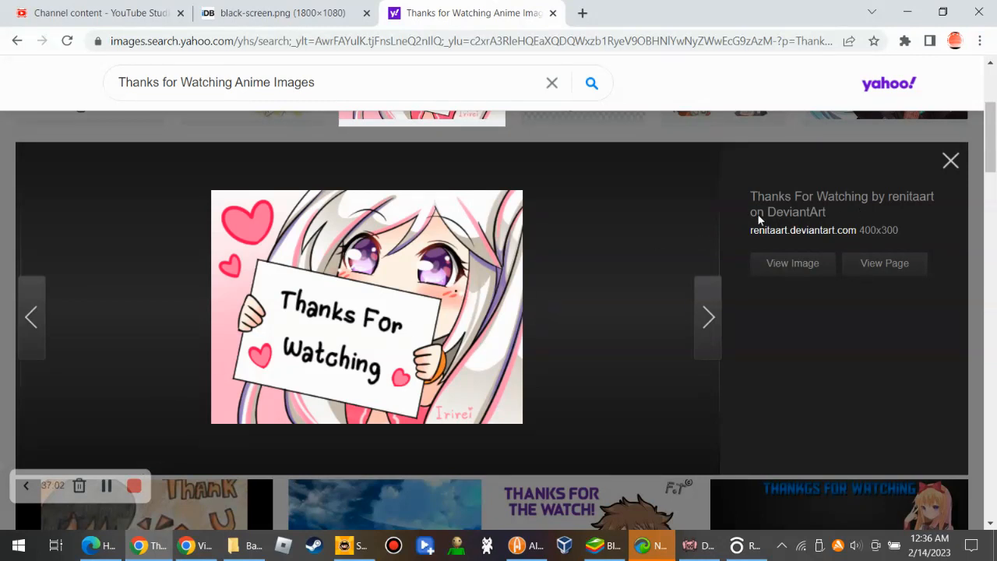
{"action": "mouse_move", "coordinate": [361, 302]}
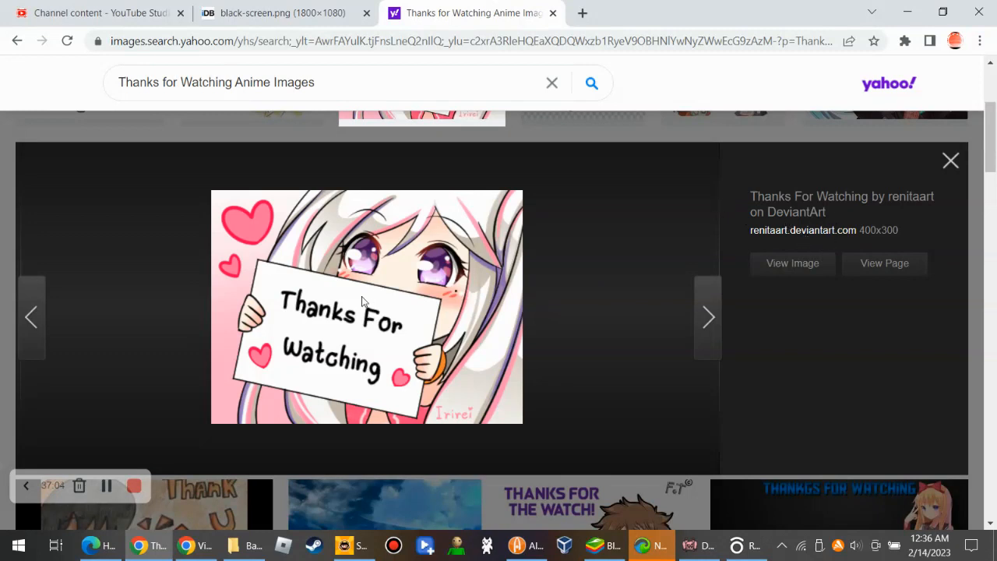
{"action": "mouse_move", "coordinate": [150, 455]}
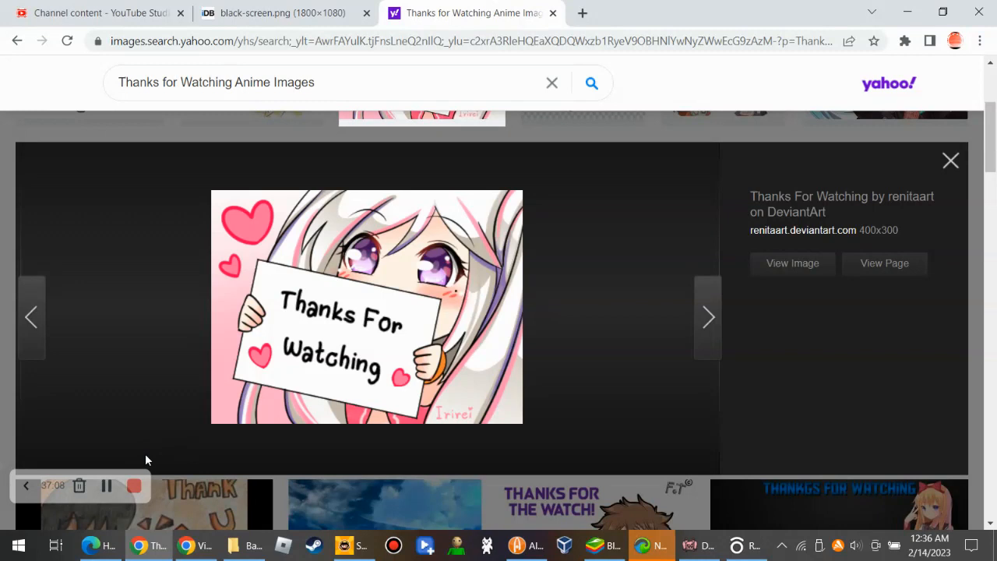
{"action": "mouse_move", "coordinate": [153, 430]}
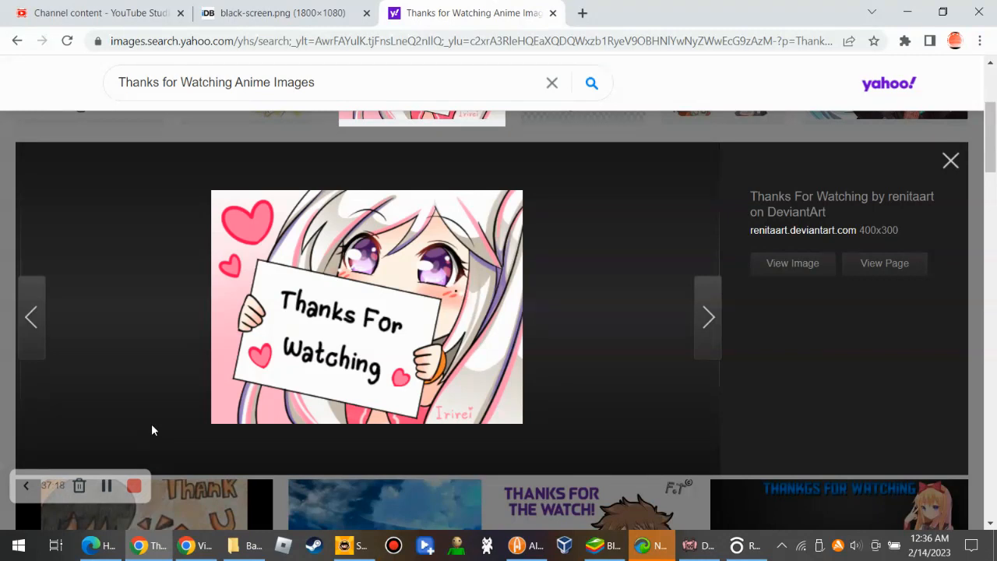
{"action": "mouse_move", "coordinate": [53, 131]}
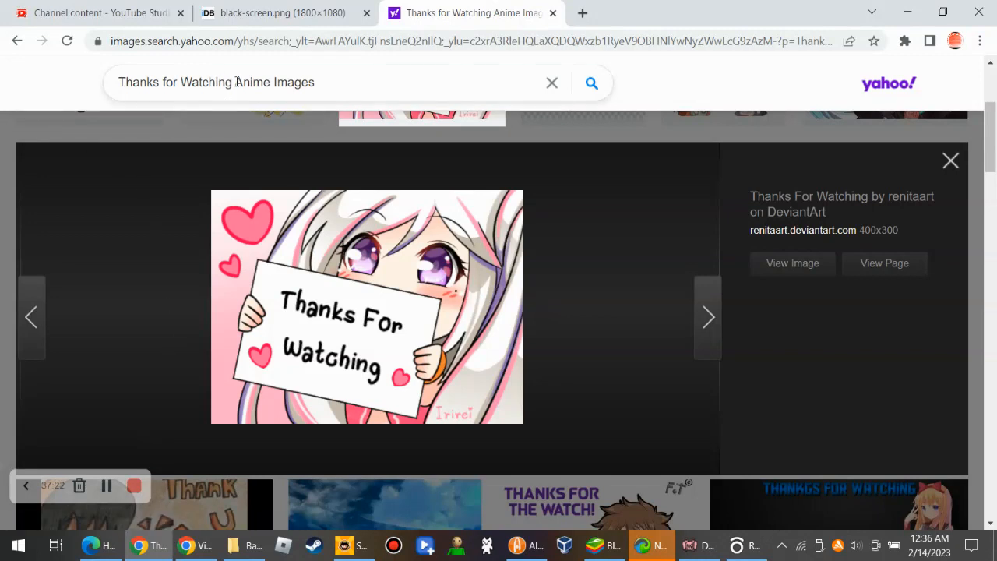
{"action": "double_click", "coordinate": [253, 83]}
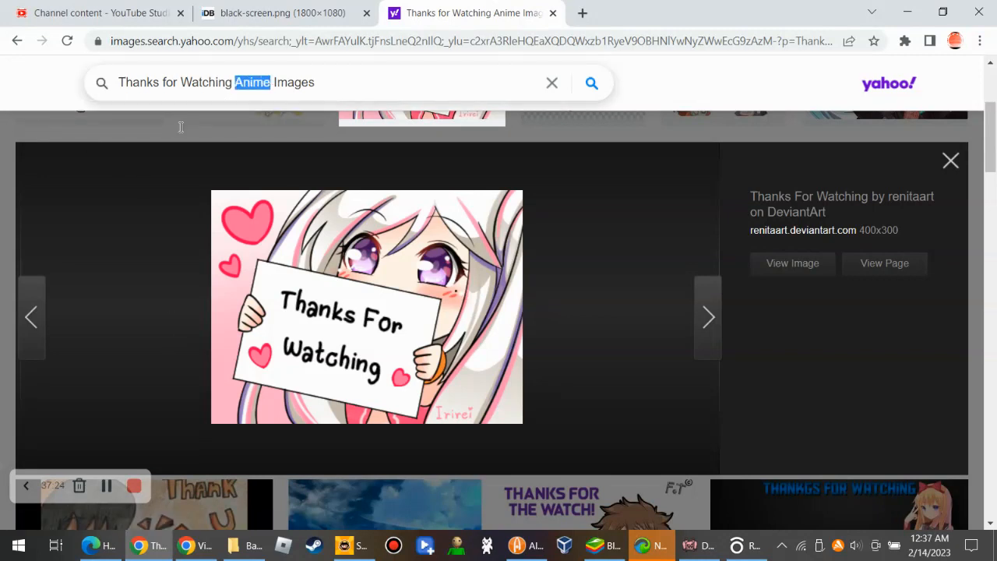
{"action": "left_click", "coordinate": [312, 83]}
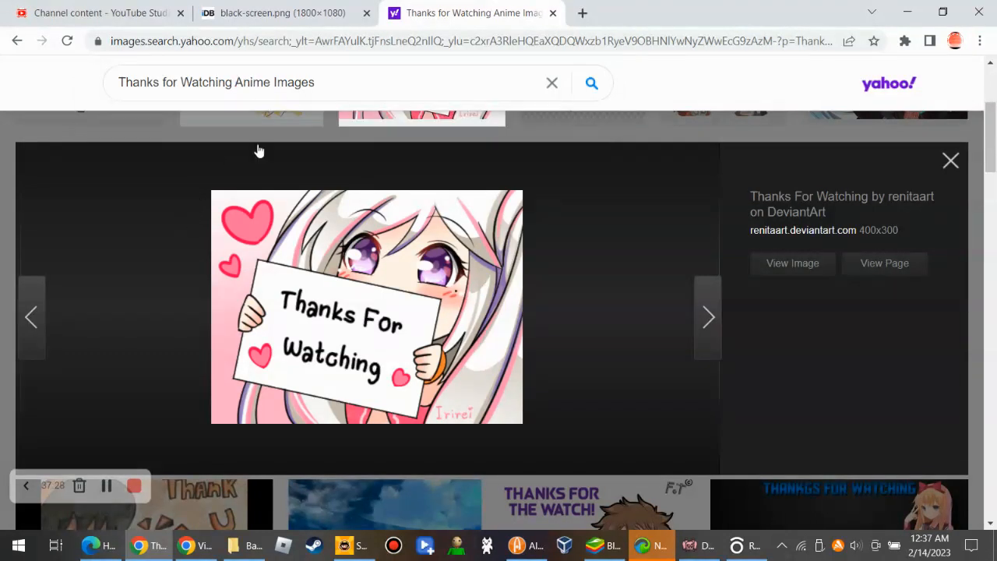
{"action": "mouse_move", "coordinate": [187, 368]}
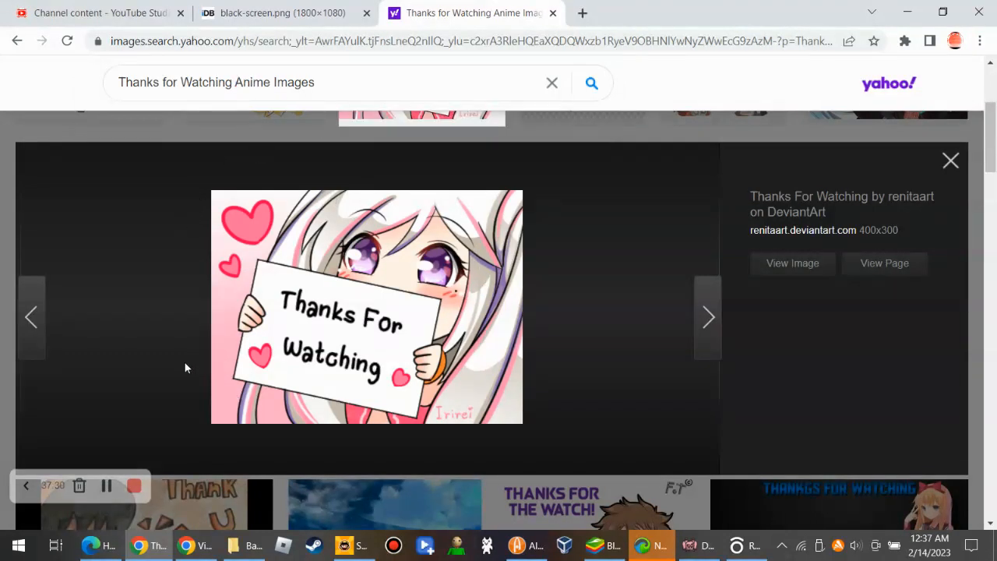
{"action": "mouse_move", "coordinate": [149, 420]}
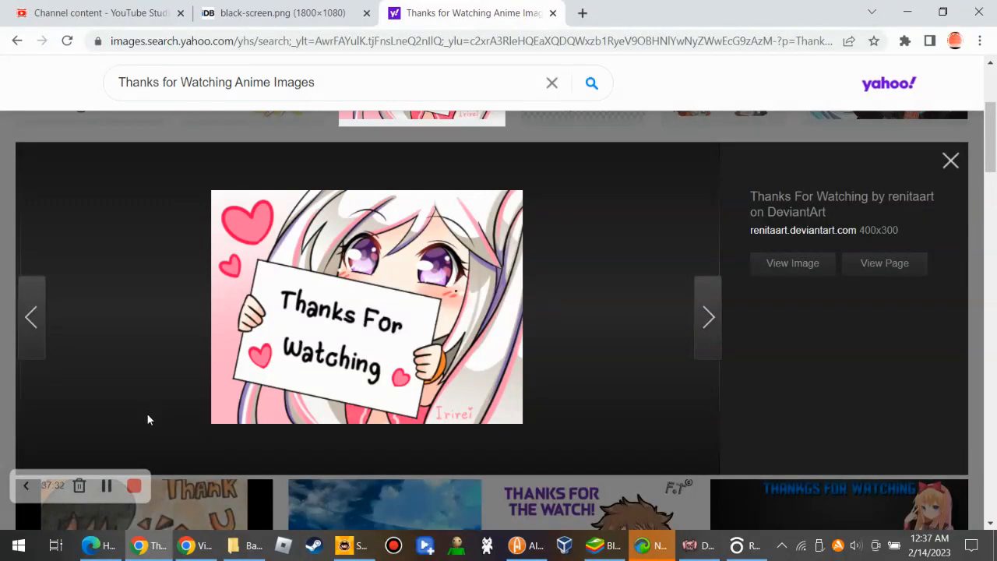
{"action": "mouse_move", "coordinate": [158, 437]}
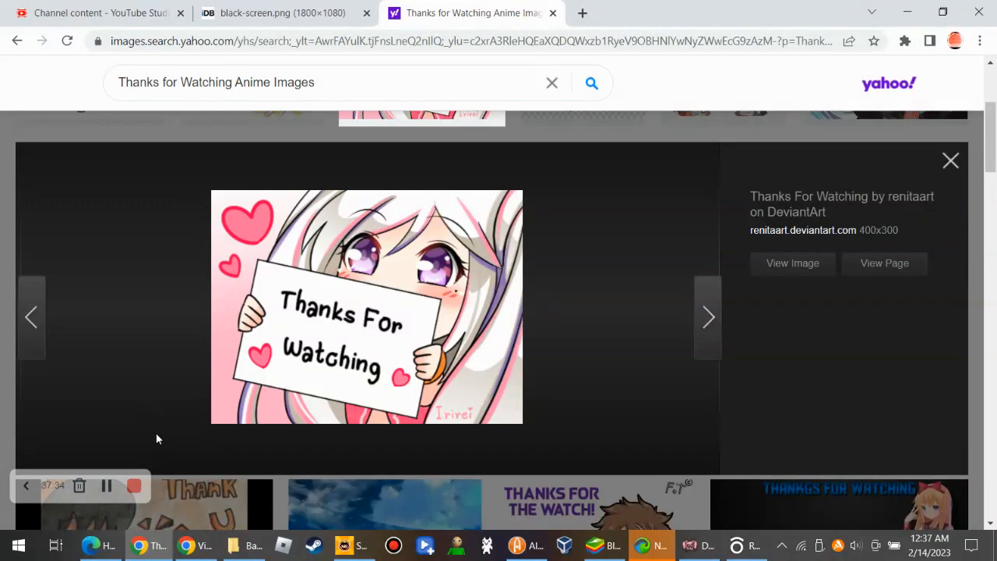